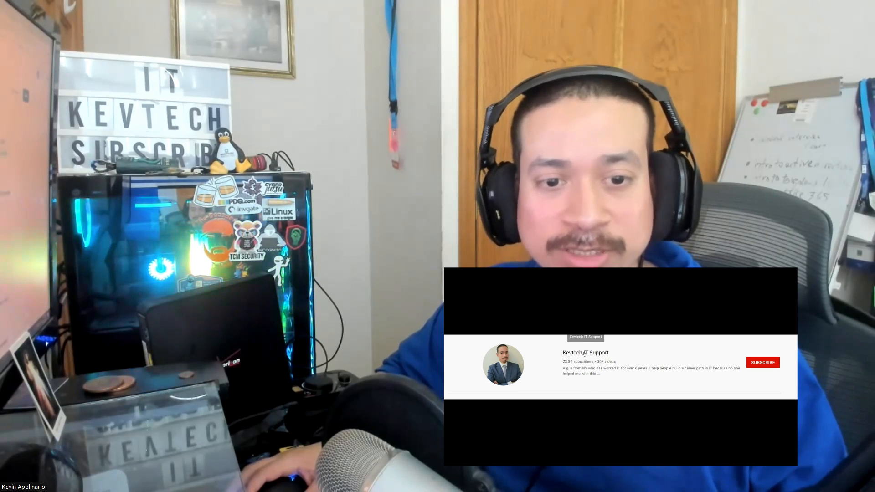
- Subscribe to the Kevtech IT Support channel with all notifications enabled
click(762, 362)
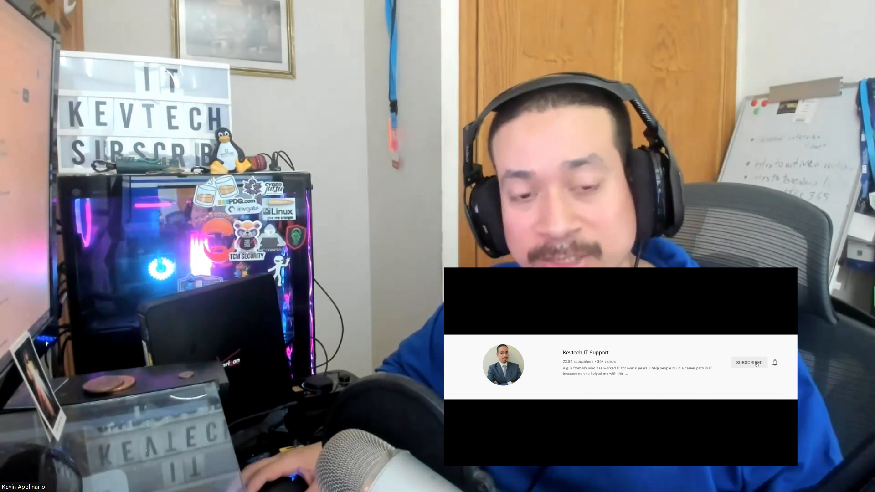
click(775, 362)
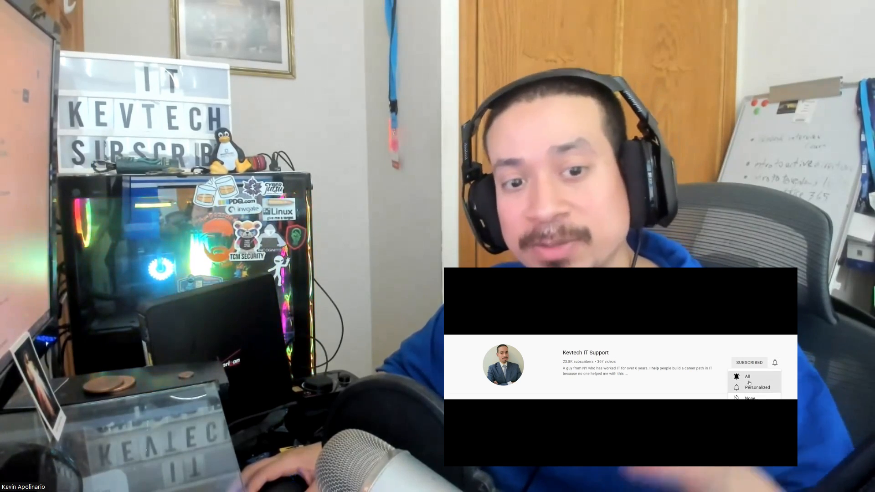
click(774, 362)
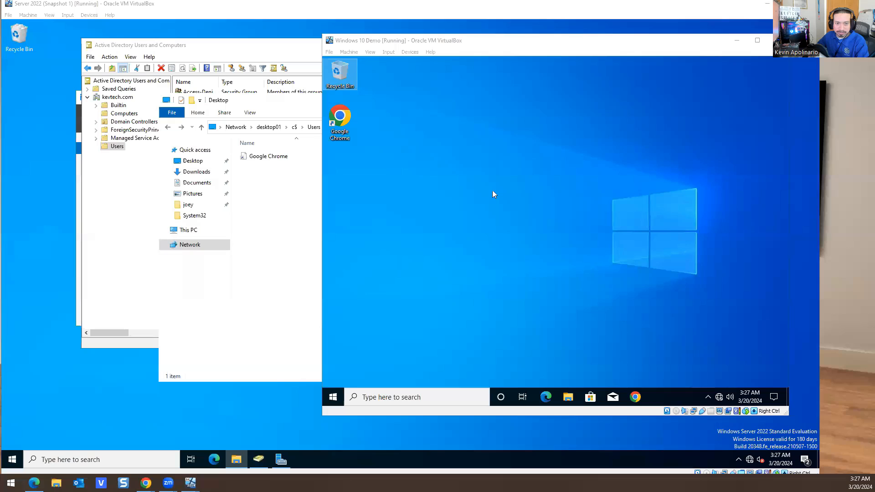
- Close Active Directory Users and Computers and launch Server Manager with its Tools list showing
right_click(332, 397)
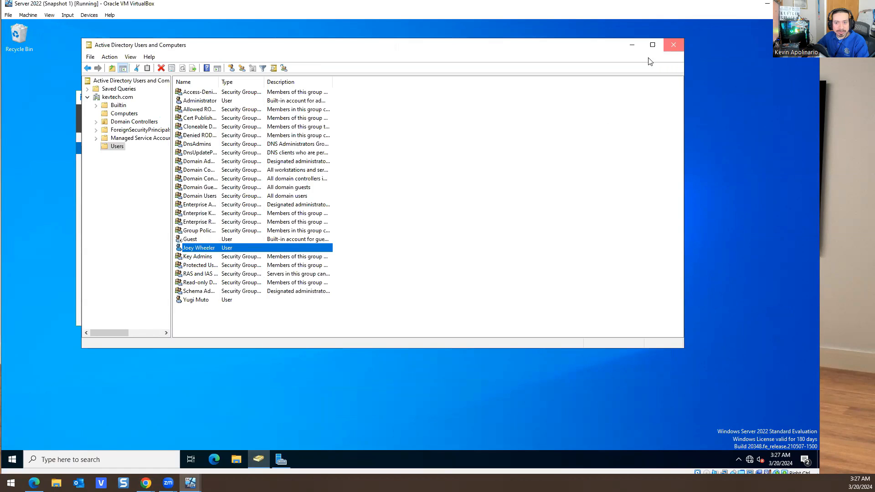
click(672, 45)
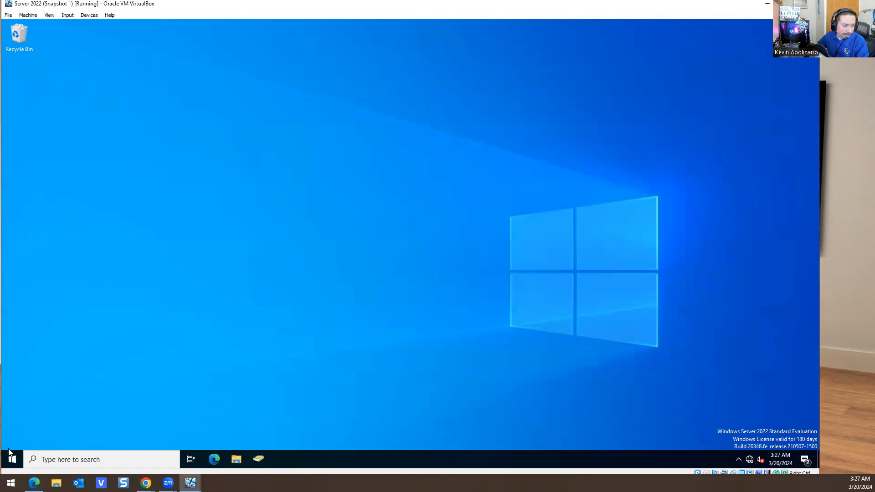
click(10, 459)
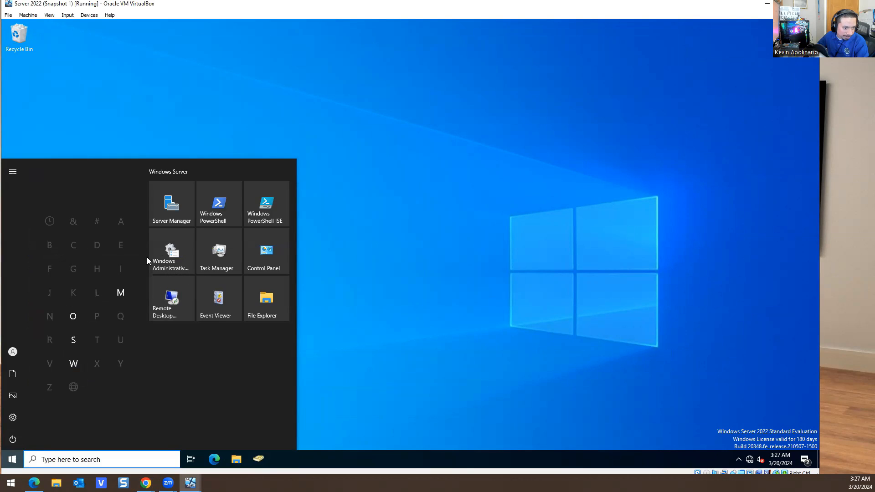
click(172, 204)
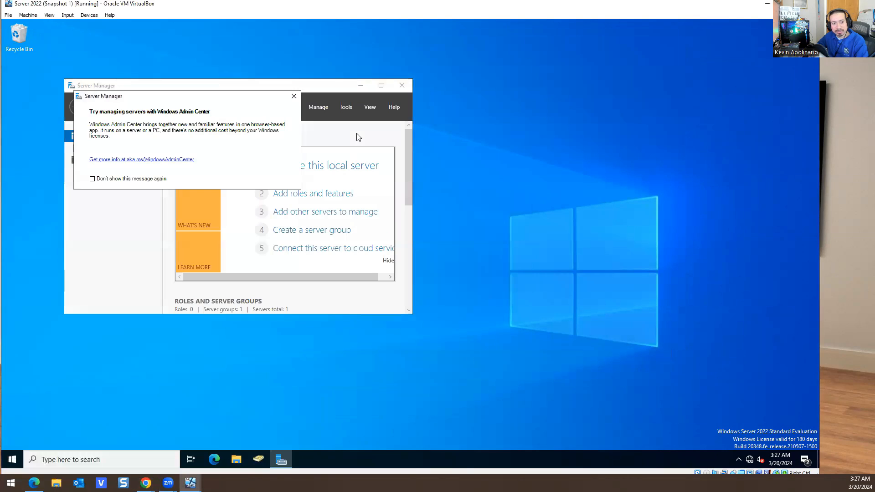
click(346, 107)
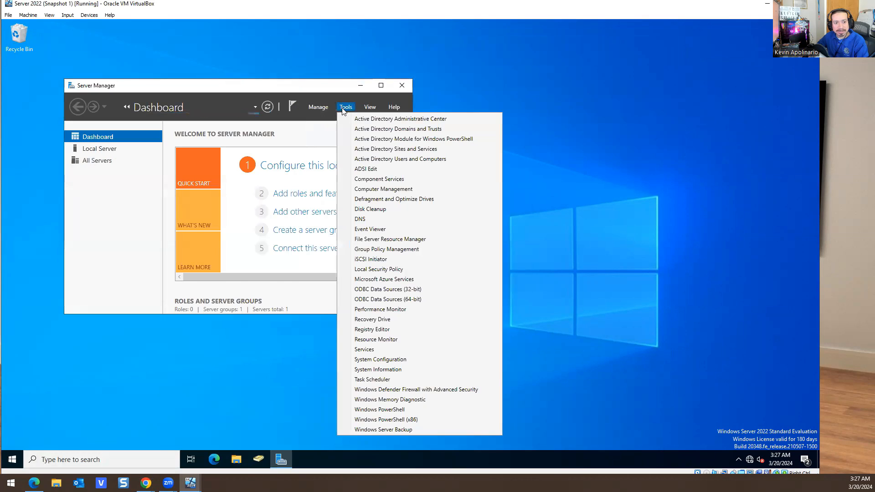
mouse_move(400, 159)
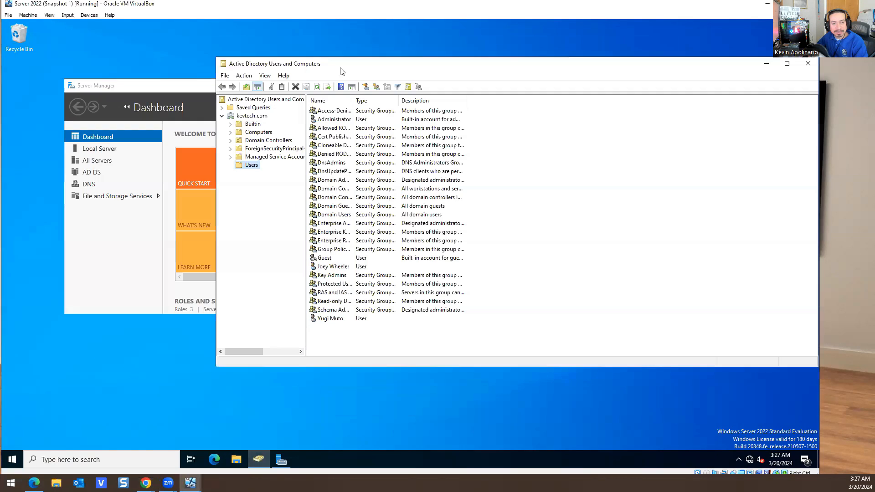
mouse_move(337, 179)
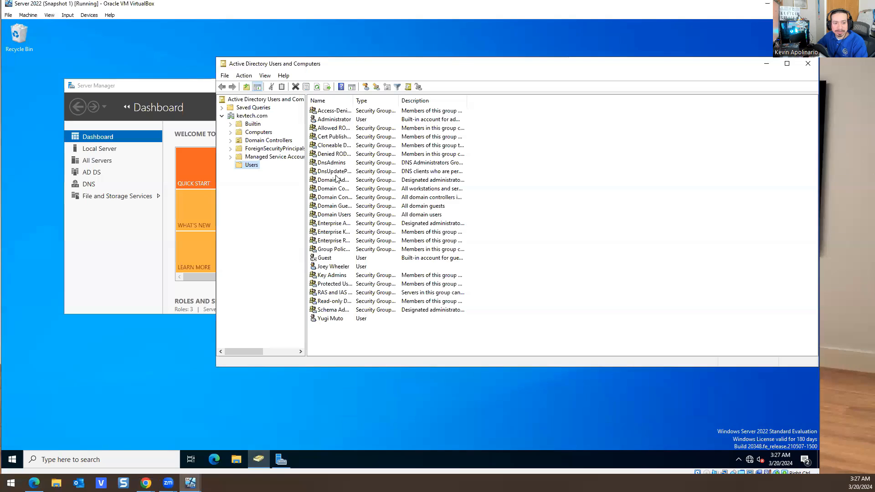
mouse_move(320, 270)
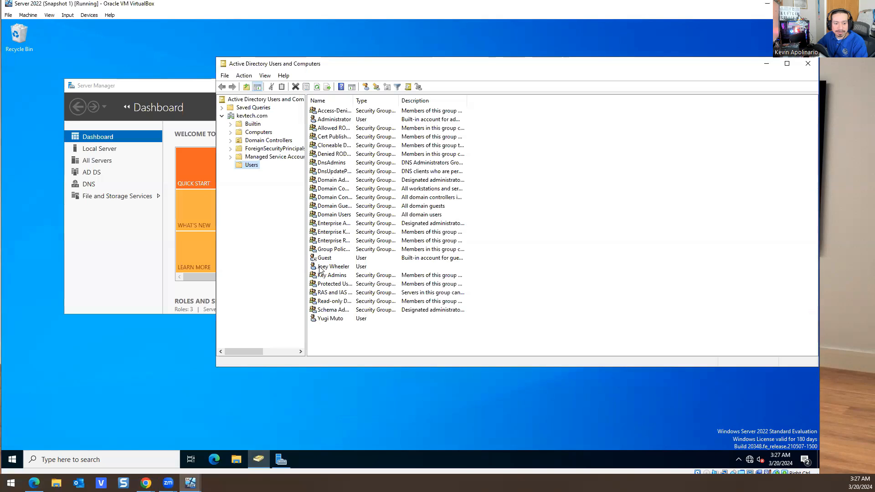
- Bring up the context actions for the kevtech.com Users container
right_click(332, 266)
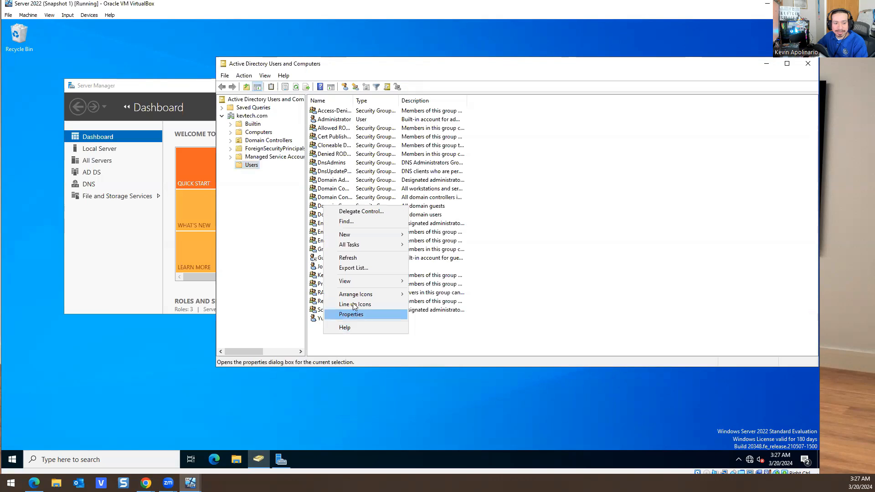
mouse_move(351, 234)
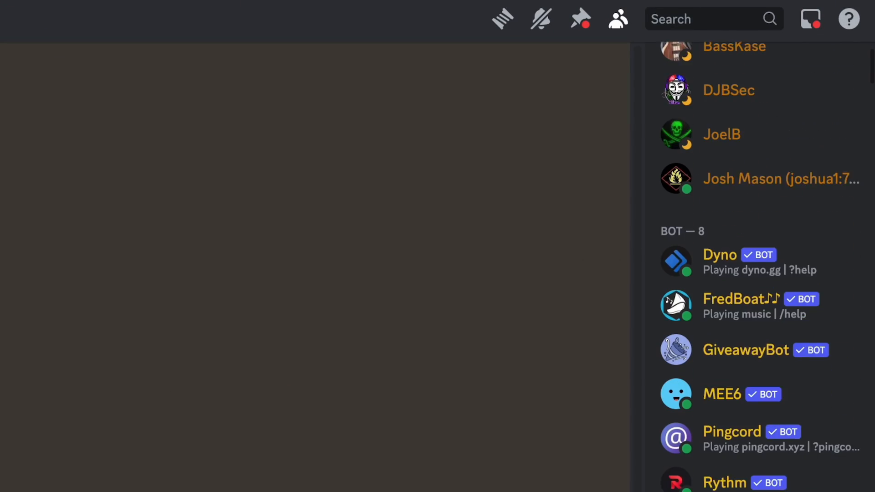
click(60, 200)
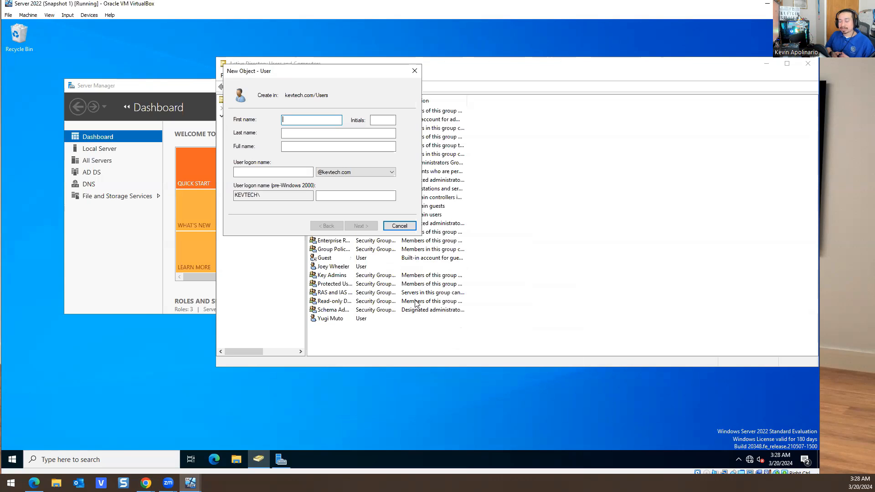
- Create user Ippo with logon name ippo and set its password in the New User wizard
text(Ippo)
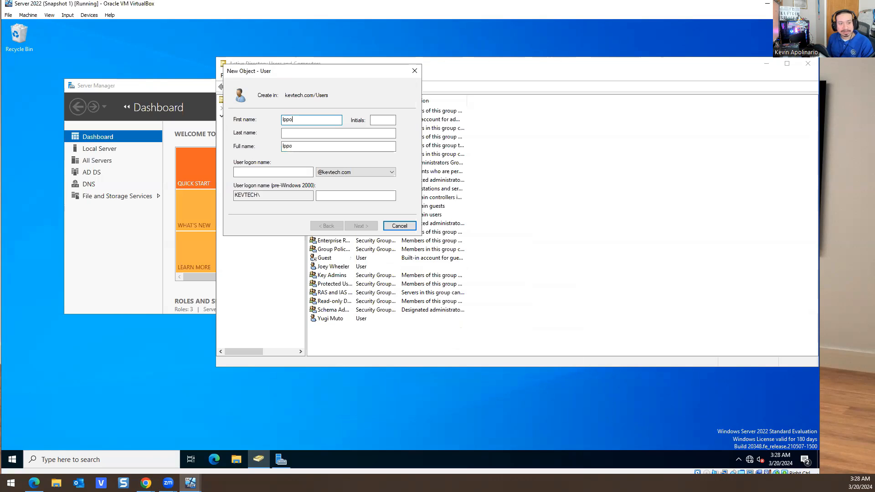
text(iu)
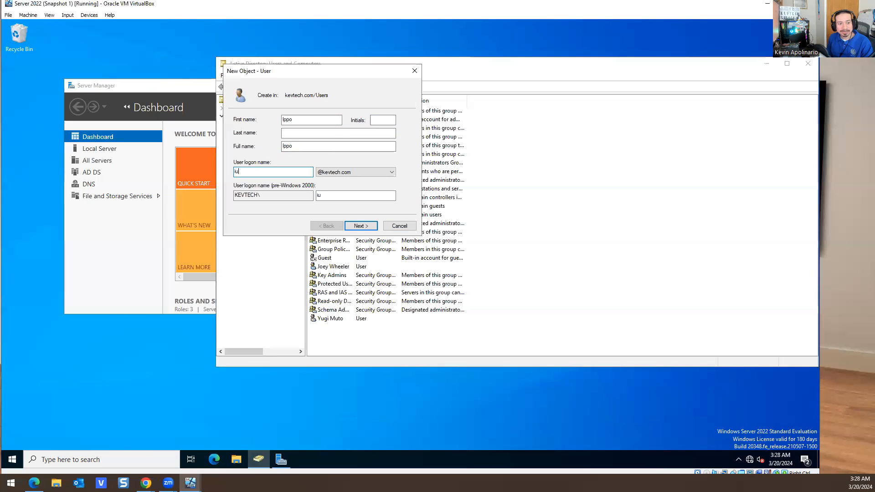
text(ippo)
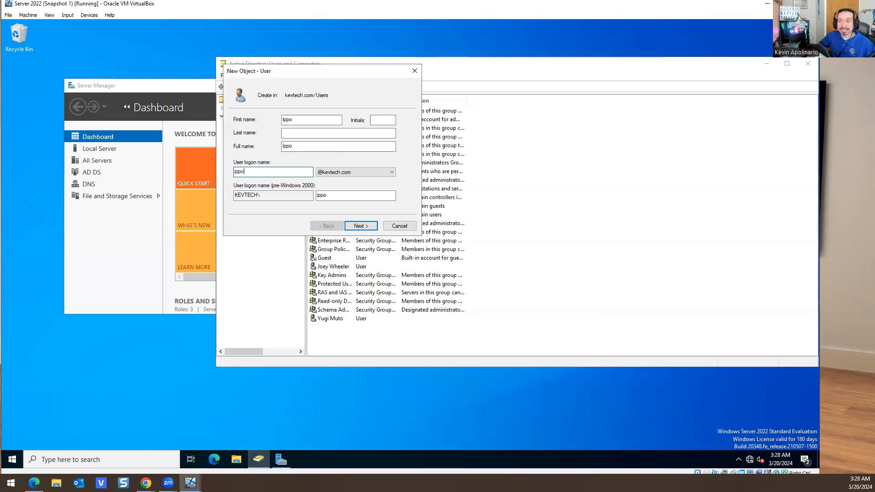
click(361, 226)
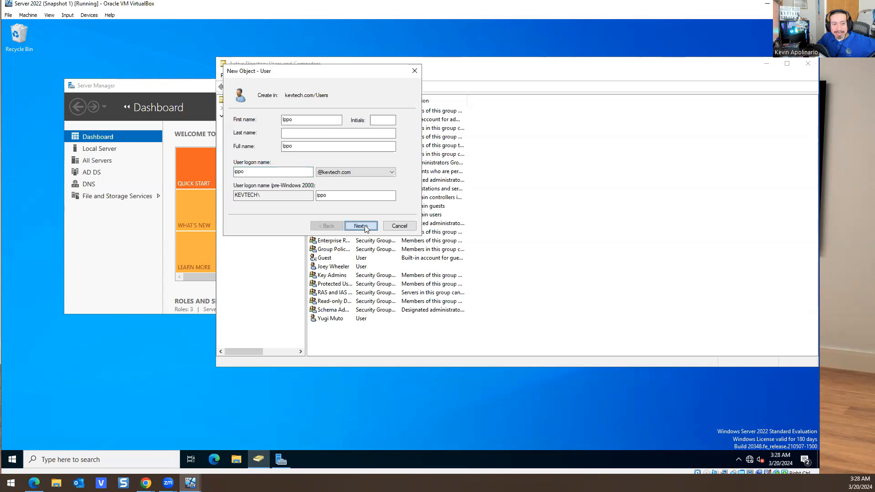
click(359, 225)
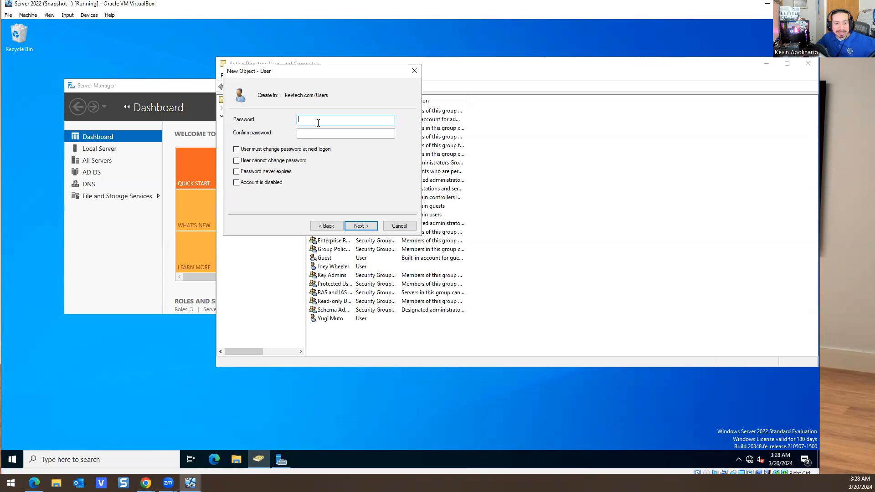
text(password)
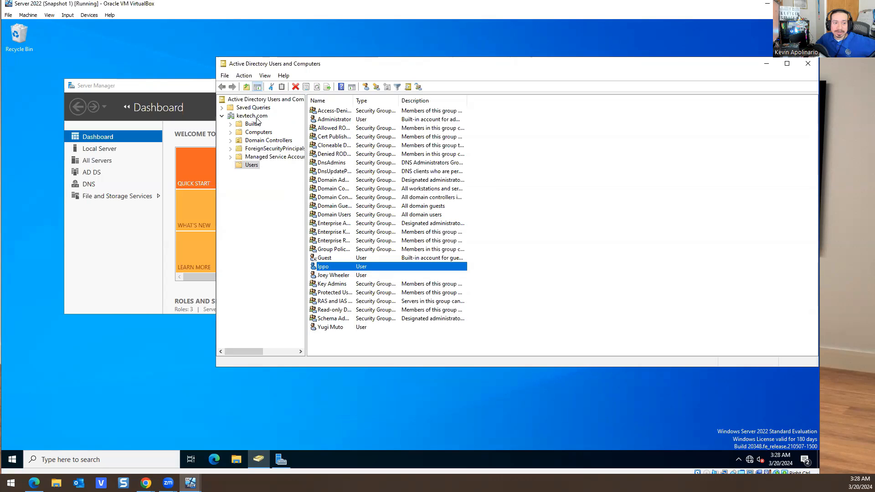
- Start the Delegation of Control Wizard on kevtech.com and choose Ippo as the delegate
right_click(251, 115)
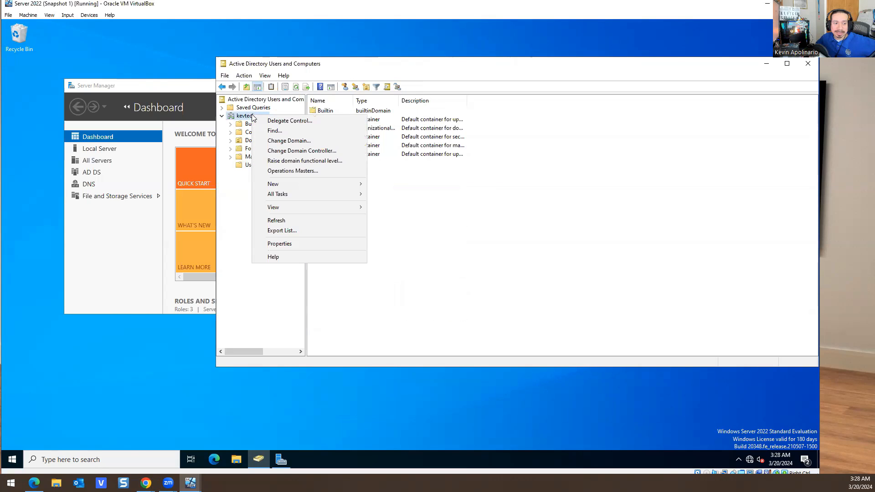
click(289, 120)
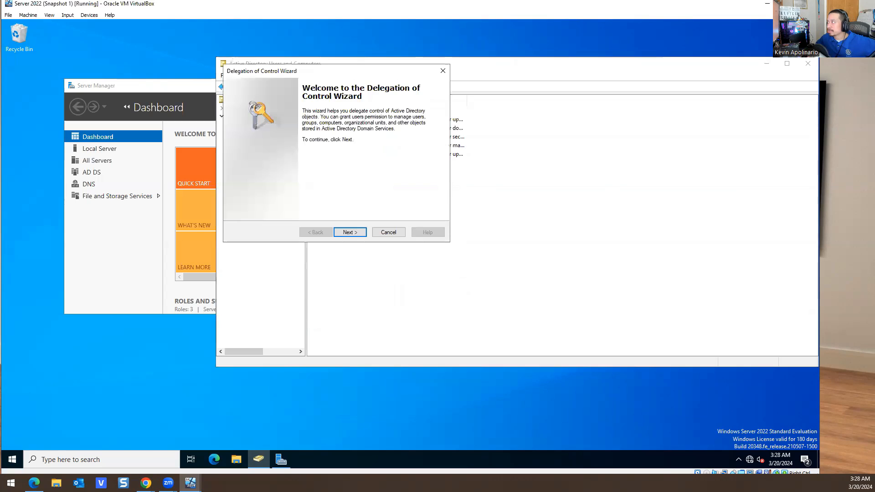
mouse_move(412, 186)
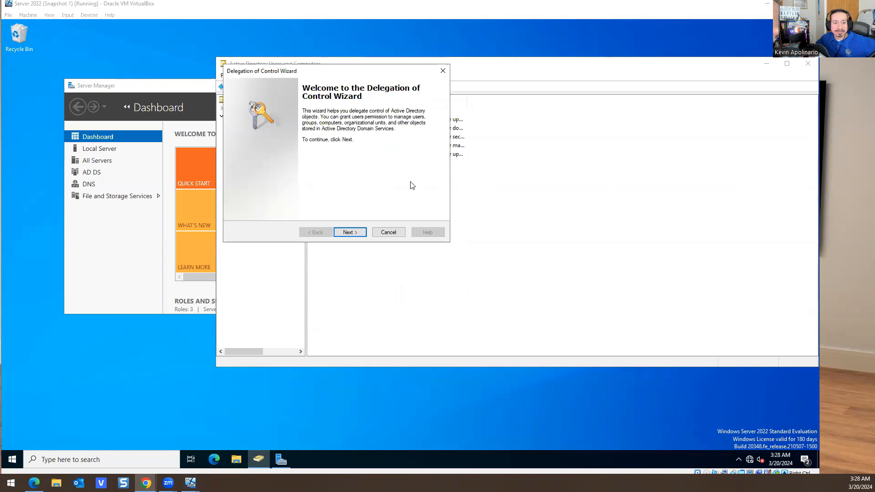
mouse_move(380, 229)
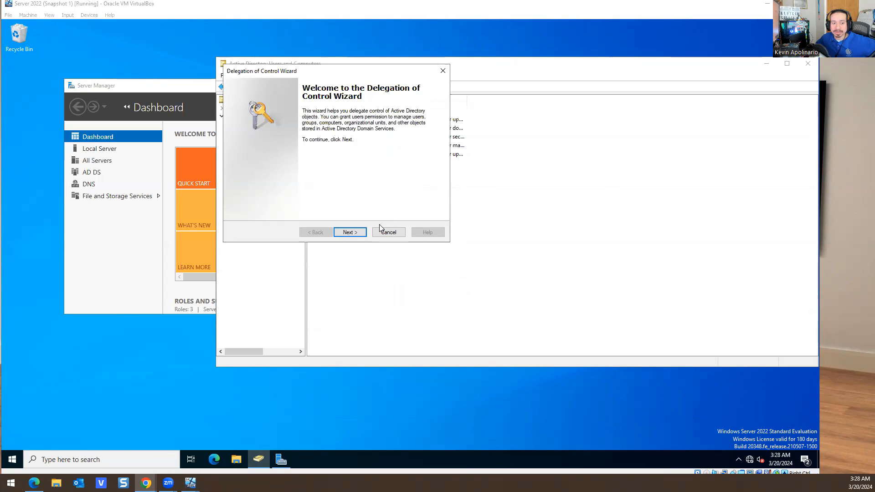
click(348, 232)
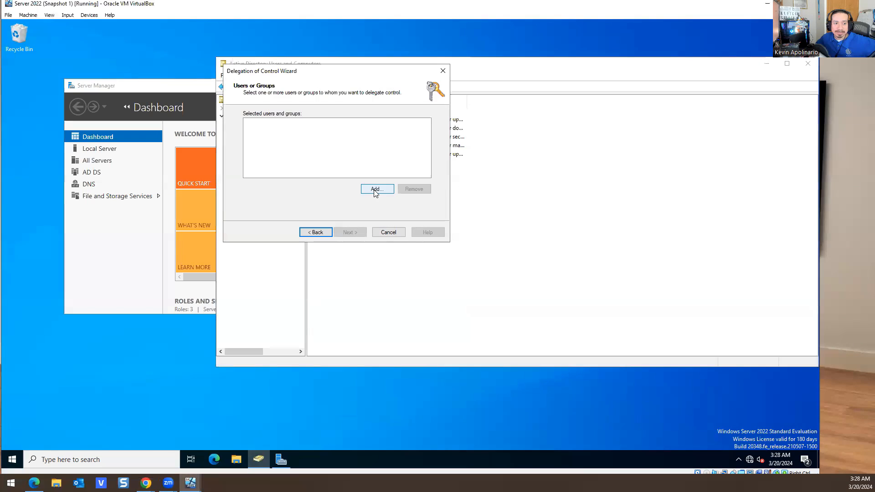
click(377, 189)
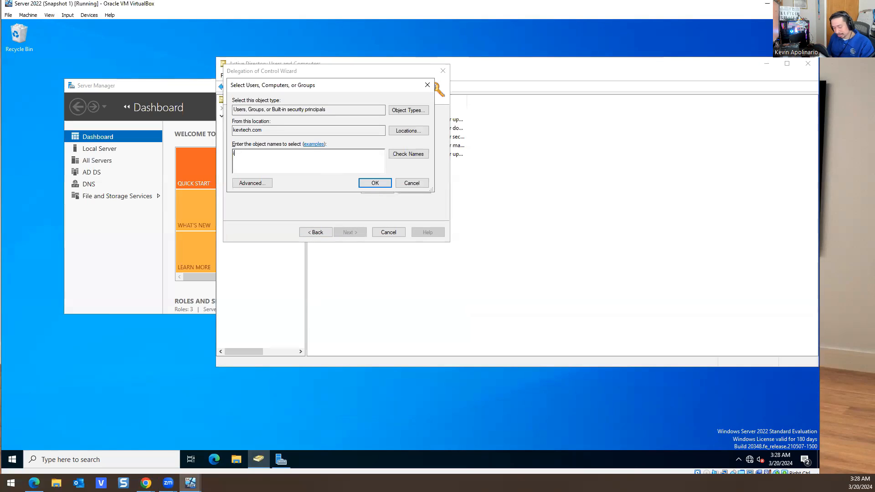
click(374, 182)
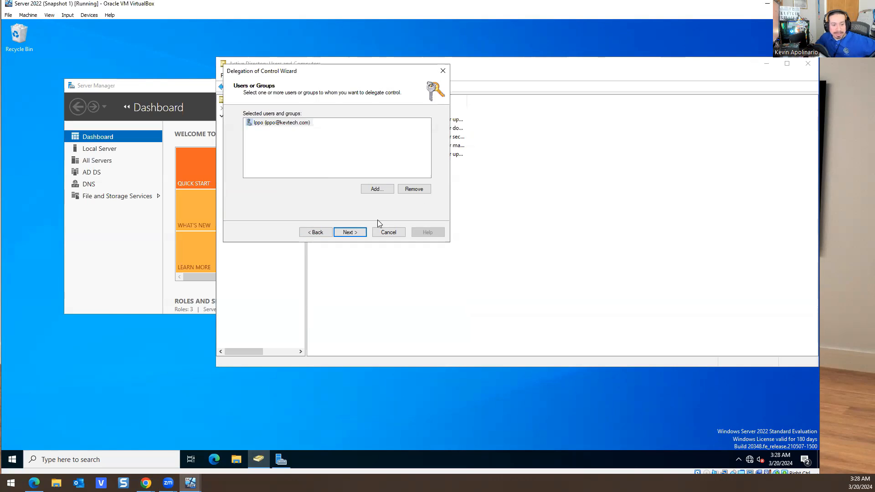
click(348, 232)
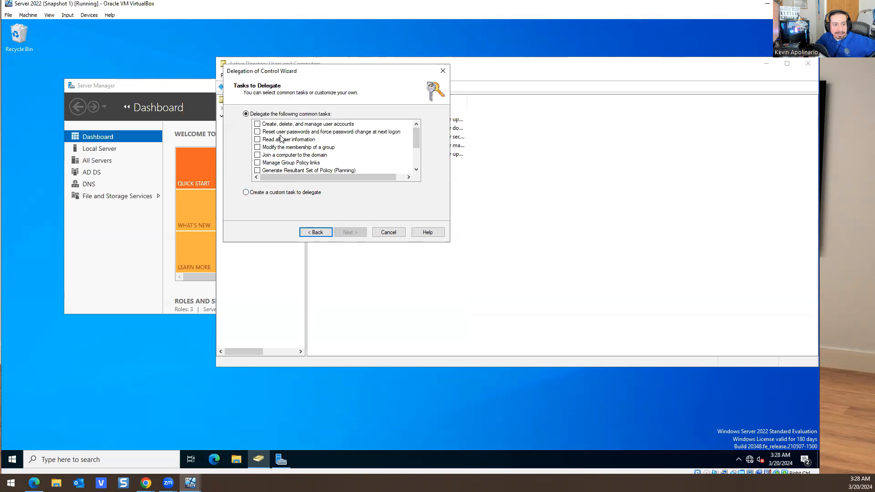
mouse_move(367, 138)
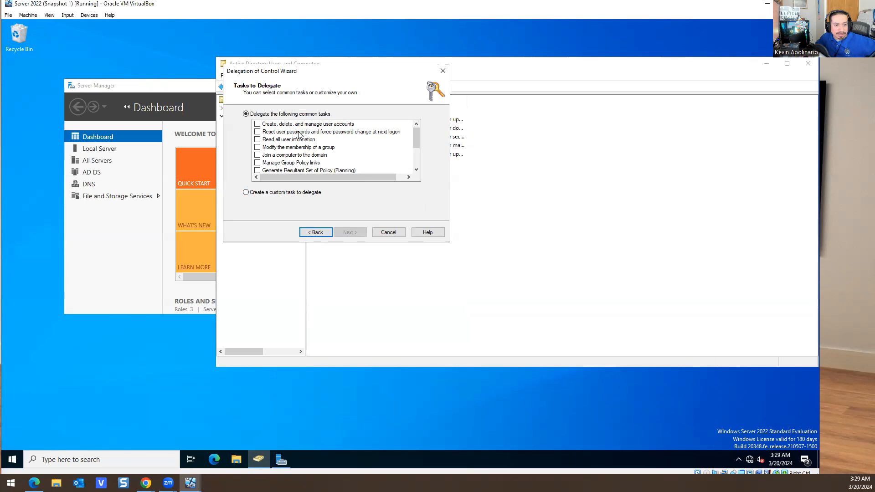
mouse_move(265, 144)
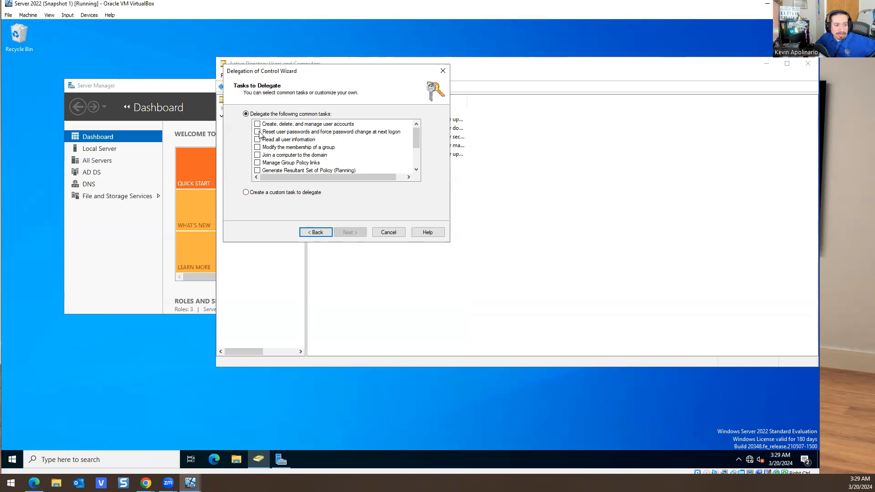
- Delegate resetting user passwords and joining computers to the domain, reaching the summary
click(257, 132)
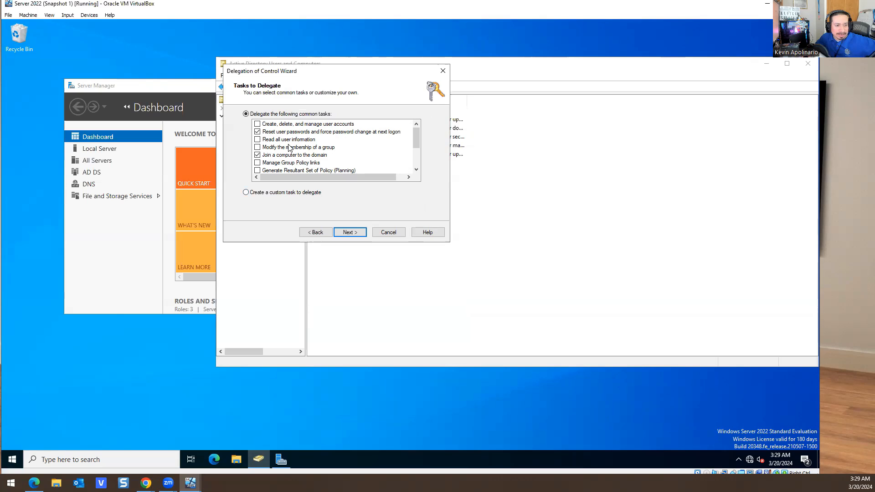
scroll(down, 3)
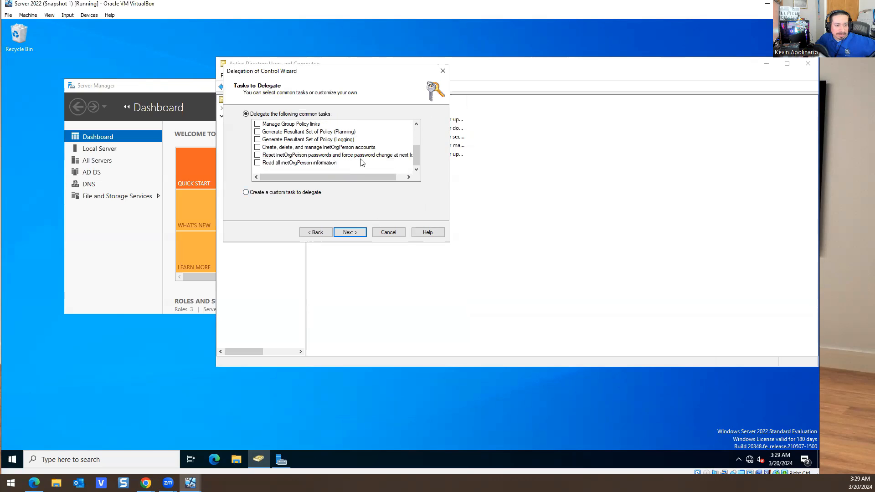
mouse_move(341, 173)
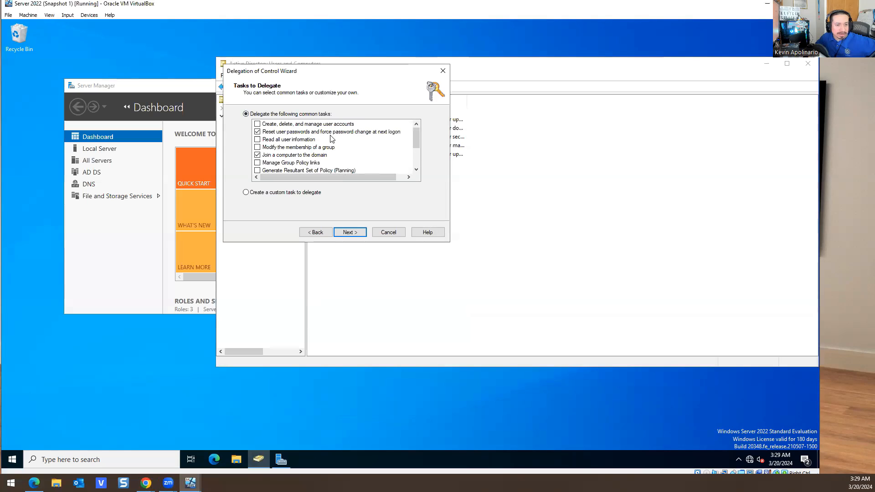
click(257, 132)
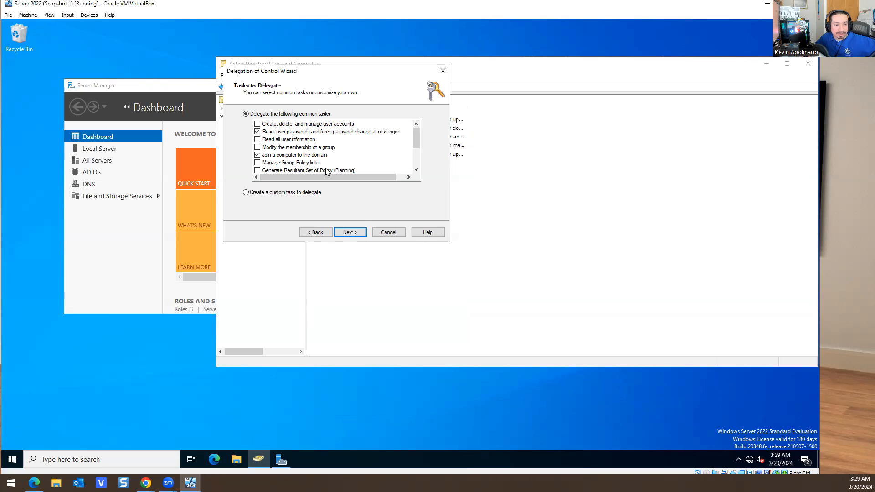
click(349, 232)
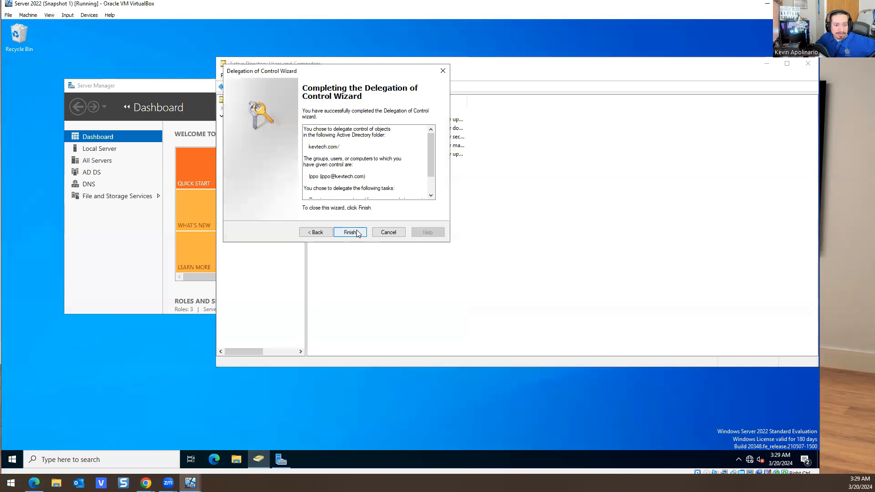
- Finish the delegation to Ippo and switch to the Windows 10 virtual machine
click(349, 232)
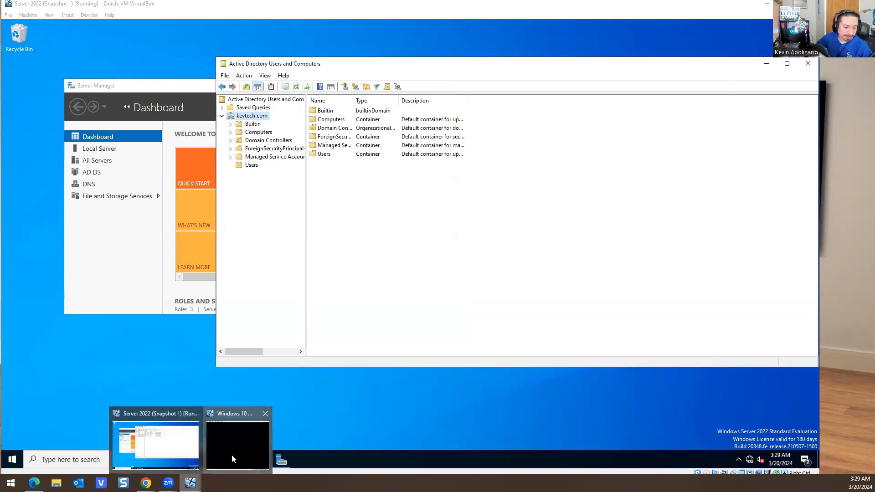
click(388, 51)
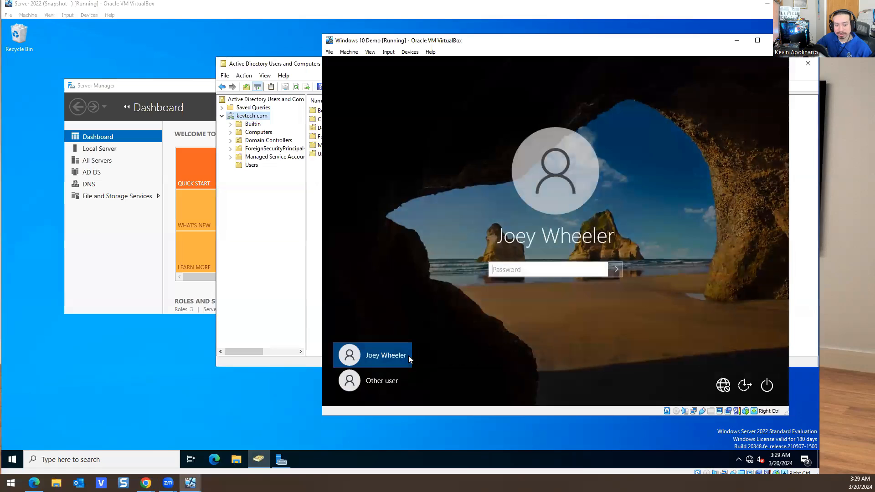
- Sign in to the KEVTECH domain on Windows 10 as ippo via Other user
click(382, 381)
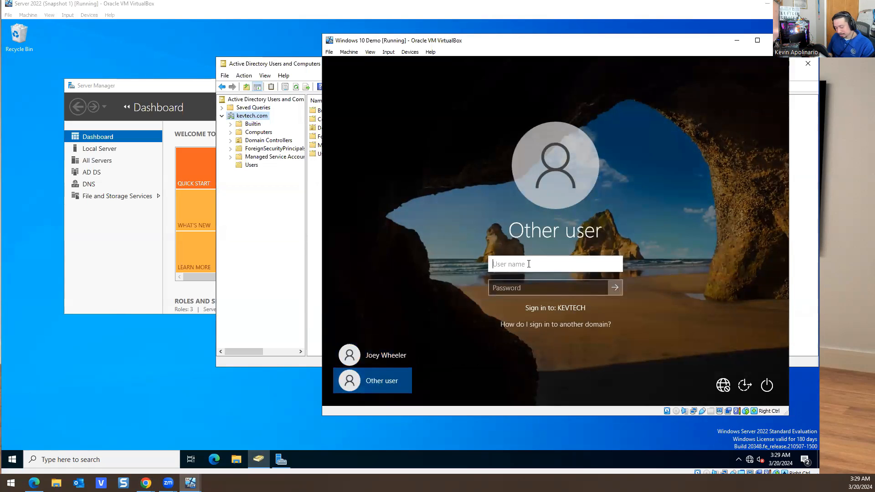
text(ippo)
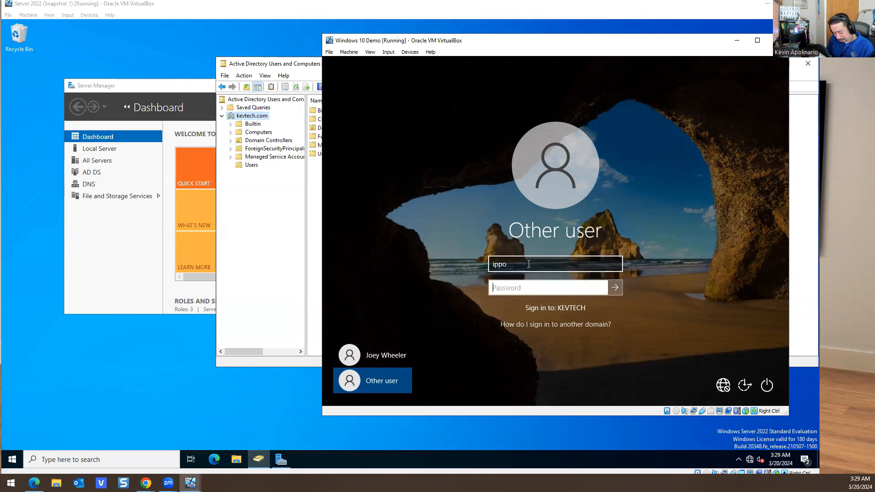
text(password)
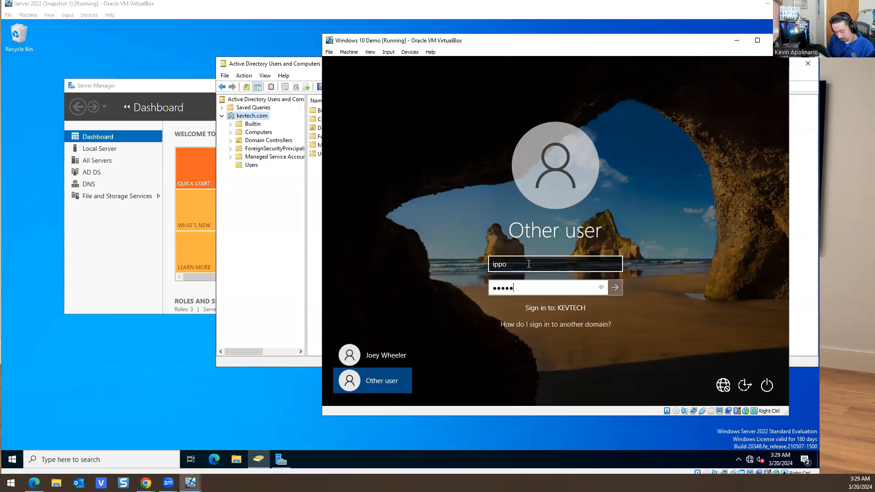
click(614, 287)
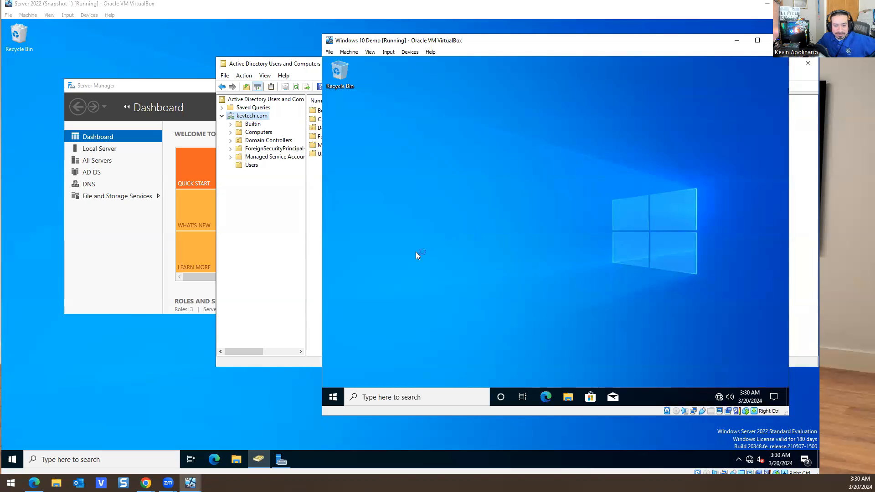
- Launch Active Directory Users and Computers from Windows Administrative Tools on the client, then return to Start
click(332, 397)
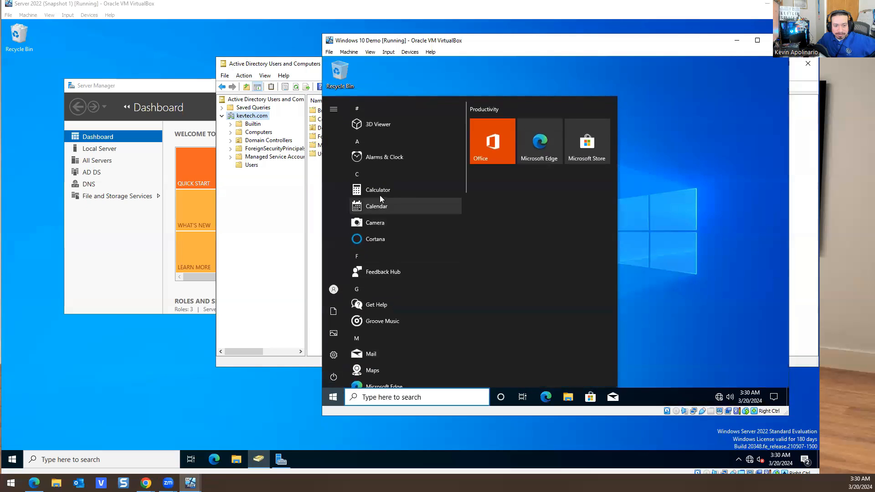
scroll(down, 3)
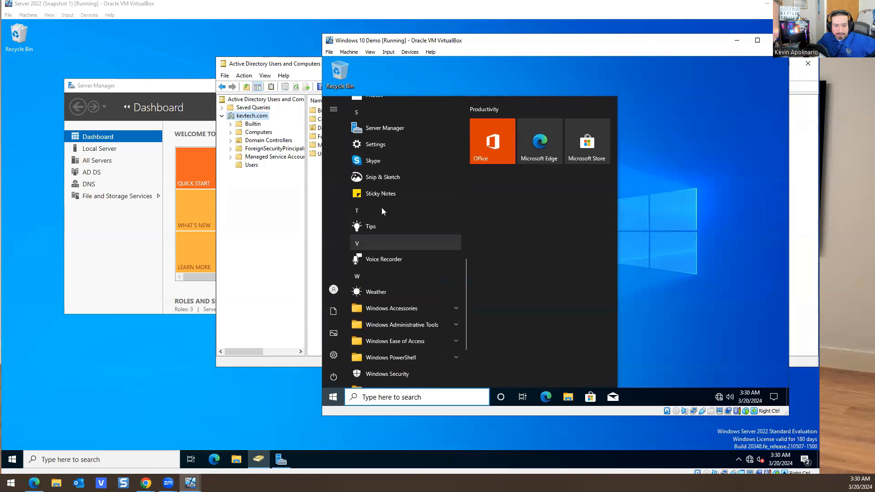
scroll(down, 3)
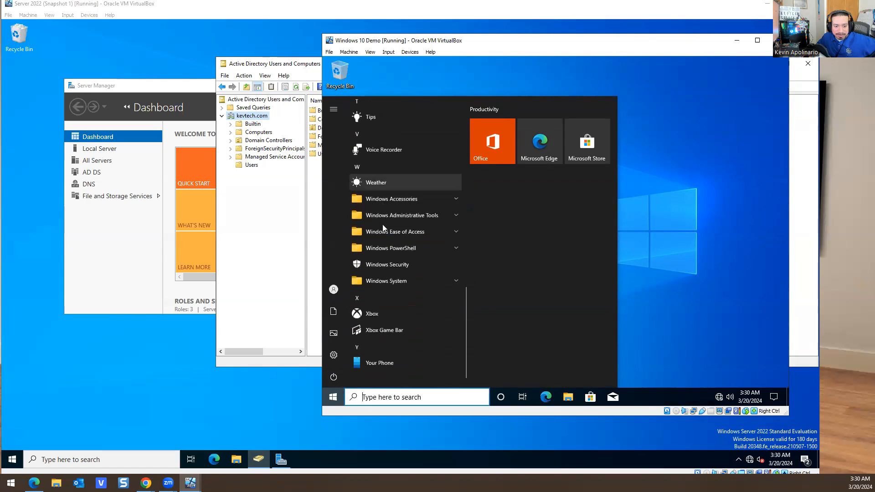
click(400, 214)
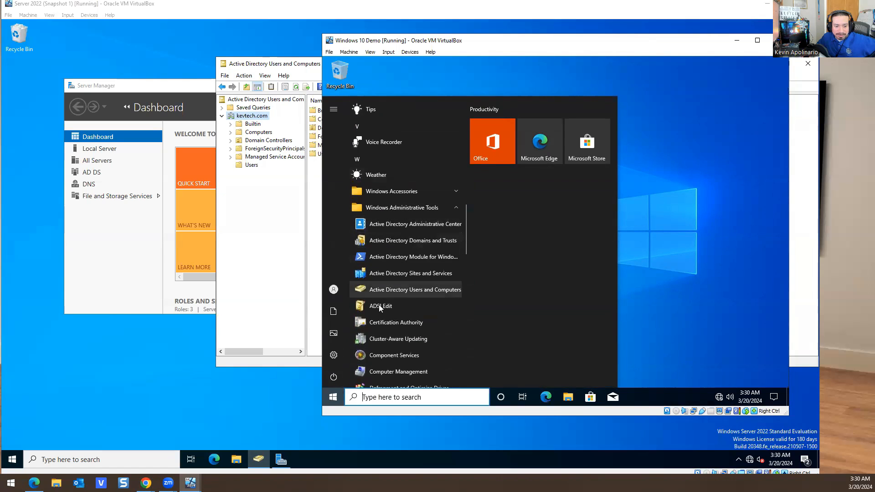
click(391, 294)
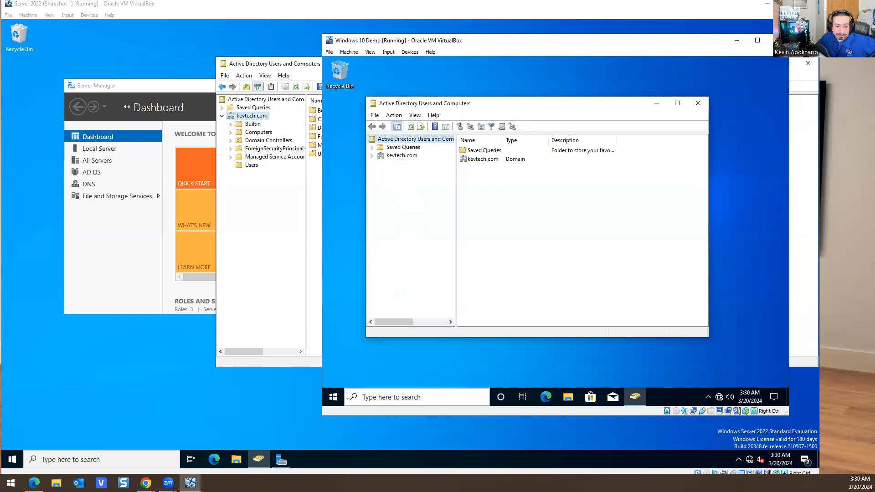
click(332, 397)
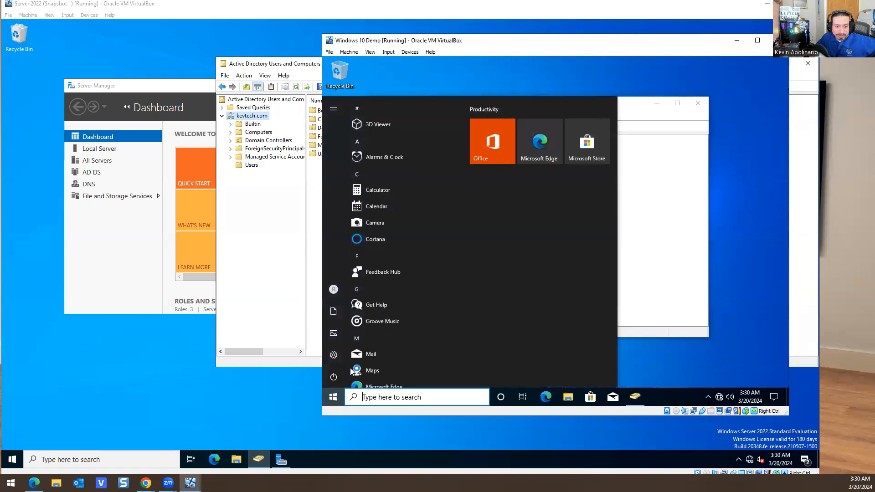
scroll(down, 3)
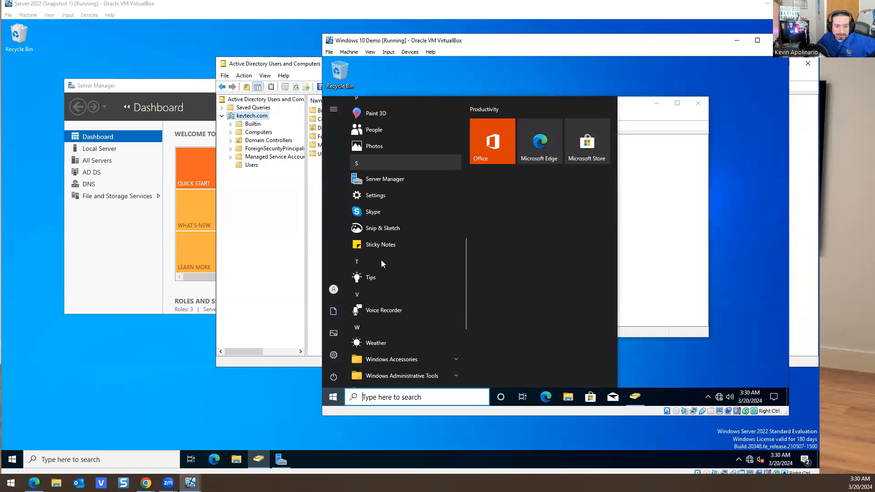
- Launch Server Manager on the client, resize the VM view, acknowledge the no-servers notice and show Tools
click(385, 178)
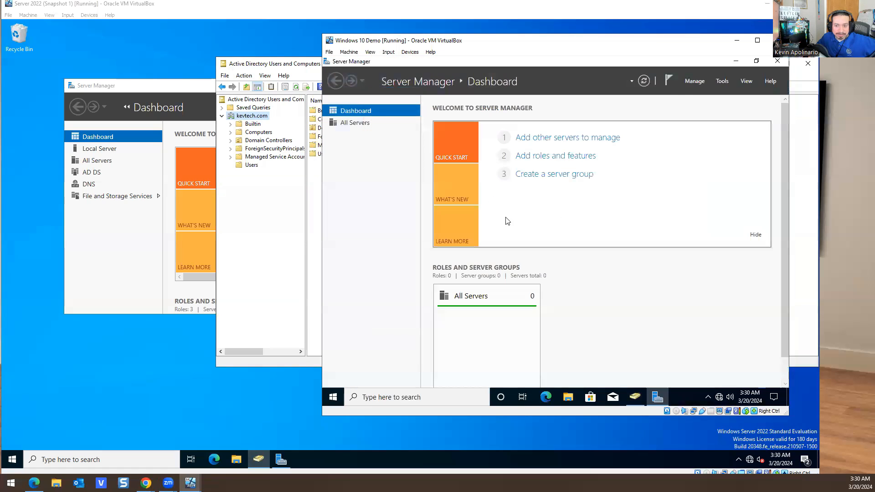
mouse_move(561, 55)
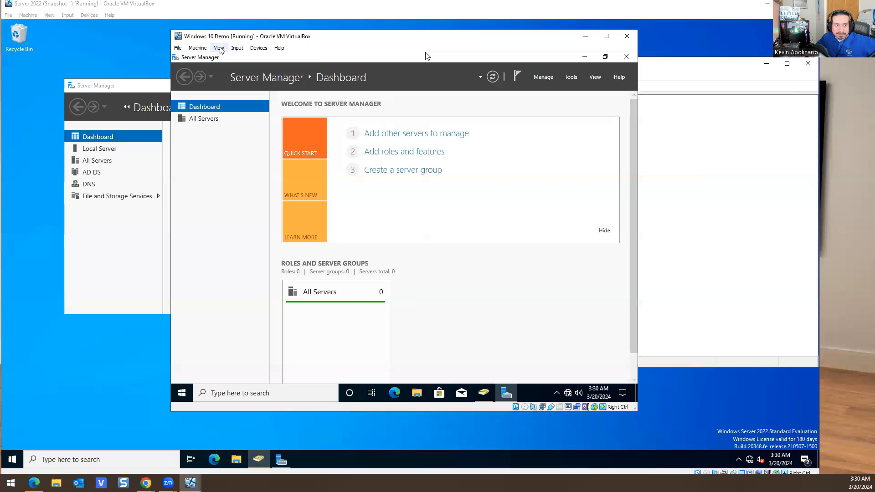
click(219, 47)
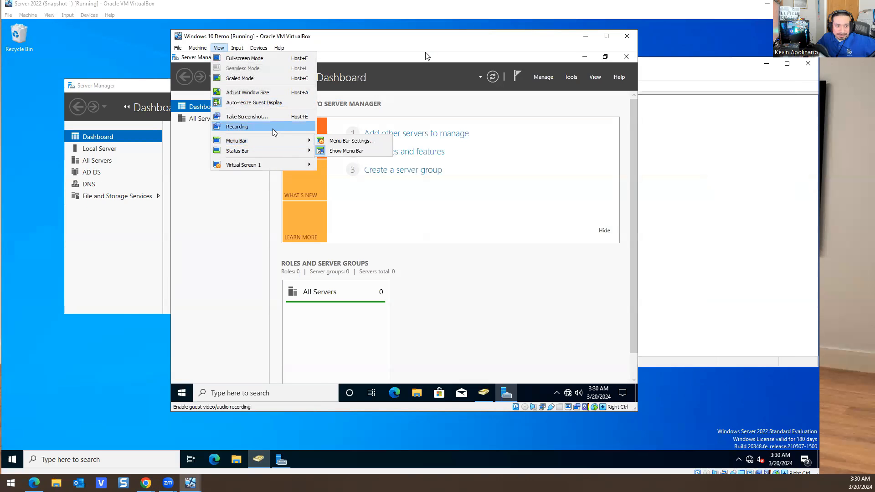
mouse_move(244, 150)
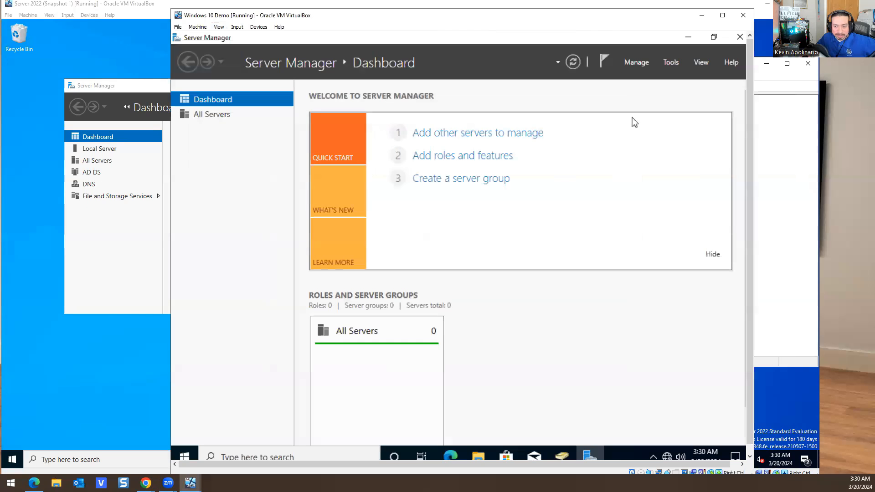
click(670, 62)
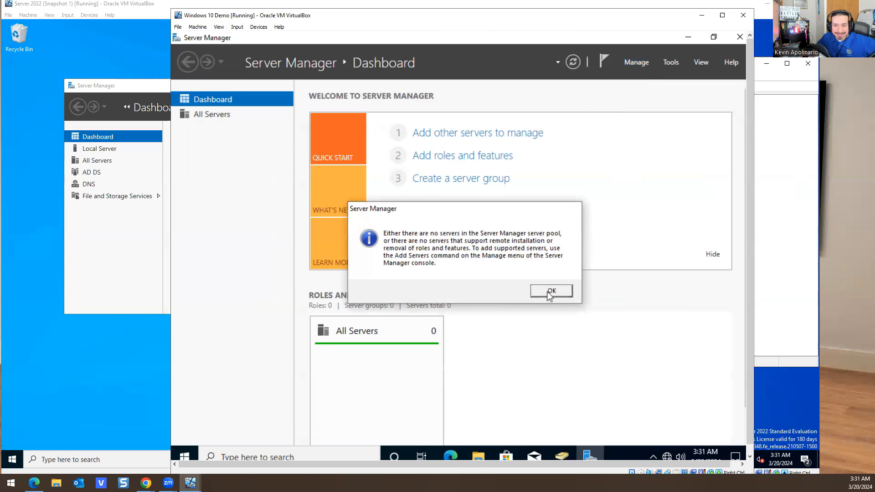
click(635, 62)
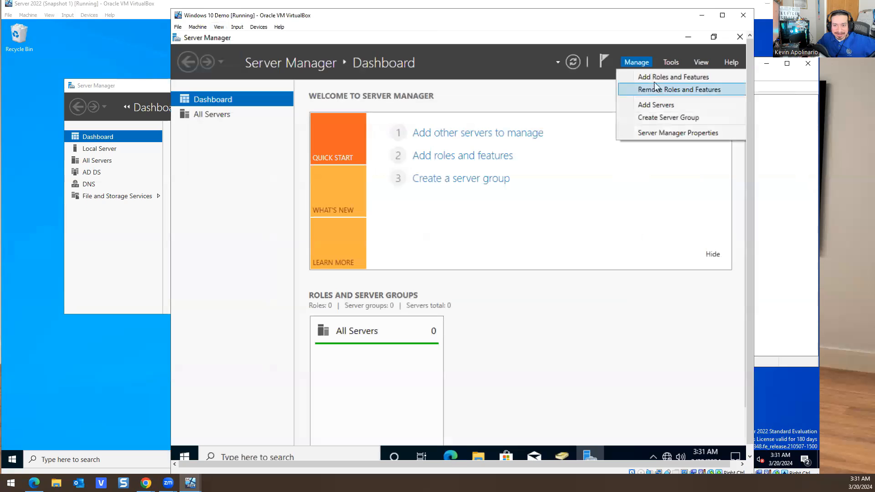
click(679, 89)
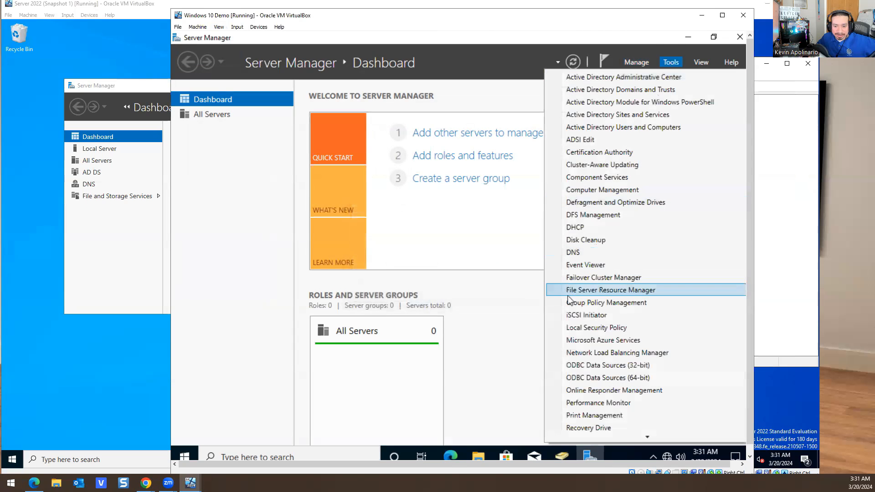
- Review Group Policy Management, expanding kevtech.com down to the Default Domain Policy
click(606, 302)
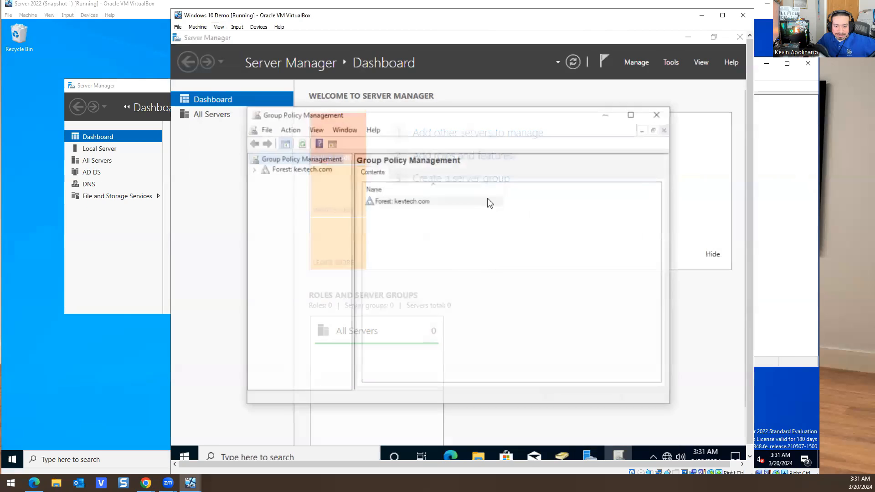
click(253, 169)
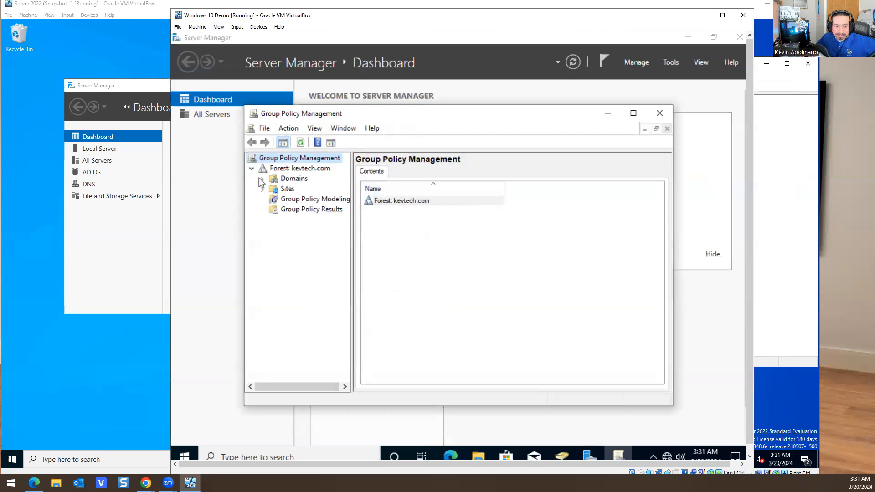
click(273, 189)
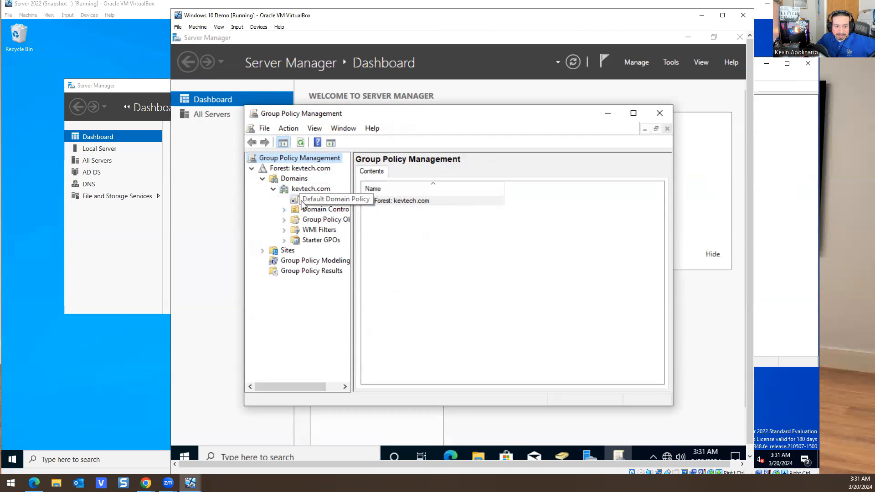
right_click(326, 198)
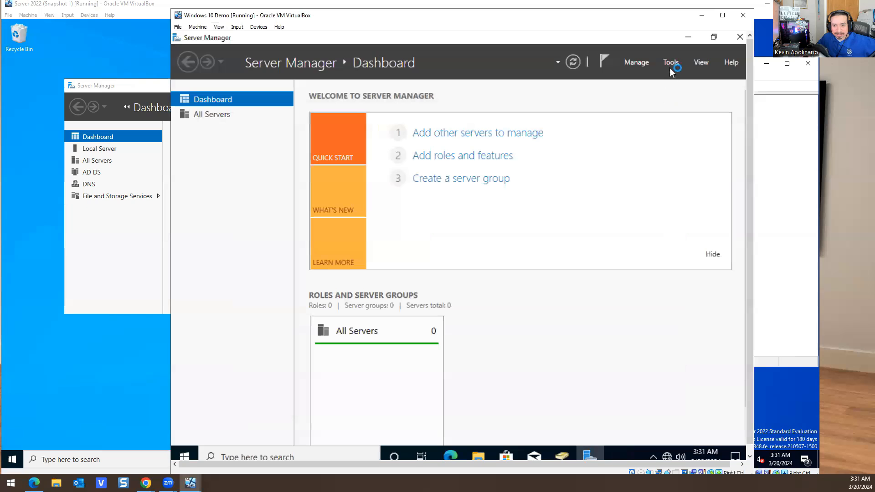
- Look over the DHCP console from Tools, close it and return to the tools list
click(670, 62)
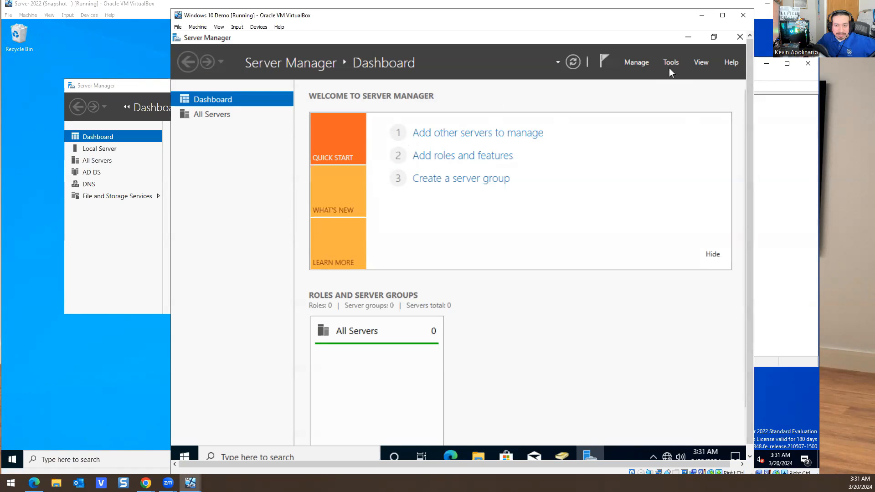
click(670, 62)
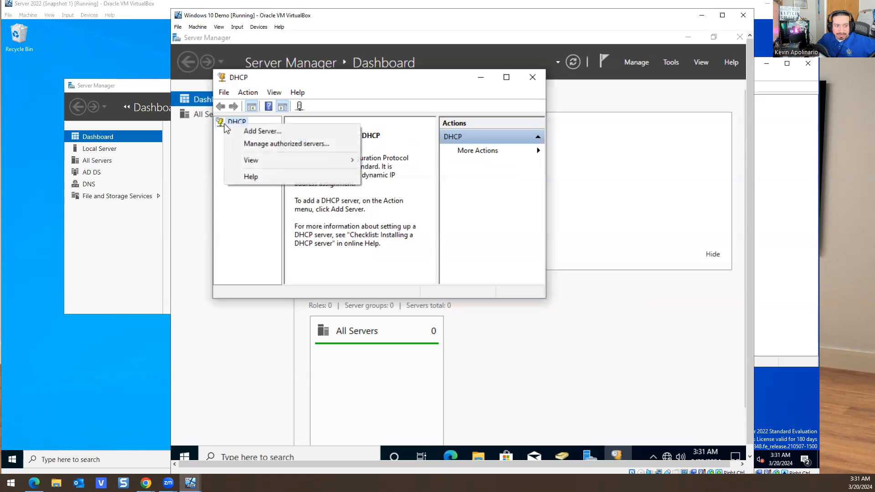
click(262, 131)
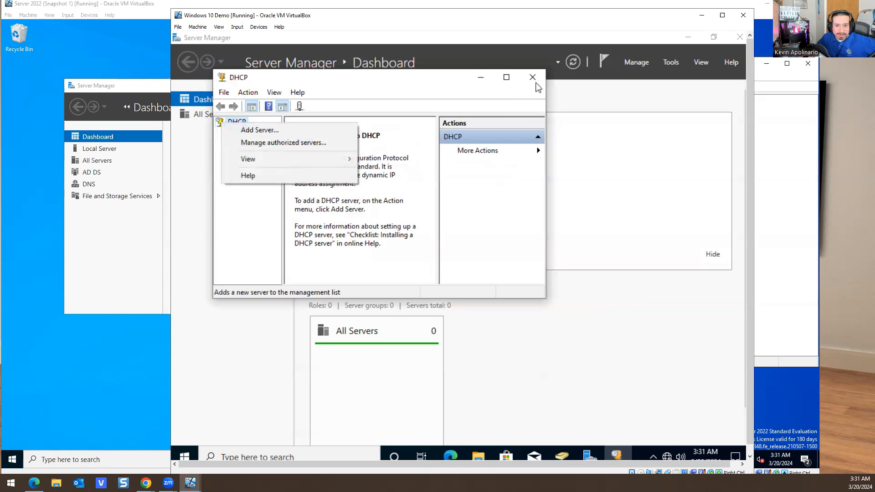
click(671, 61)
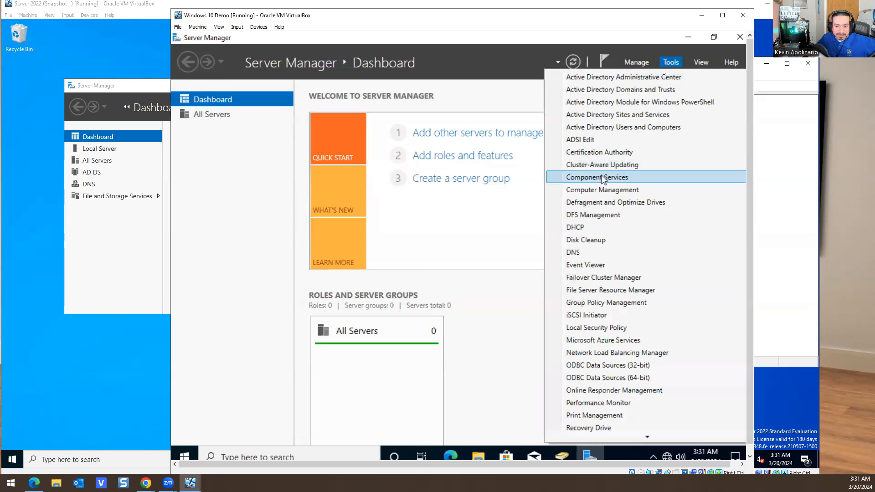
mouse_move(599, 151)
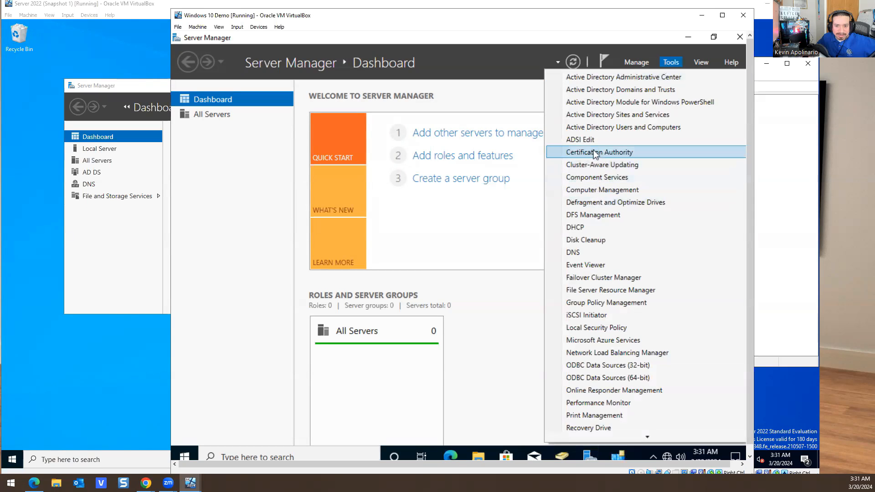
scroll(down, 3)
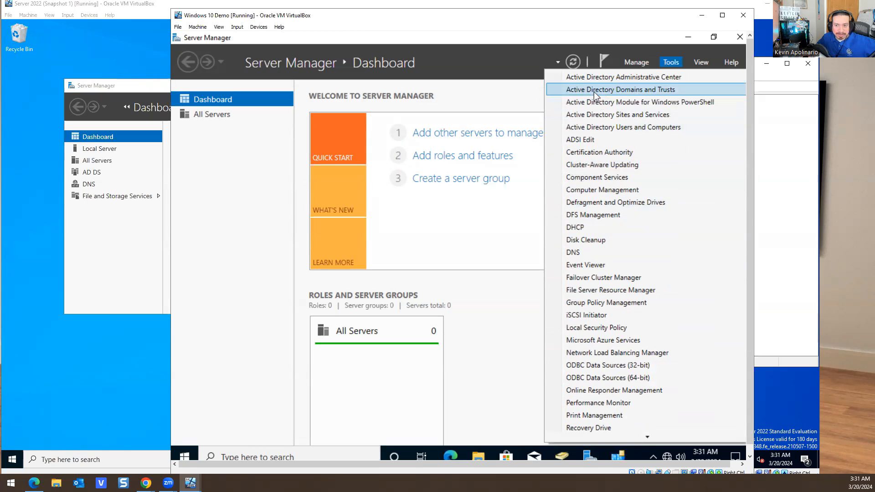
- Attempt to delegate control of Sites in Sites and Services and acknowledge the permission error
click(619, 89)
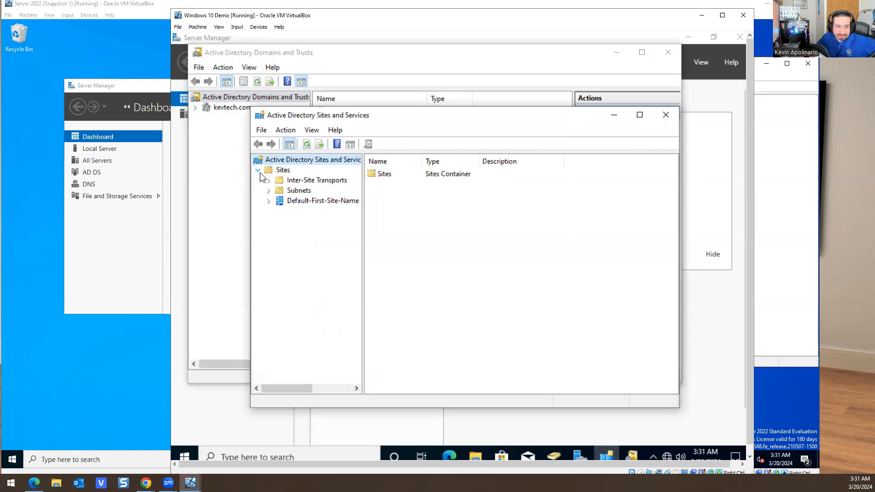
right_click(282, 169)
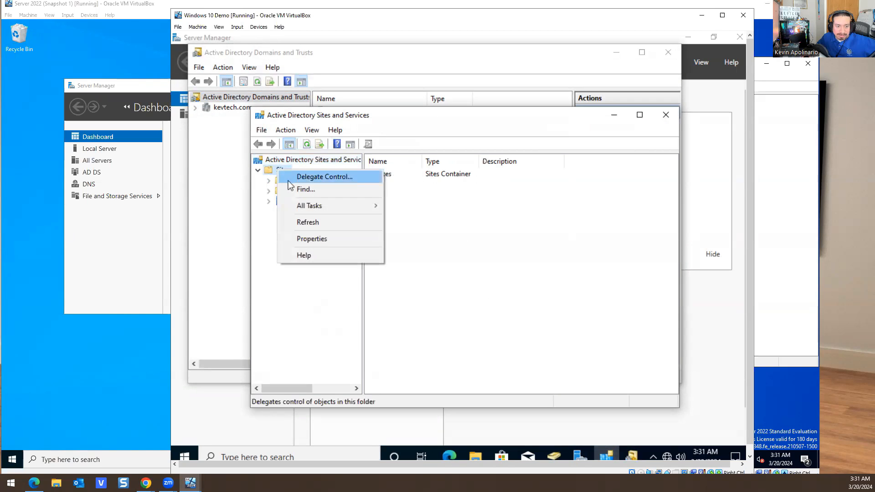
click(324, 176)
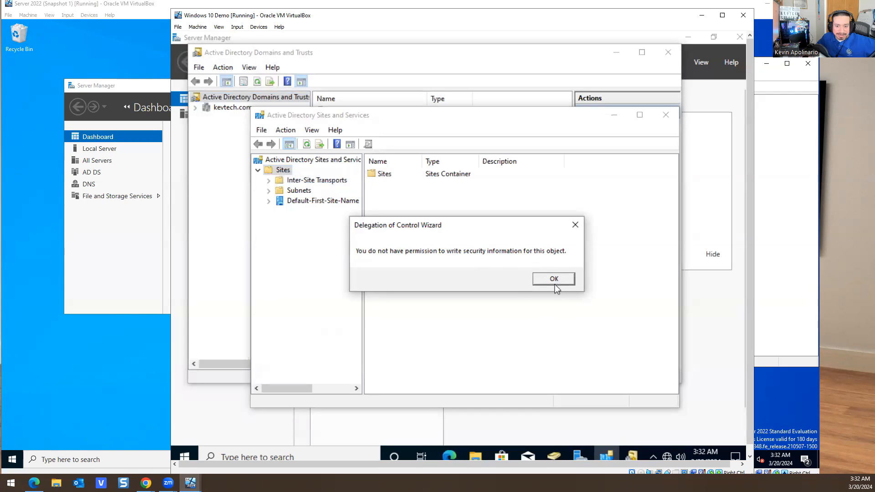
click(552, 278)
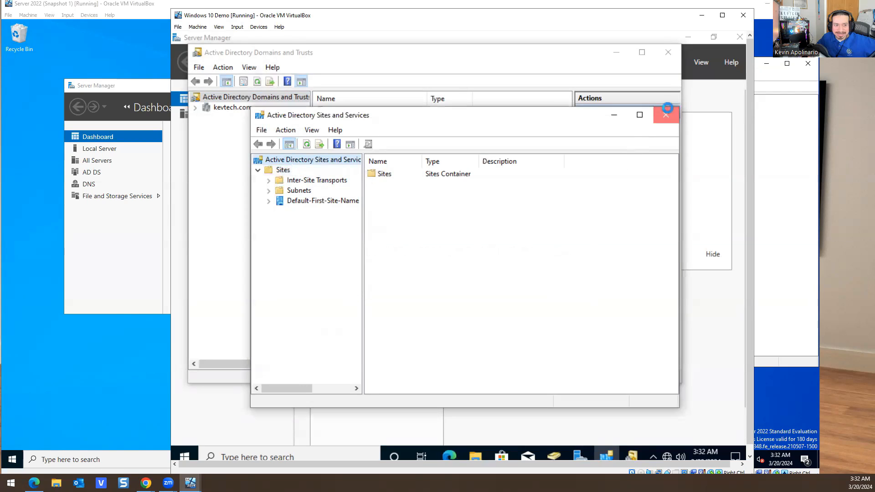
- Manage kevtech.com from Domains and Trusts, opening it in Users and Computers
right_click(229, 107)
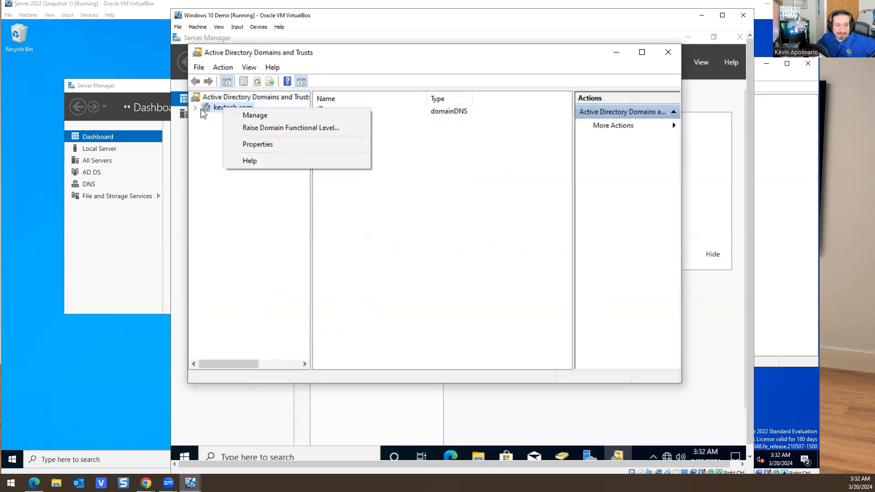
mouse_move(244, 115)
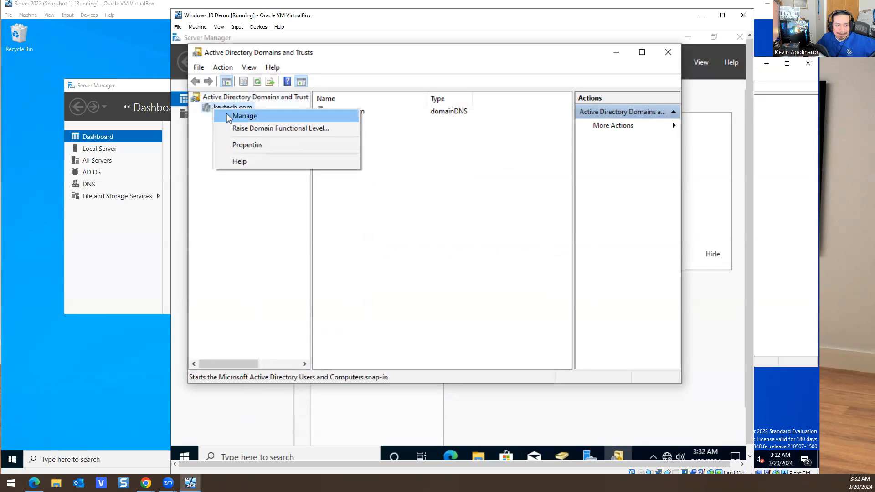
click(244, 115)
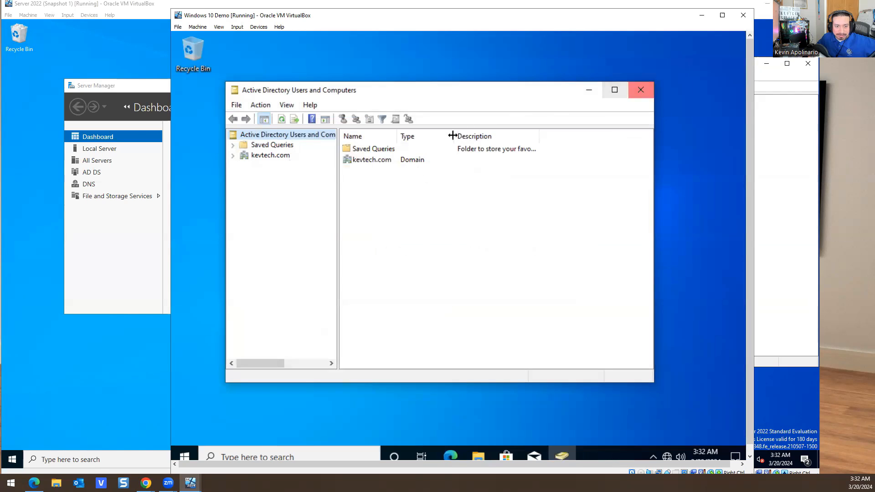
- Show the kevtech.com domain's Users container and pick a user account in the list
click(233, 155)
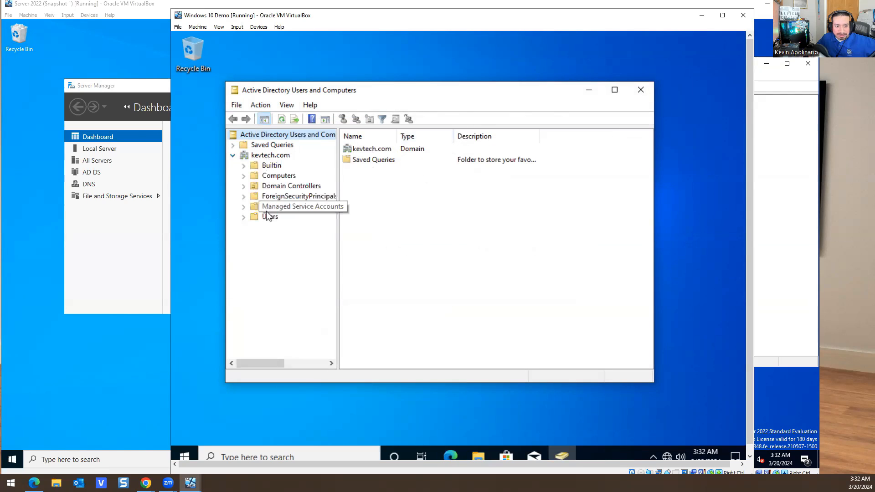
click(270, 216)
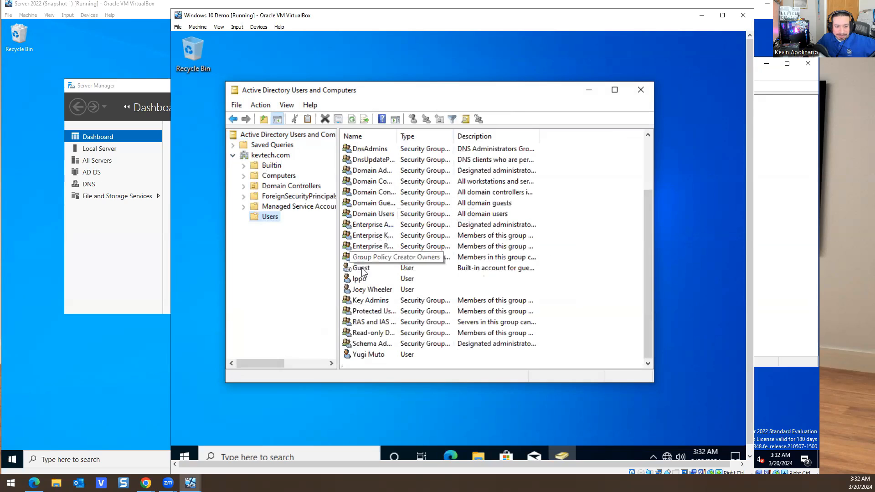
right_click(370, 289)
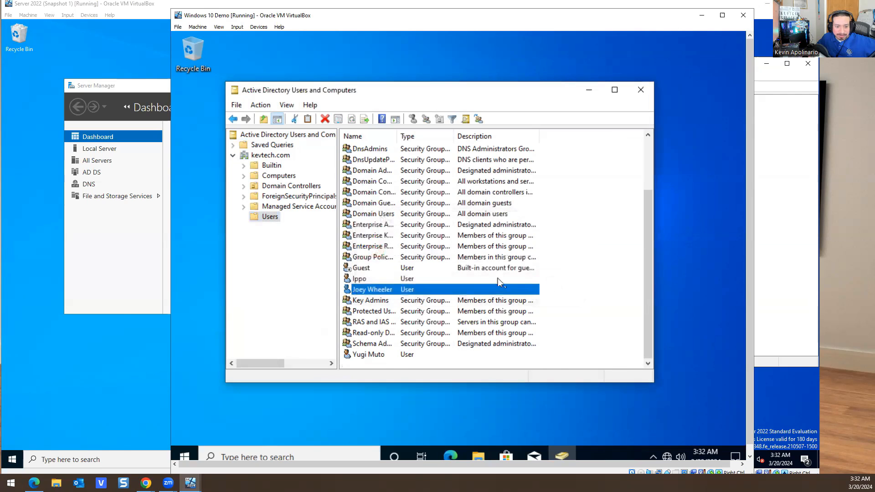
- Attempt to delete the last user account, refused for insufficient privileges
right_click(368, 343)
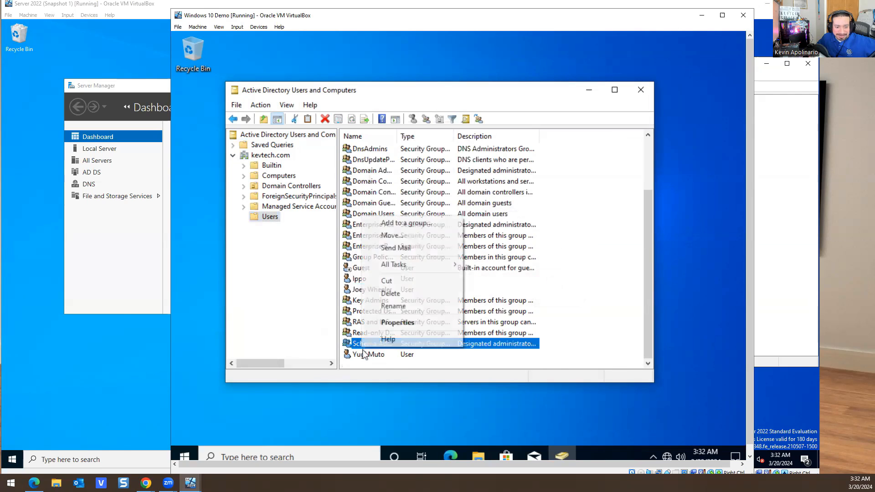
click(390, 293)
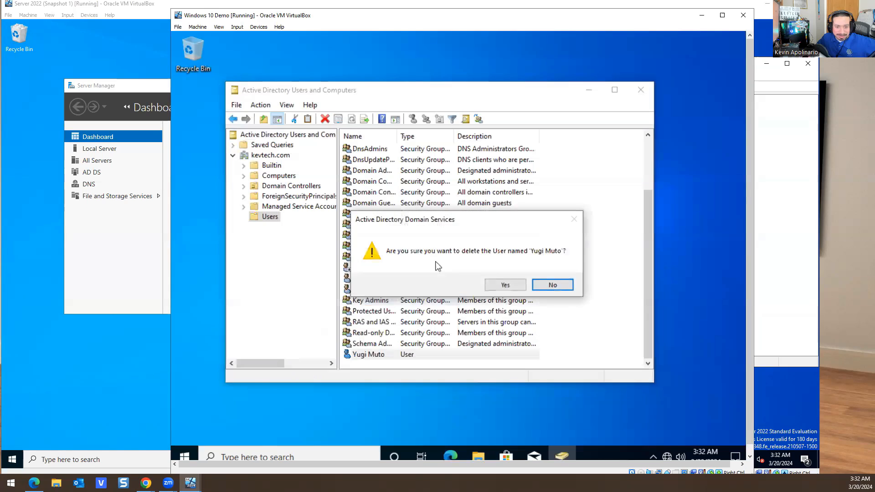
click(504, 284)
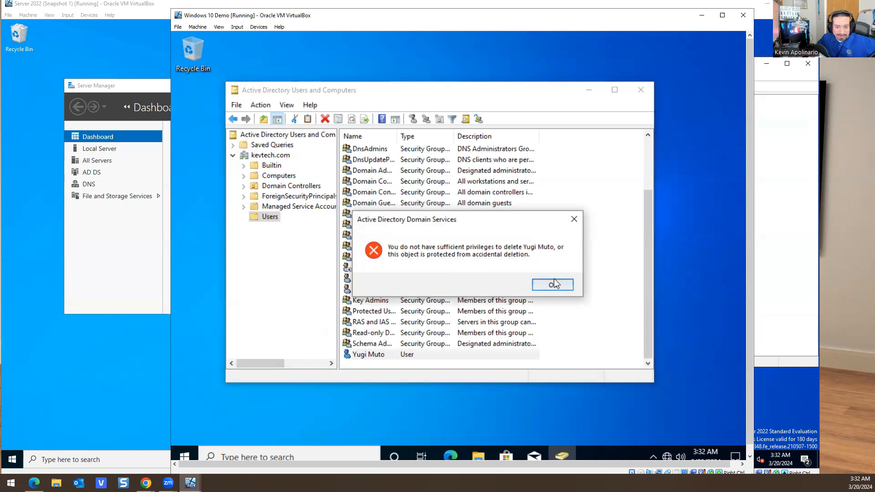
click(552, 284)
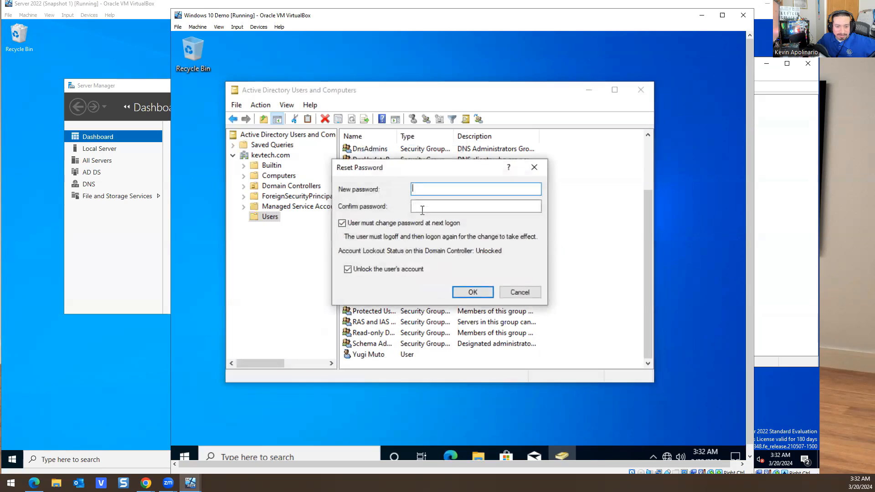
- Reset the user's password without unlocking or forcing a change at next logon
click(348, 268)
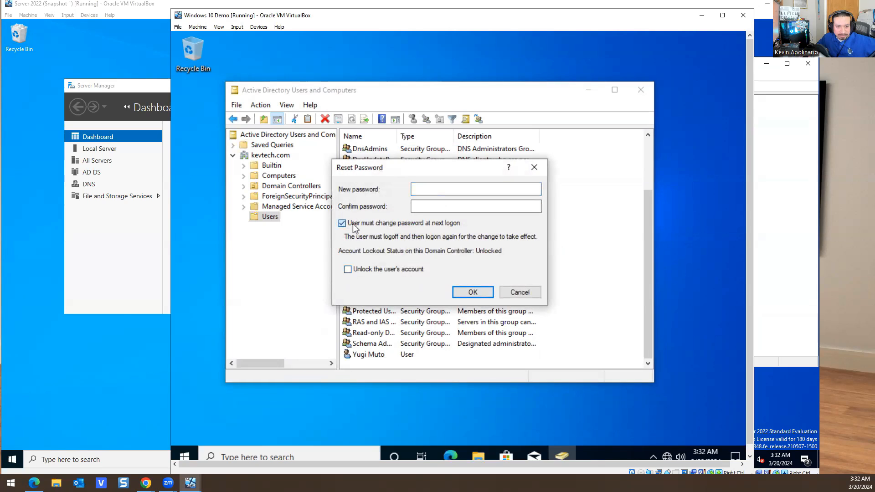
click(342, 223)
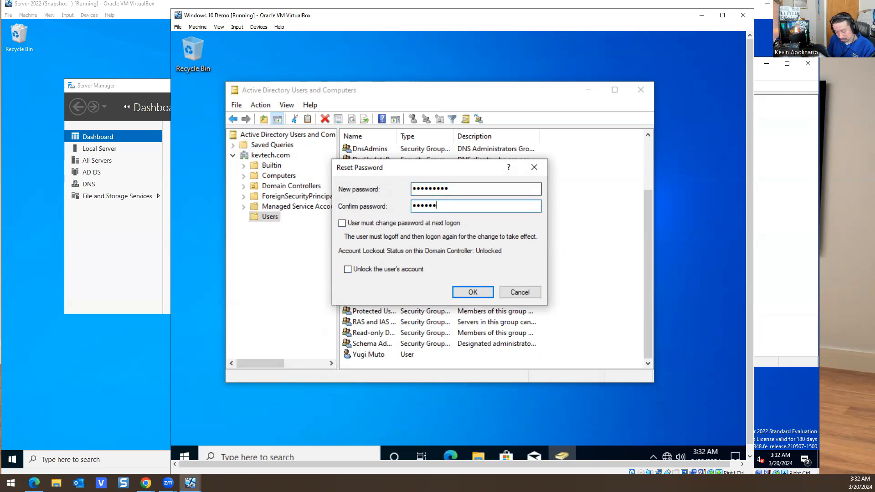
click(471, 291)
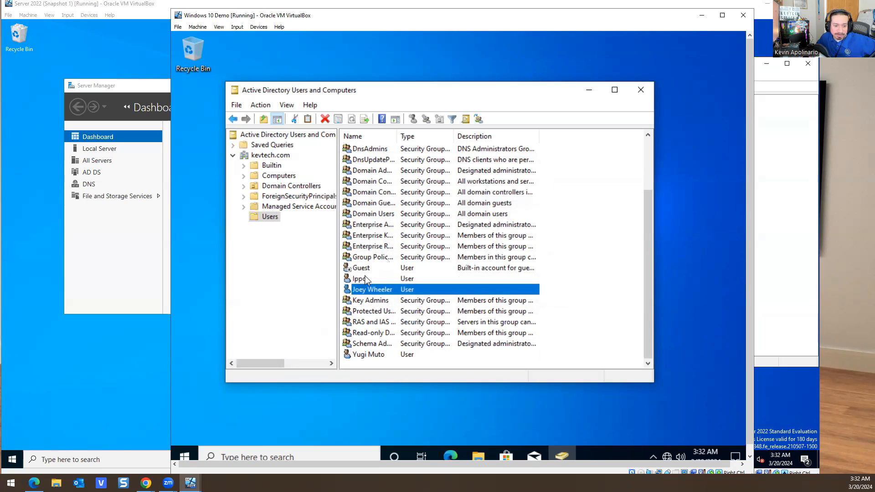
- Review Ippo's Member Of list (Domain Users only) and leave it unchanged
double_click(357, 278)
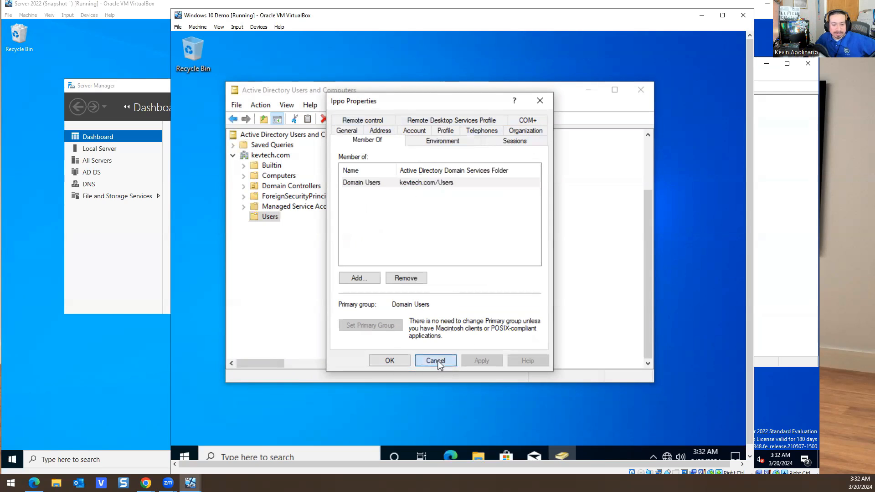
click(435, 360)
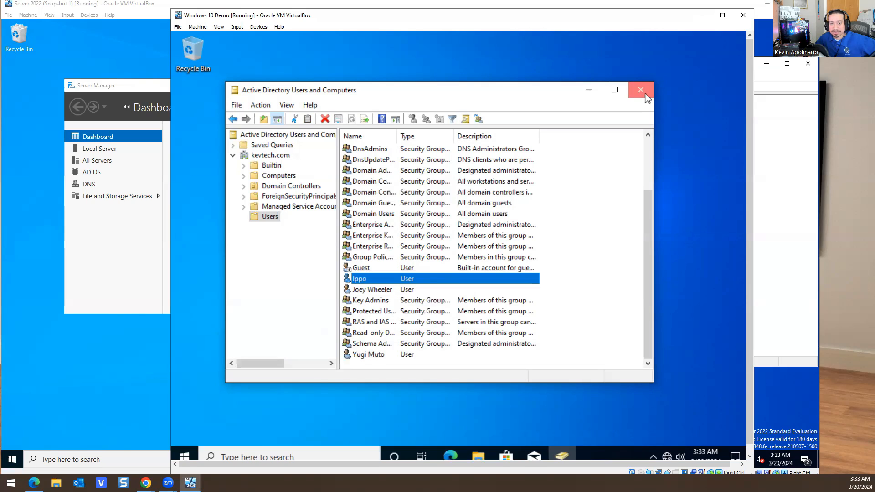
click(640, 90)
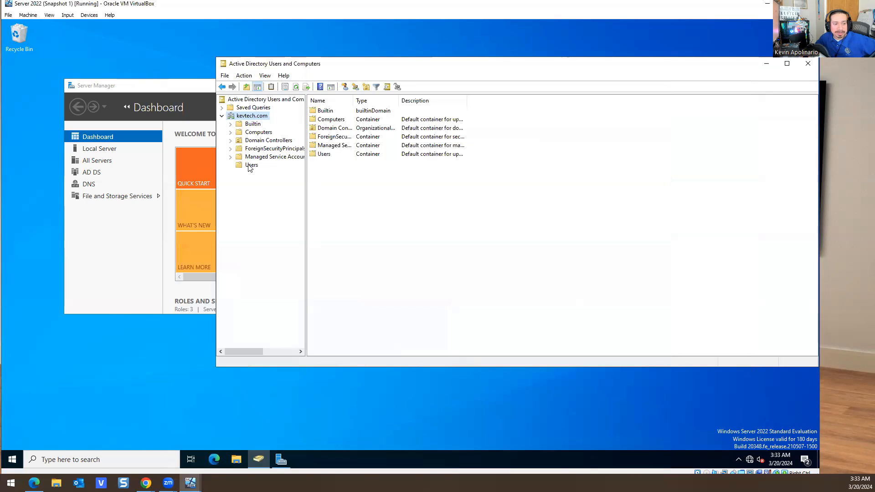
right_click(251, 165)
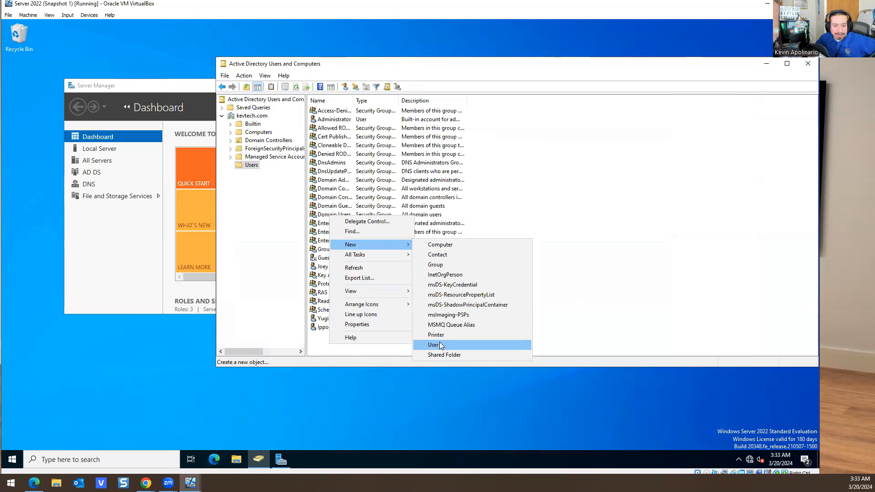
click(433, 345)
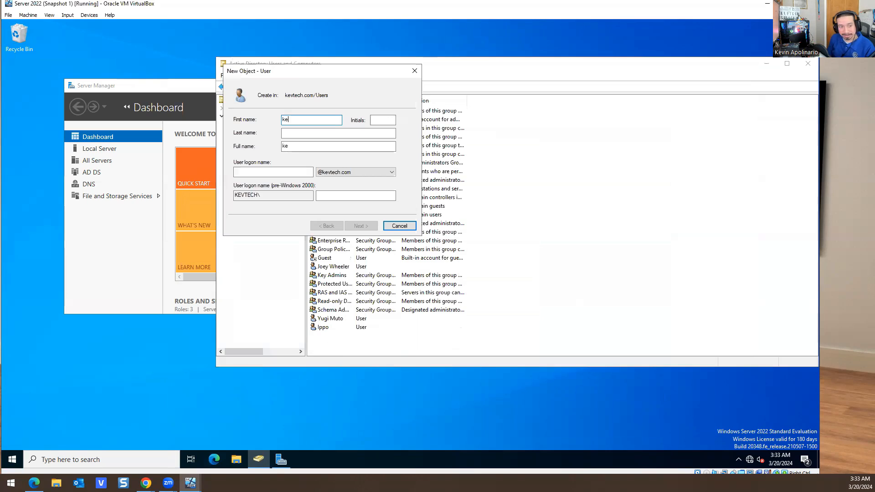
text(Apolinario)
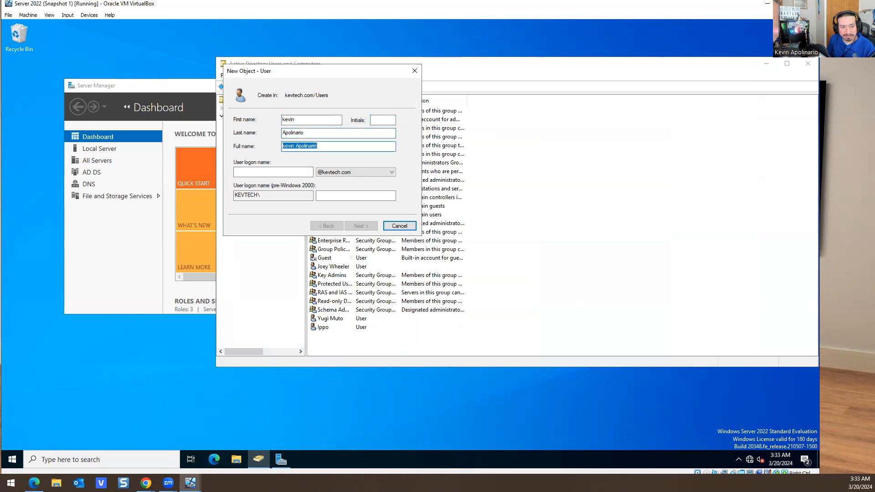
text(kapolinario-ad)
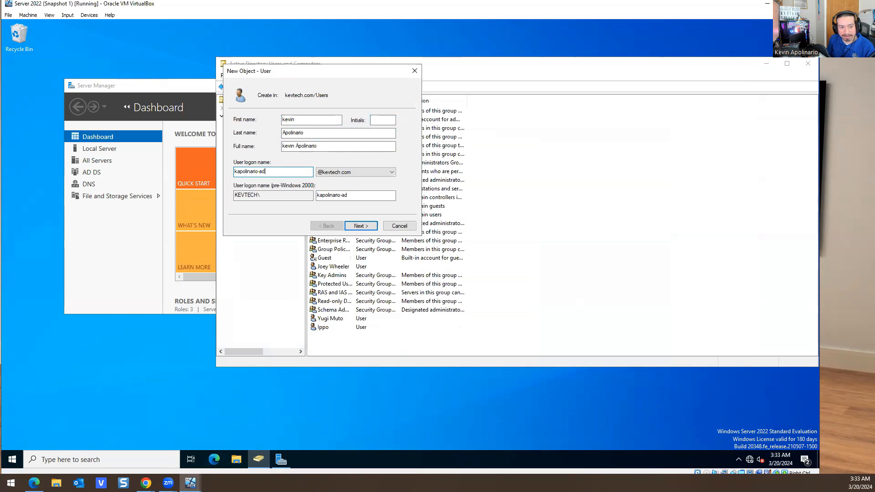
key(Backspace)
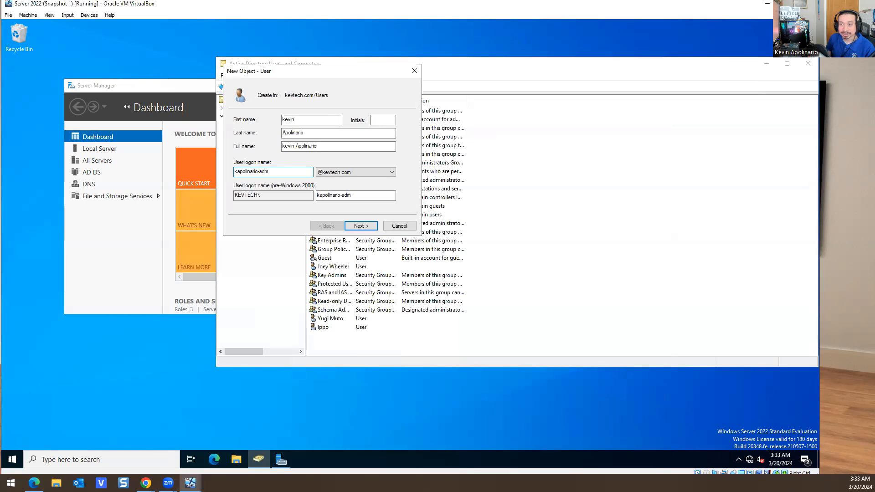
- Reach the password step without forcing a change at next logon, then switch to Chrome
click(360, 226)
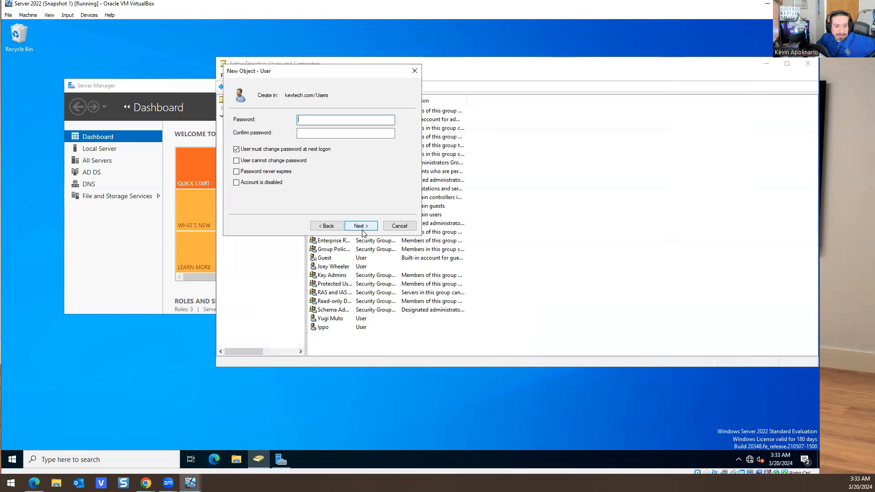
click(236, 149)
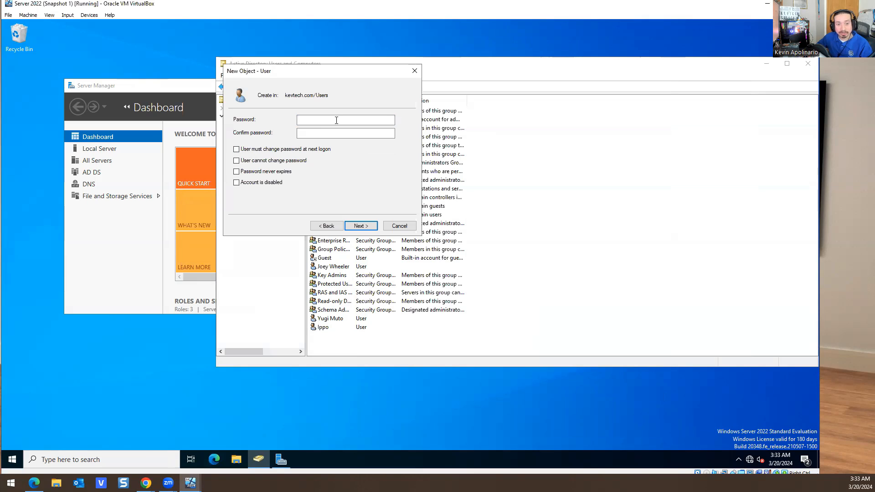
click(345, 120)
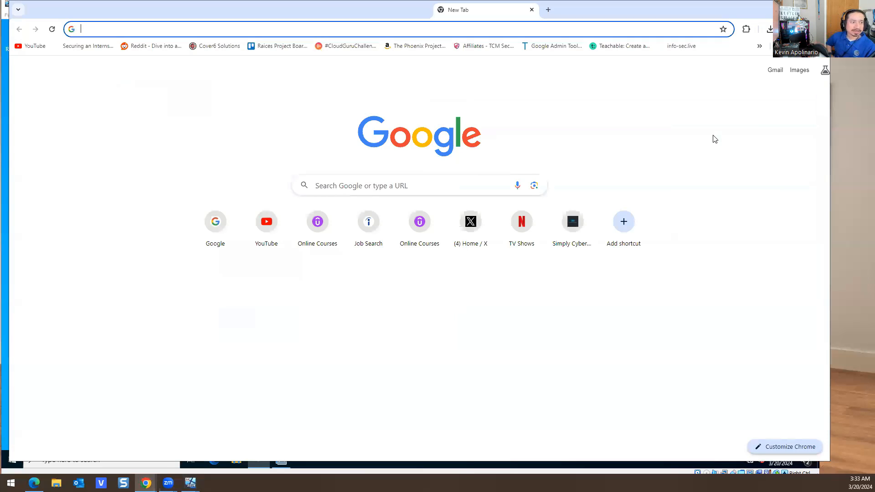
- Find dinopass via Google, land on DinoPass and select a generated password
text(dino)
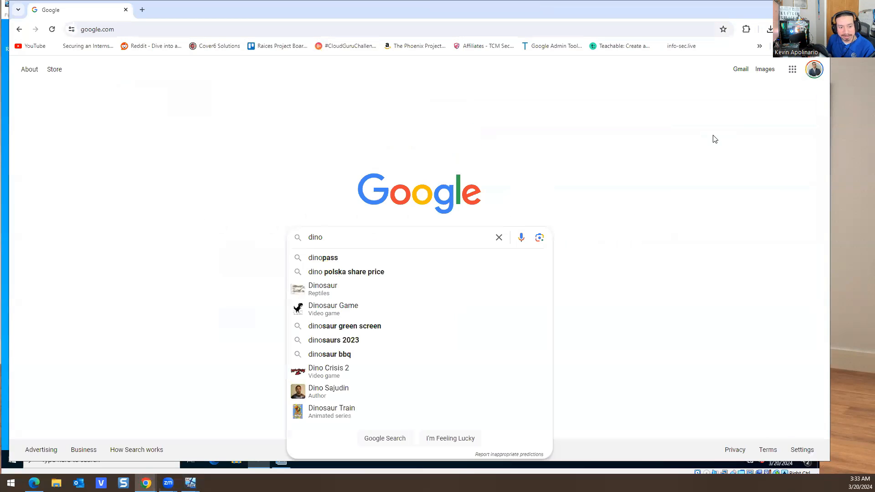
click(322, 257)
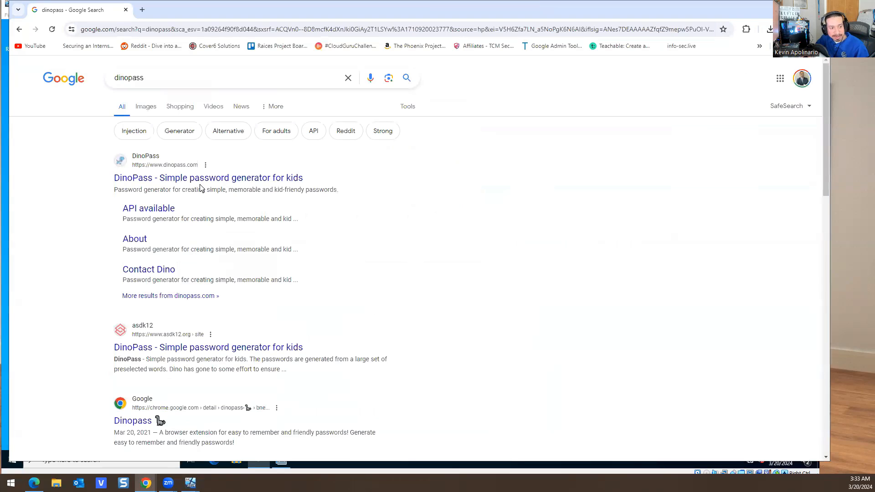
click(208, 177)
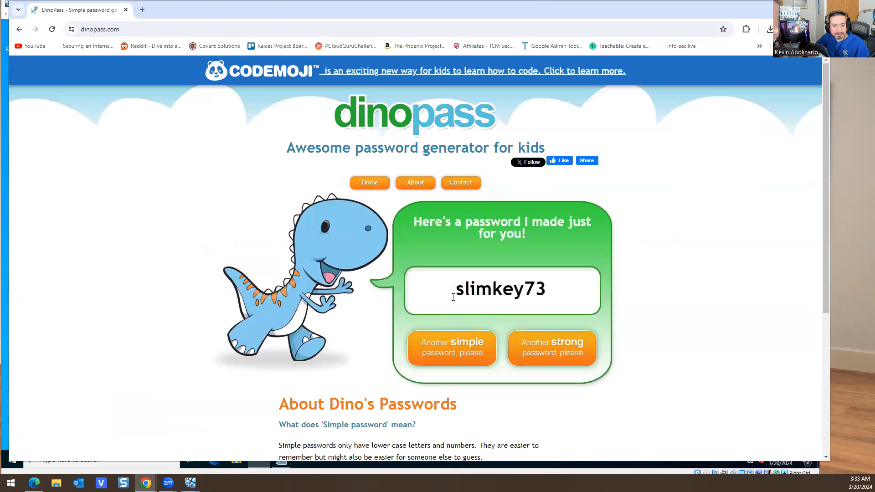
click(452, 347)
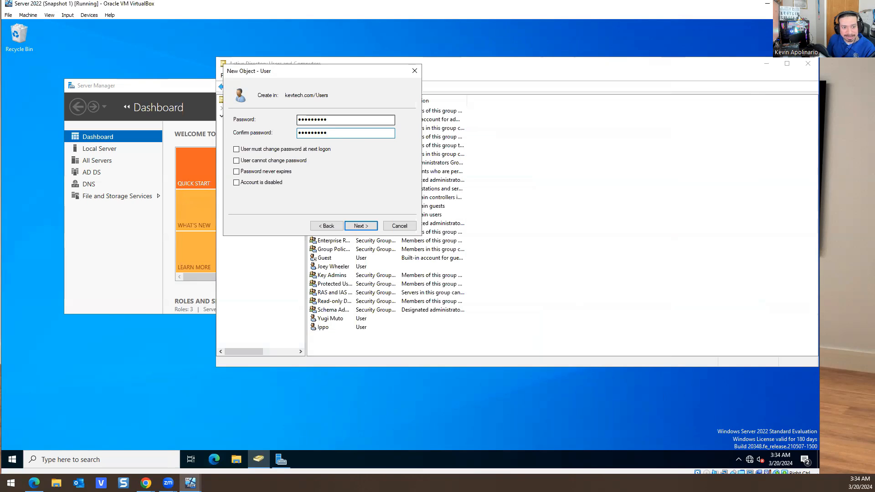
- Generate a few more strong DinoPass passwords and select the last one
click(360, 226)
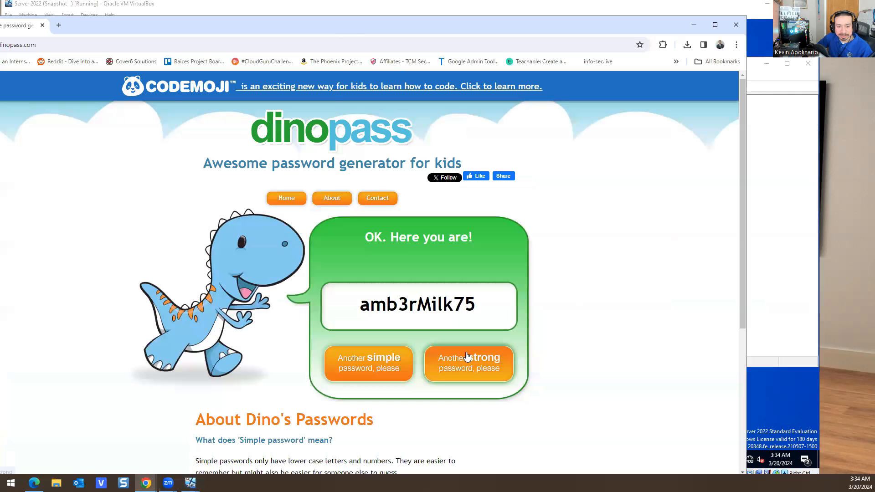
click(468, 363)
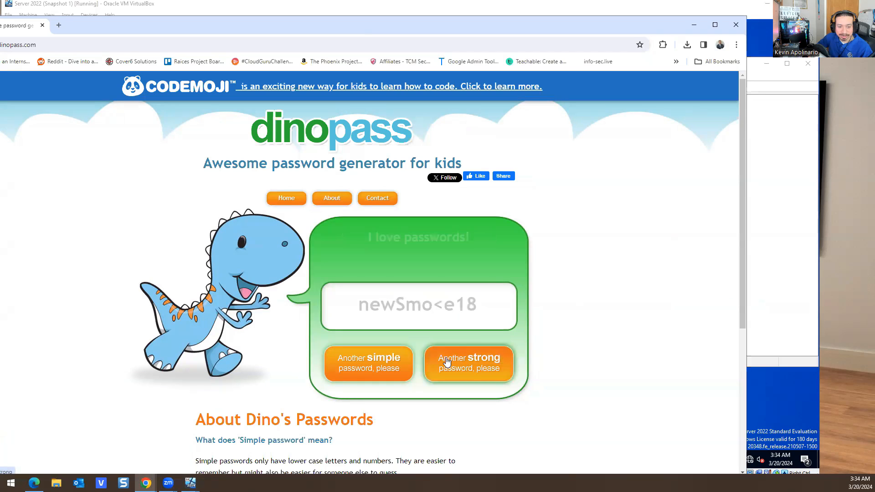
click(468, 363)
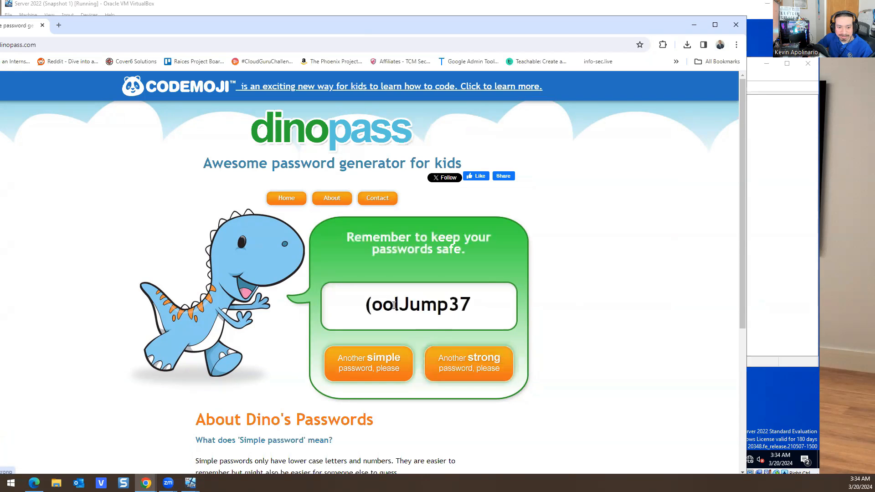
click(468, 363)
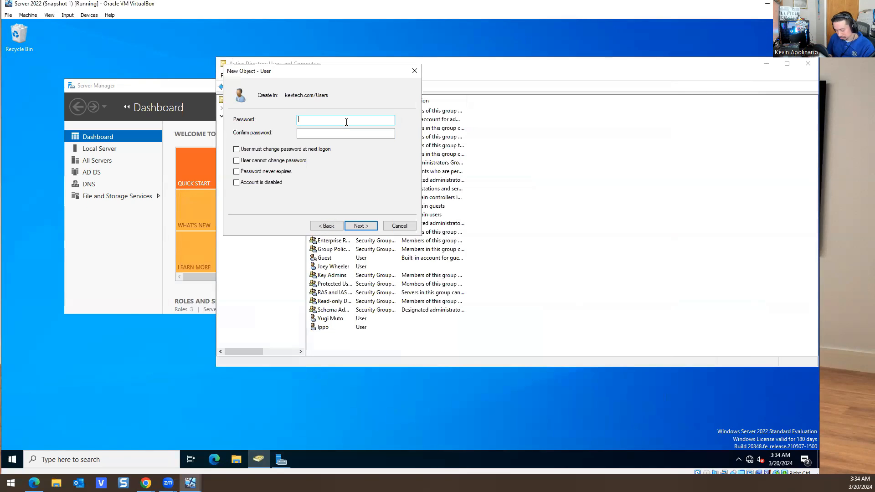
- Enter and confirm the password and finish creating kevin Apolinario (kapolinario-adm)
text(•)
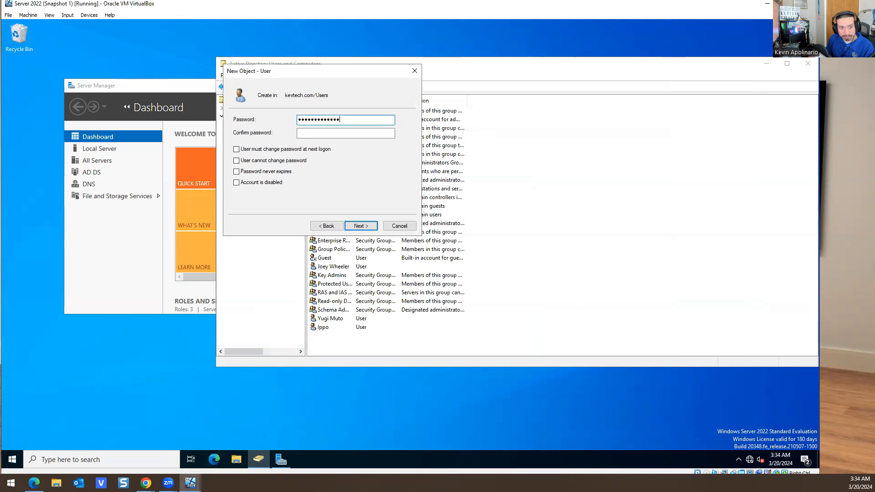
text(•••••)
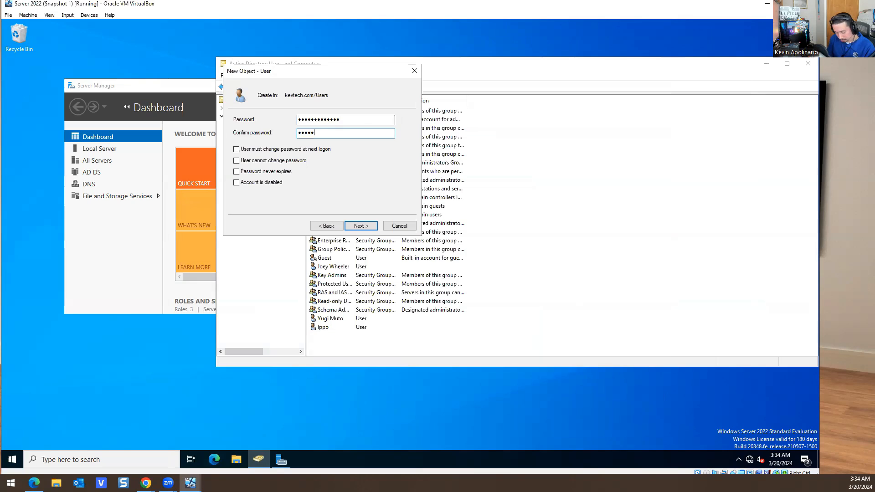
click(359, 226)
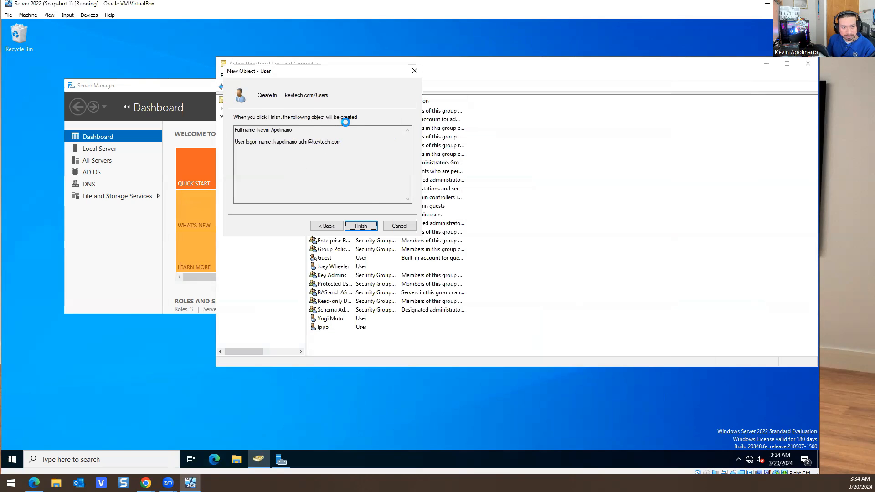
click(360, 226)
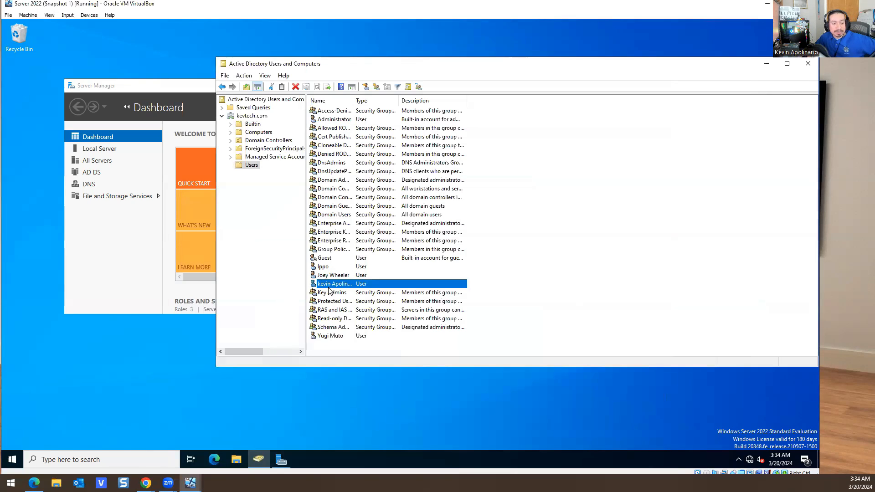
right_click(252, 116)
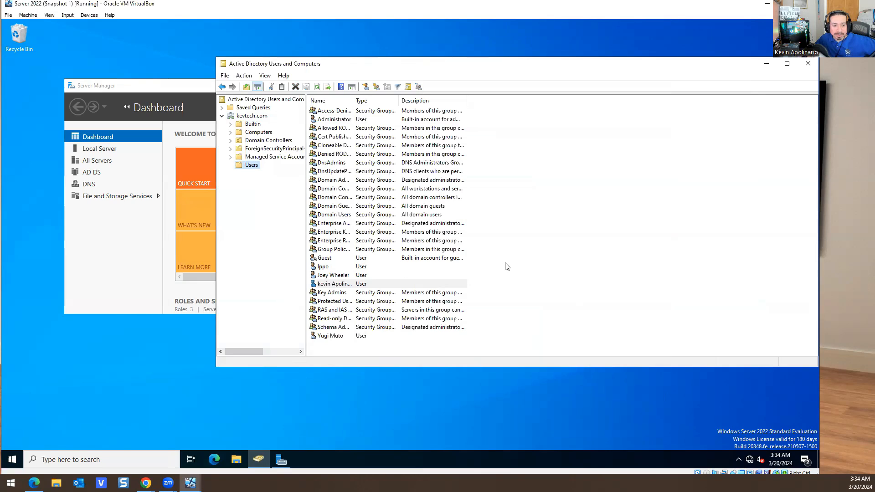
- Start a new group in Users, then cancel it
right_click(506, 266)
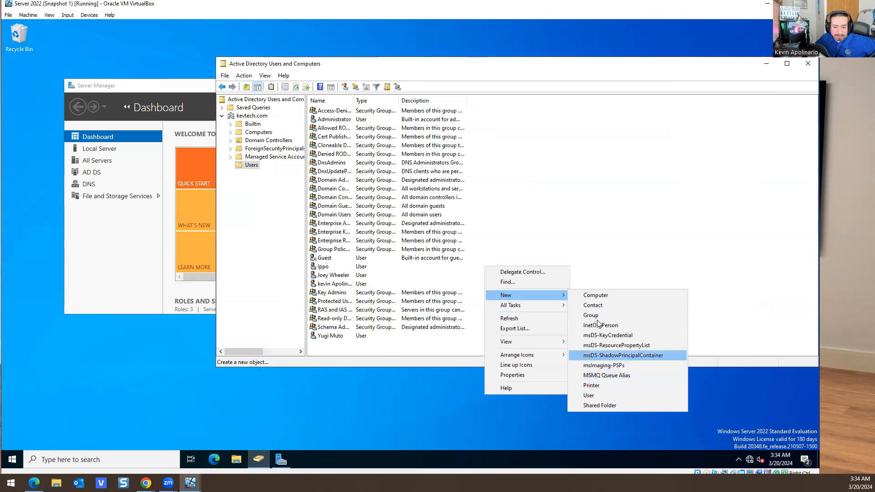
click(591, 315)
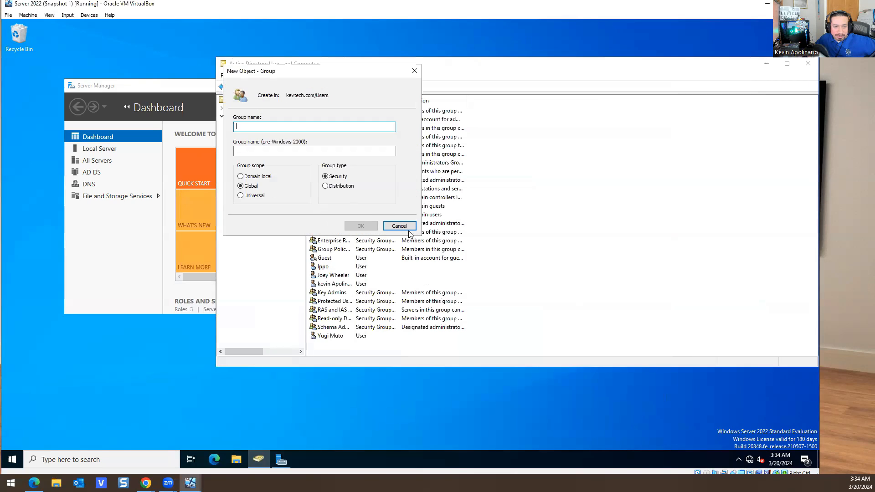
click(399, 226)
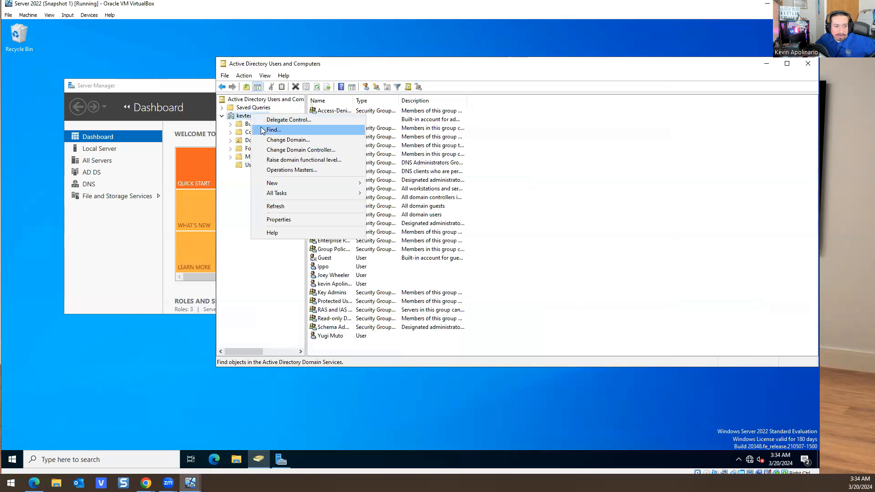
click(288, 119)
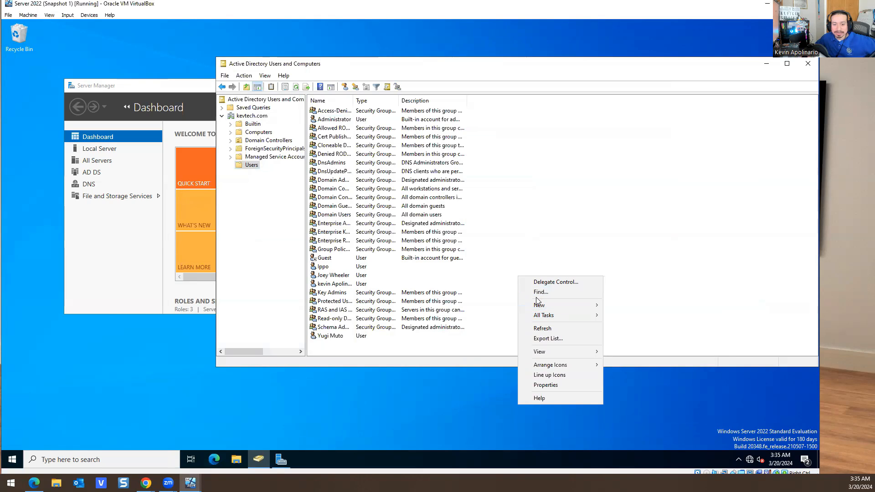
- Create a Global Security group named Helpdesk in Users
click(538, 306)
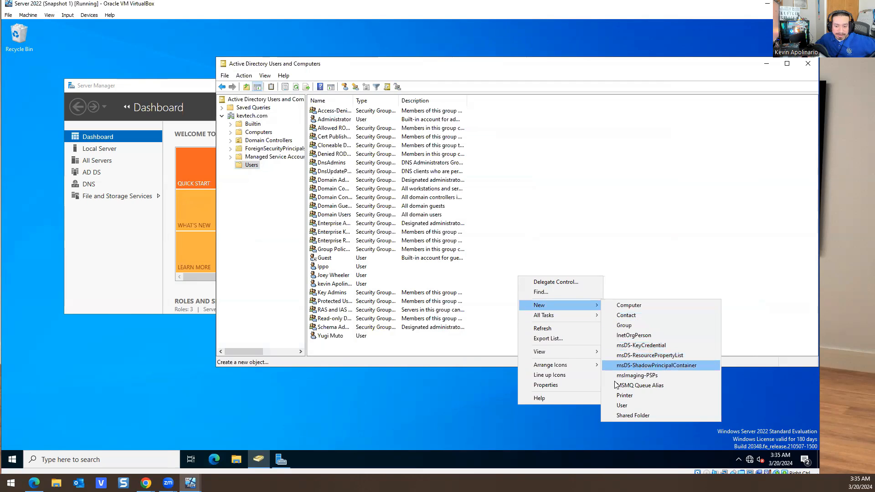
click(624, 325)
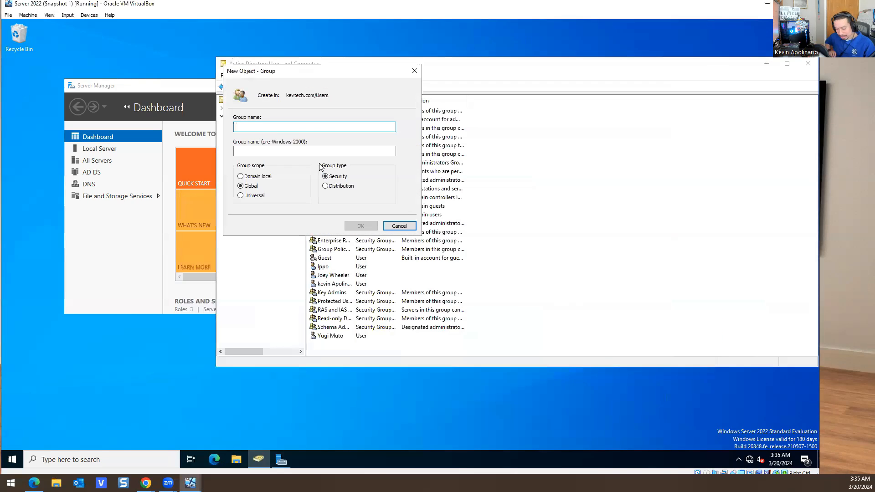
text(Helpdesk)
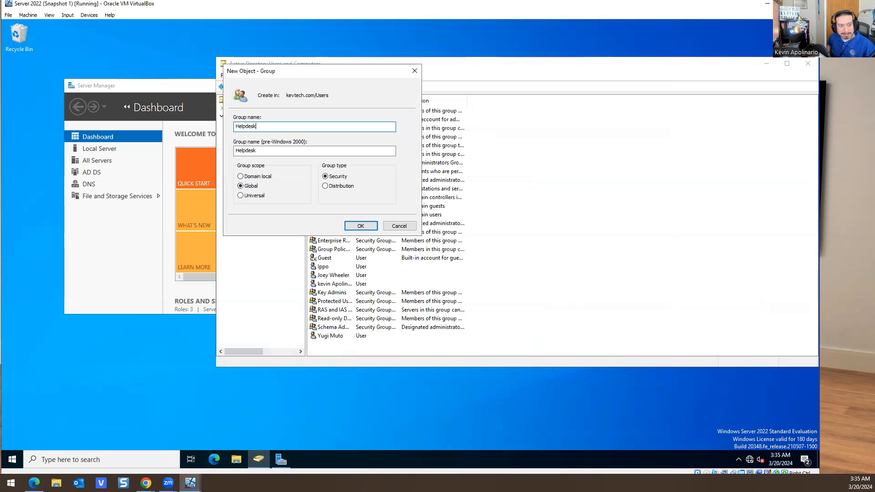
click(361, 226)
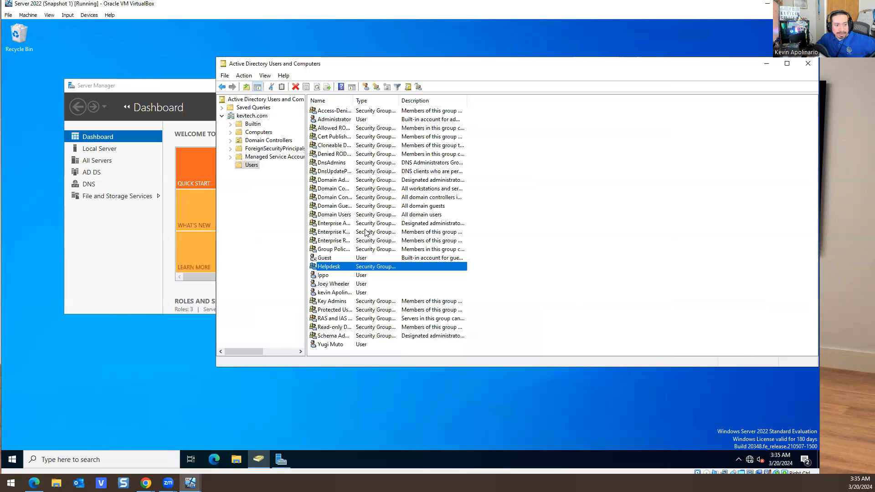
- Start Delegate Control on kevtech.com with Helpdesk as the recipient group
right_click(251, 115)
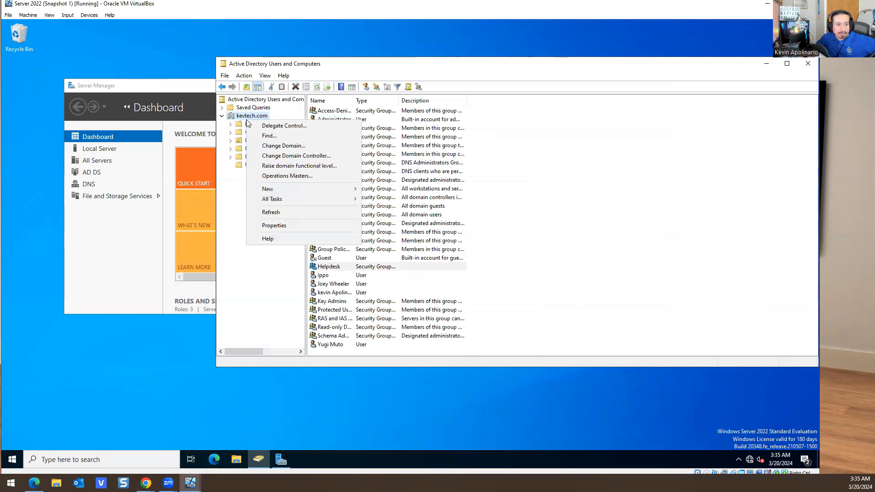
click(283, 126)
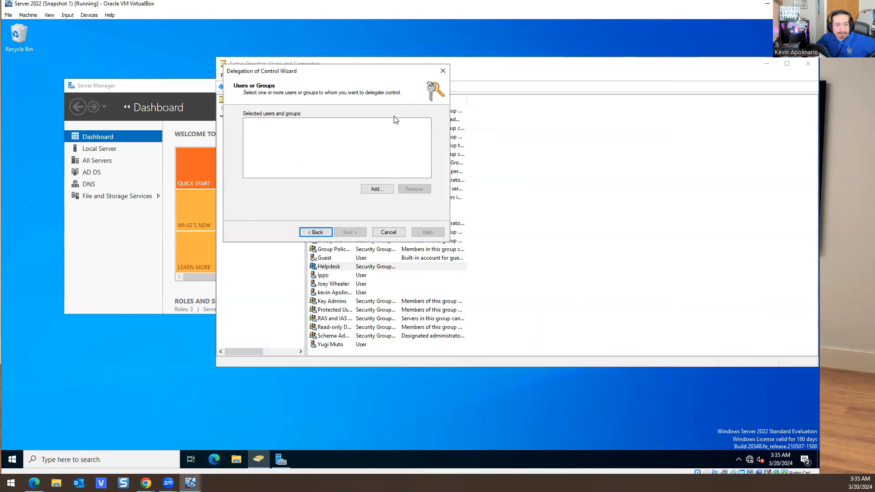
click(377, 189)
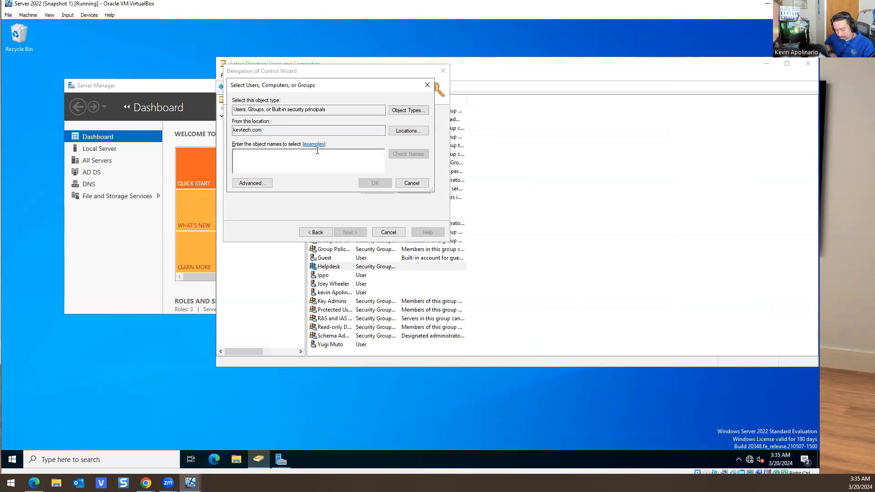
click(374, 182)
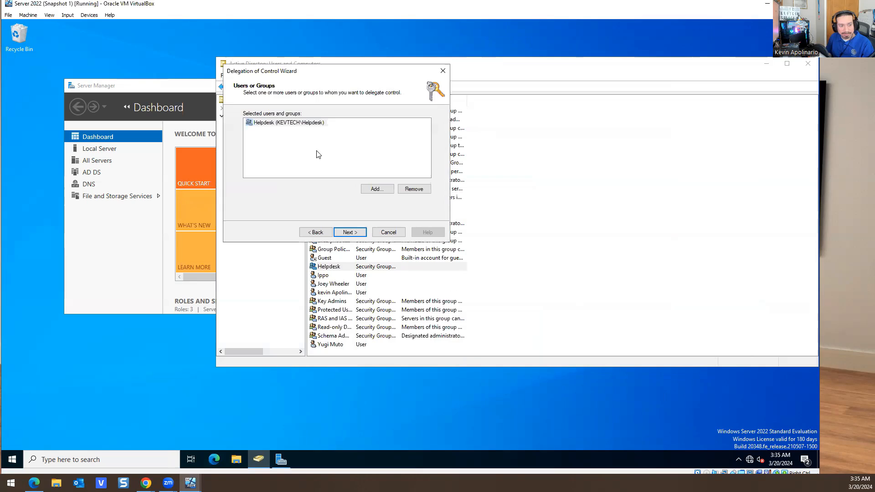
click(349, 232)
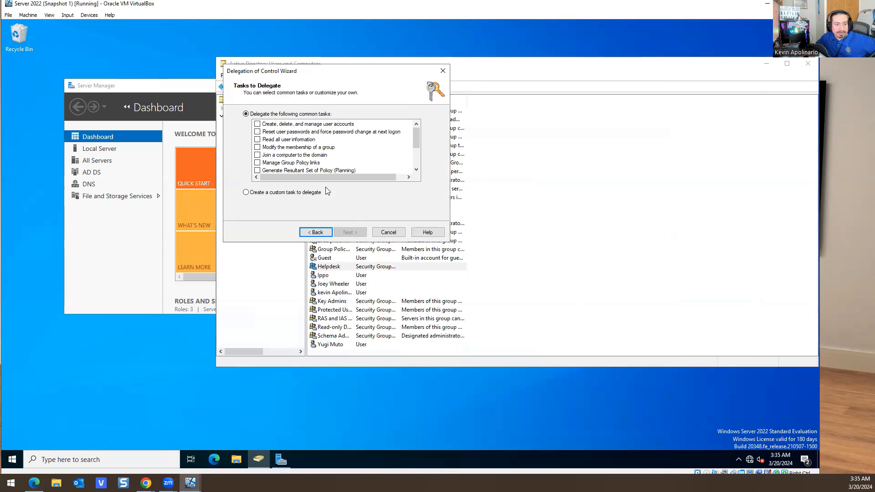
- Grant Helpdesk 'Reset user passwords and force password change at next logon' and finish
click(329, 132)
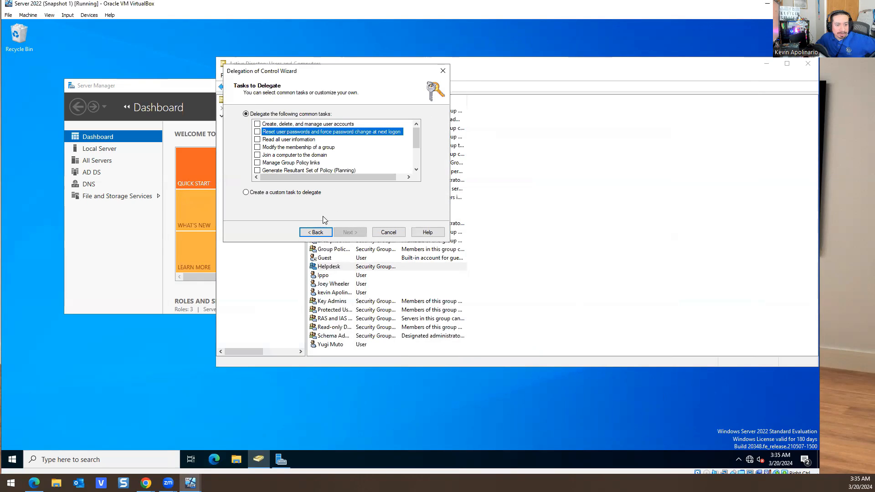
click(257, 131)
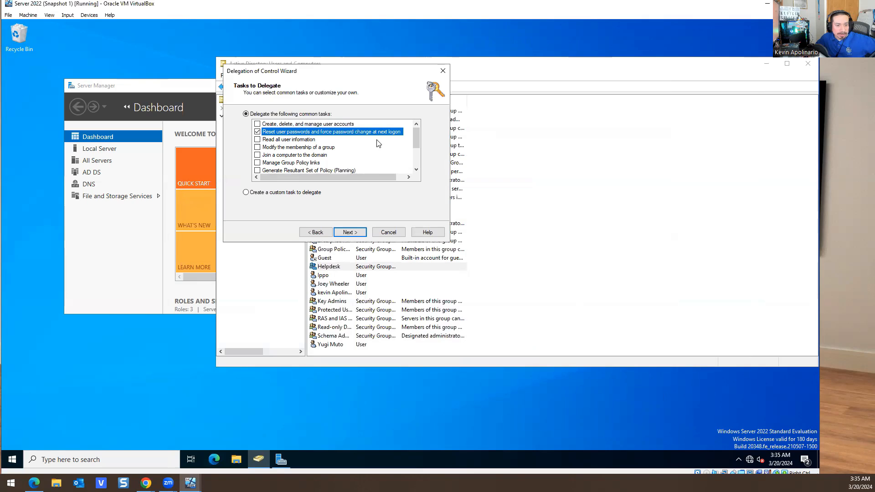
click(388, 232)
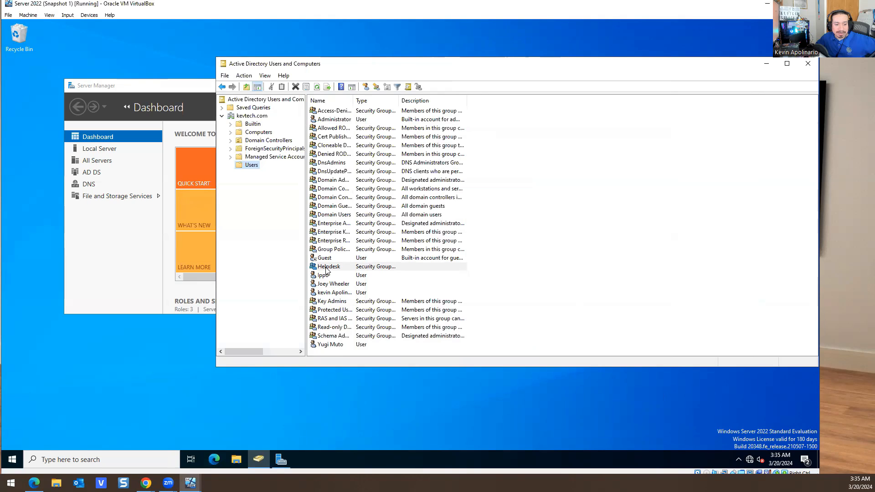
- Start another new user in Users, fill its names and reach the password step
right_click(328, 266)
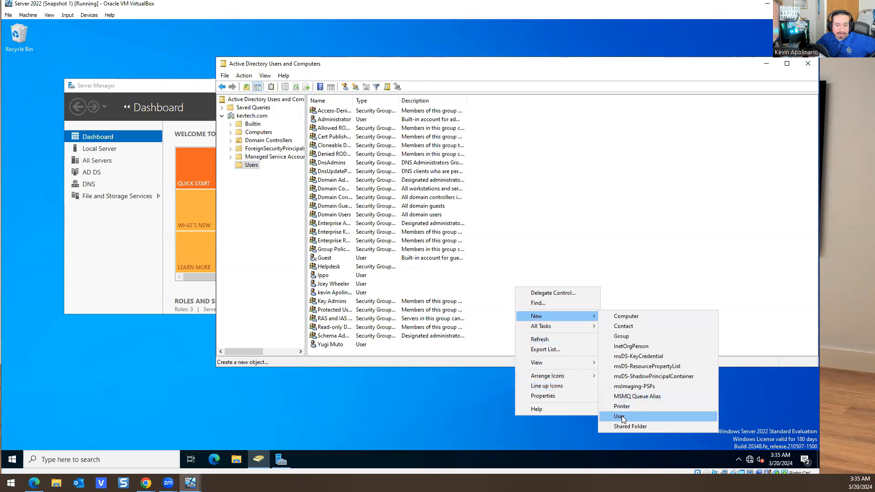
click(618, 416)
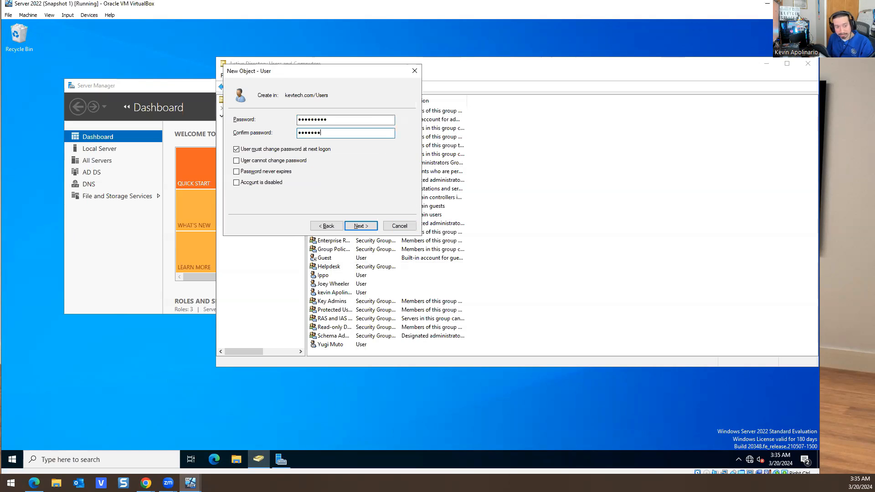
click(236, 149)
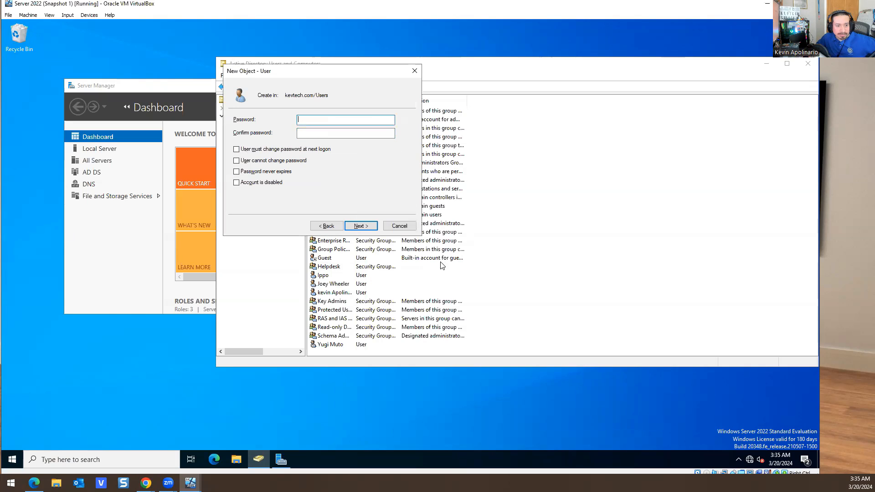
text(•)
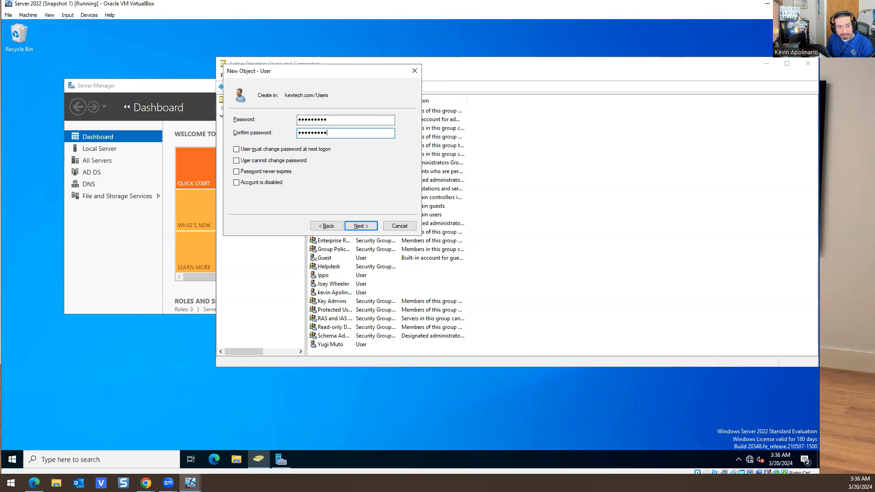
- Finish creating user kevin and add him to the Helpdesk group via Member Of
click(359, 226)
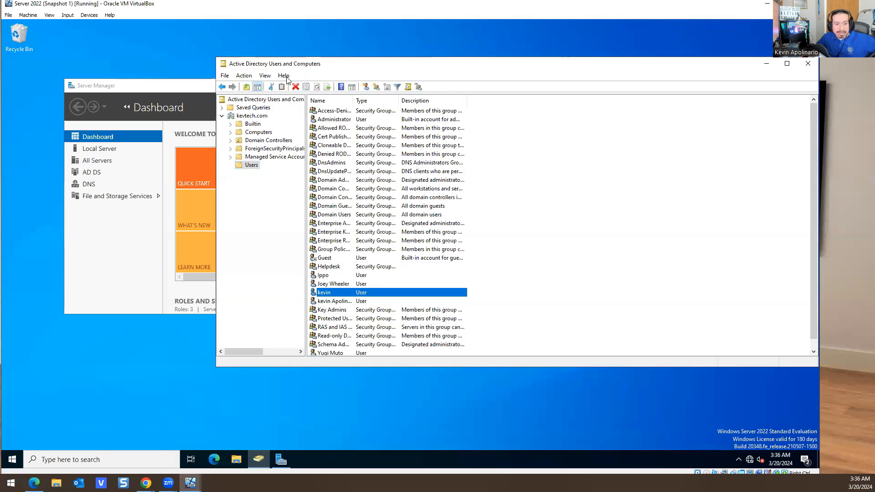
double_click(323, 292)
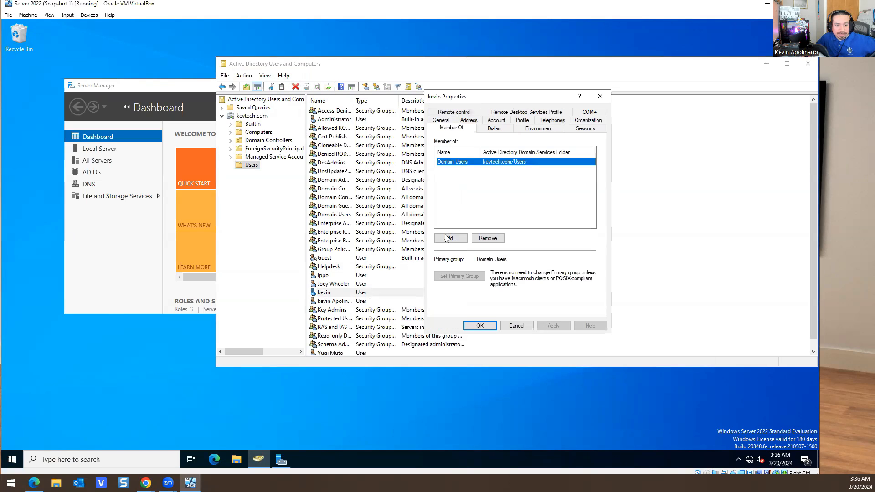
click(449, 239)
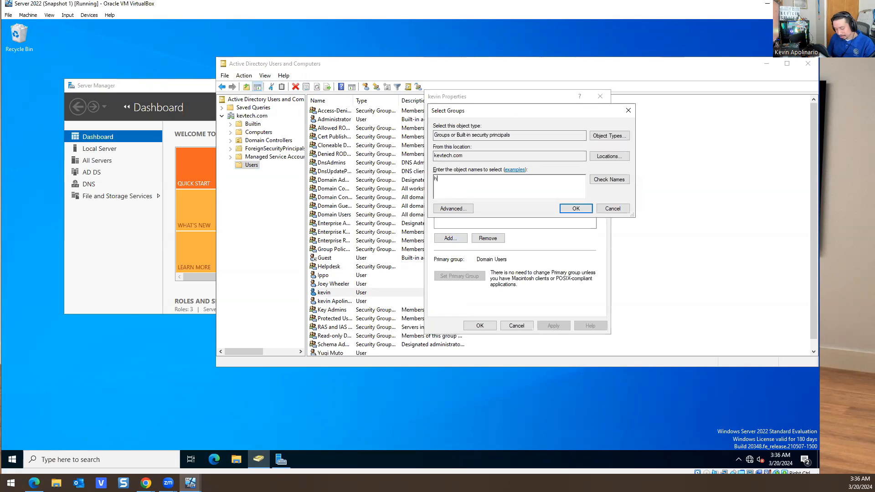
click(574, 208)
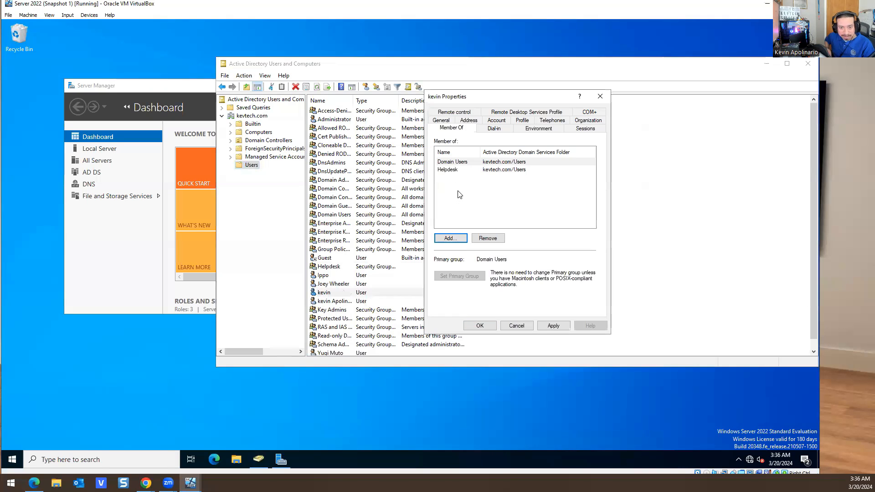
click(479, 325)
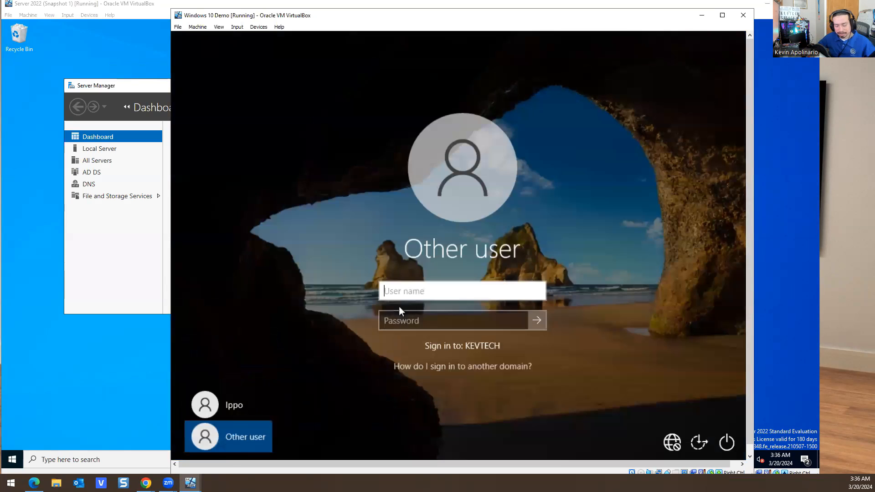
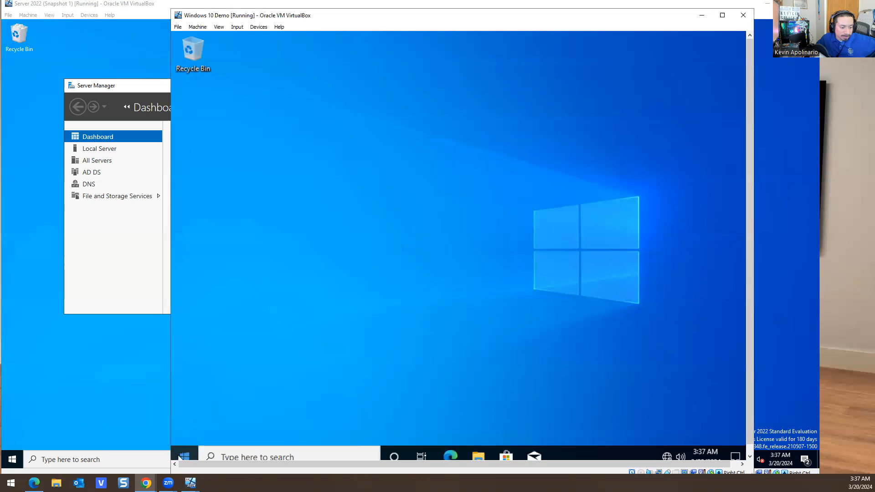
- Launch Active Directory Users and Computers as kevin and show the kevtech.com Users container
click(184, 457)
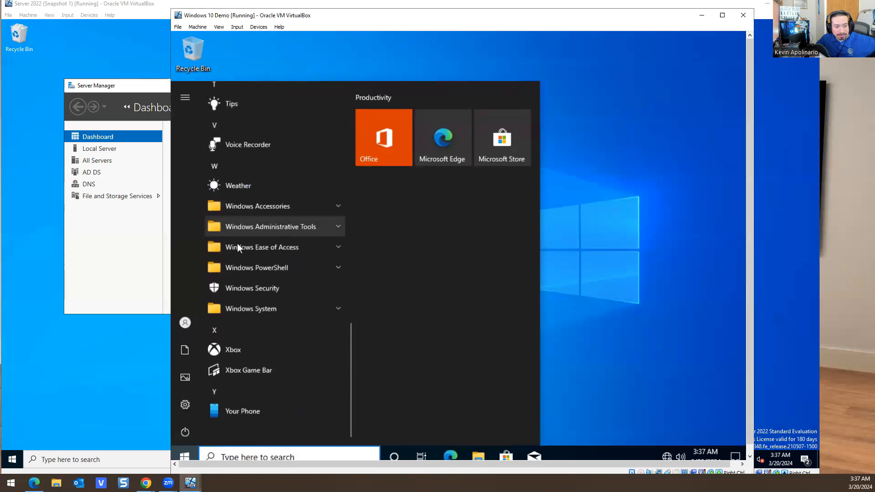
click(271, 226)
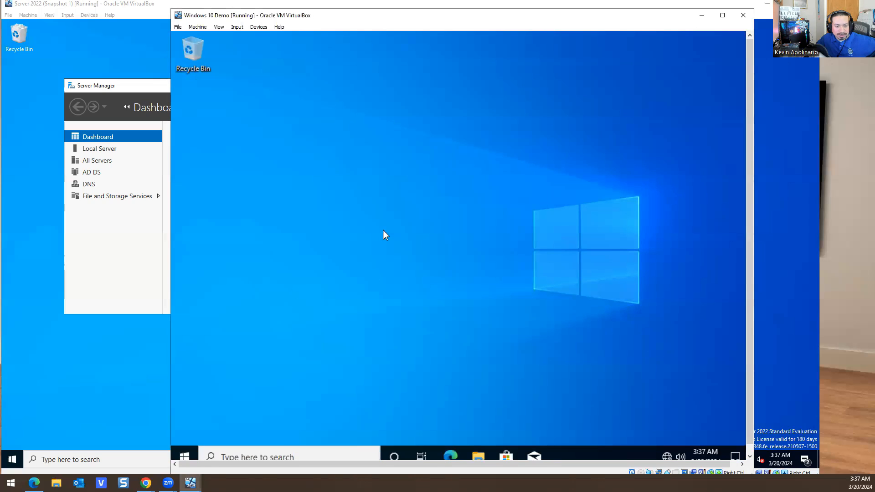
click(561, 456)
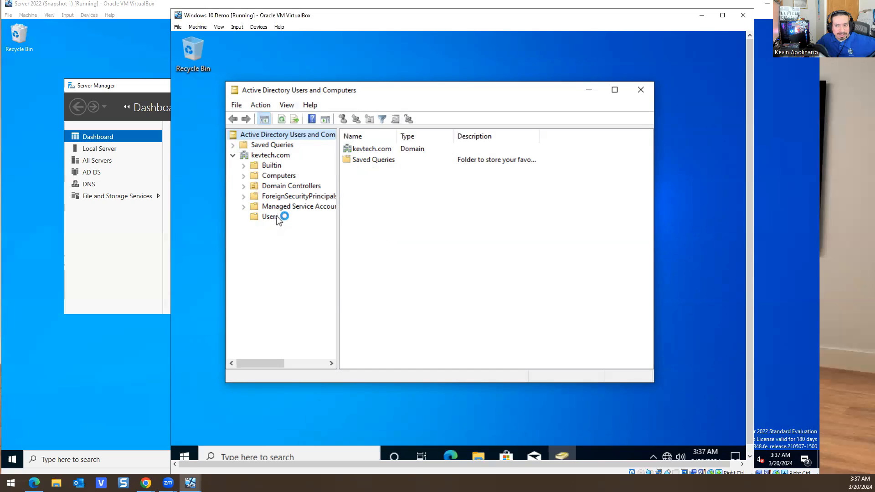
click(269, 217)
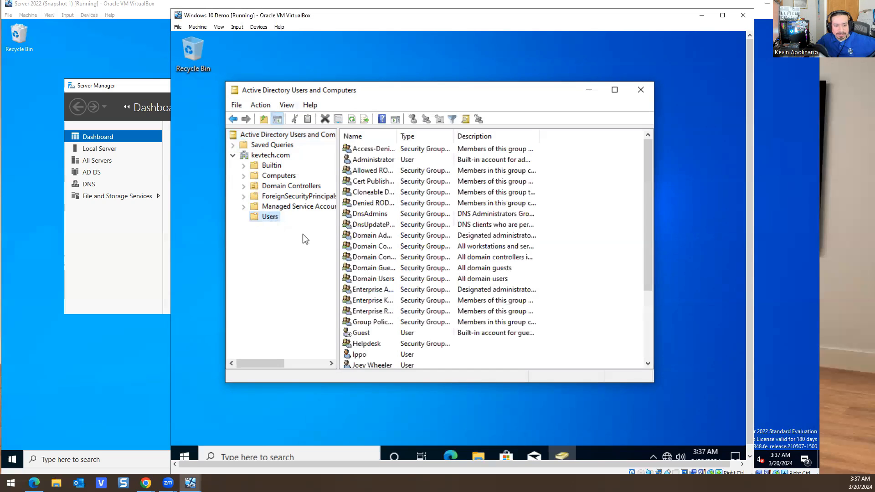
scroll(down, 3)
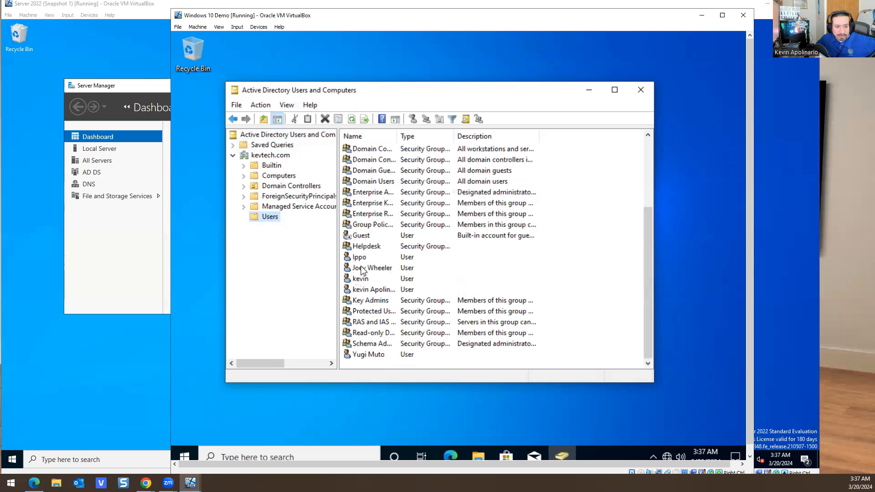
- Reset the selected domain user's password to a new value and confirm it
right_click(369, 289)
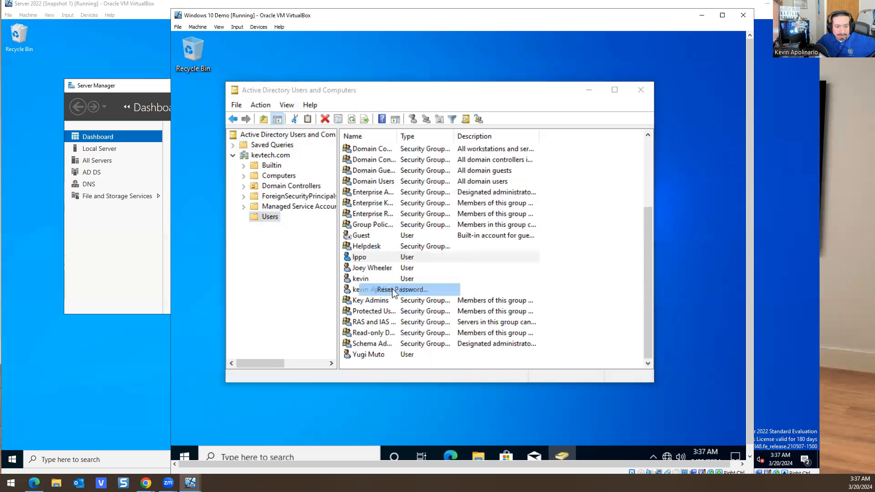
click(403, 289)
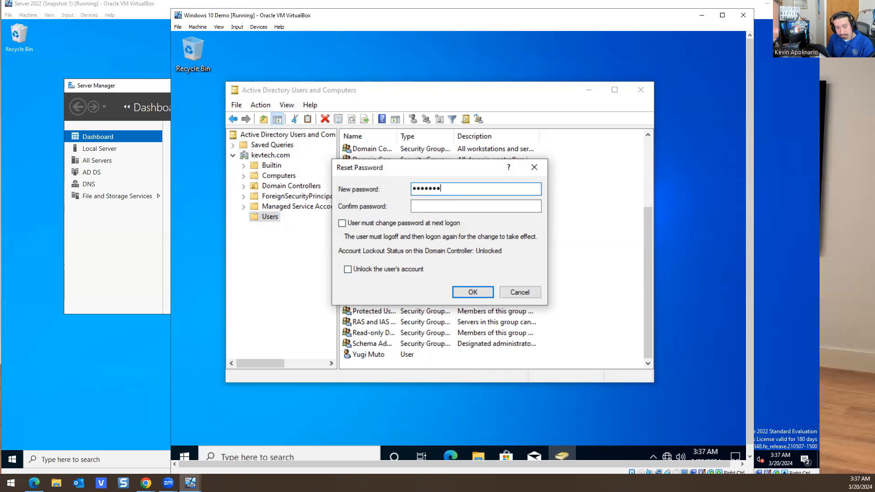
text(•••••)
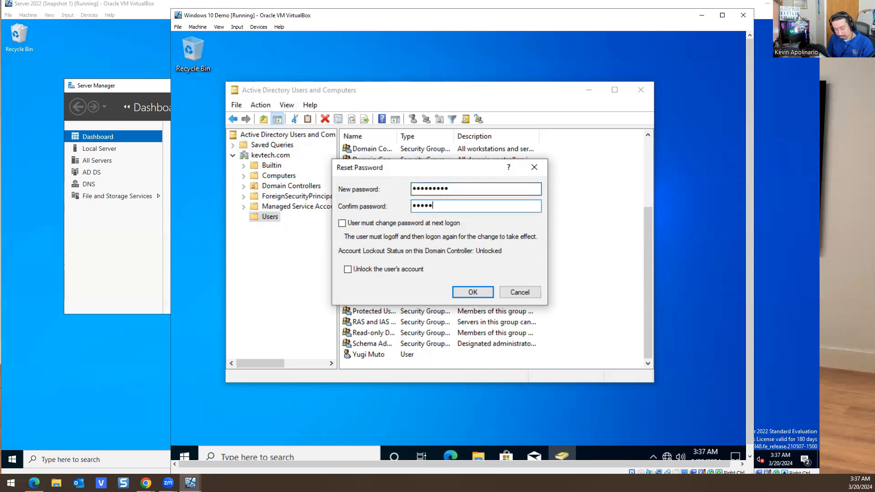
click(472, 292)
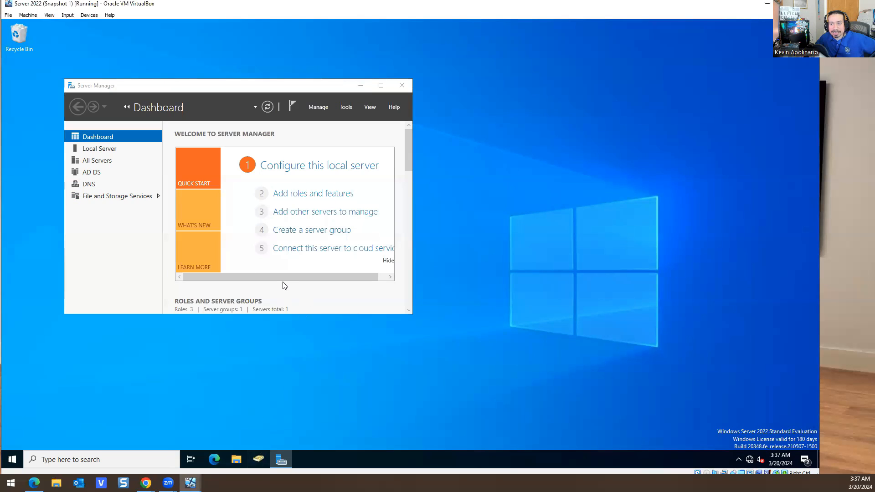
mouse_move(274, 392)
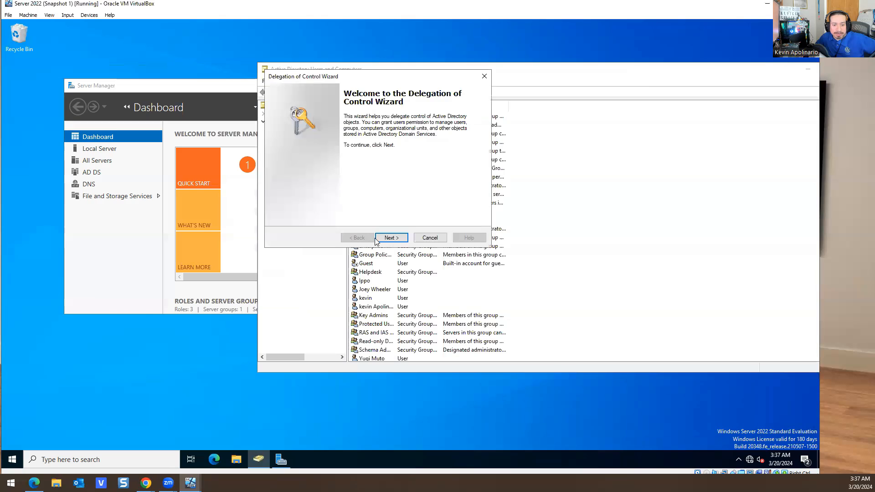
- Advance the Delegation of Control Wizard past its welcome page to selecting delegates
click(391, 237)
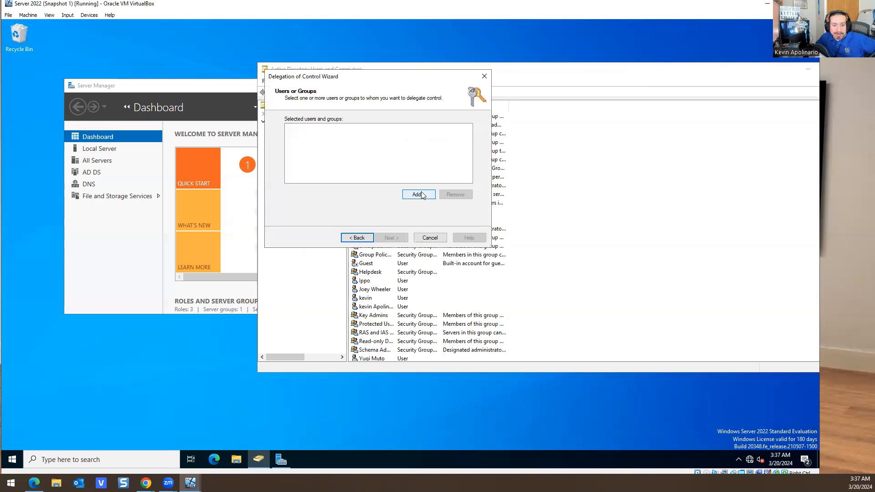
click(418, 194)
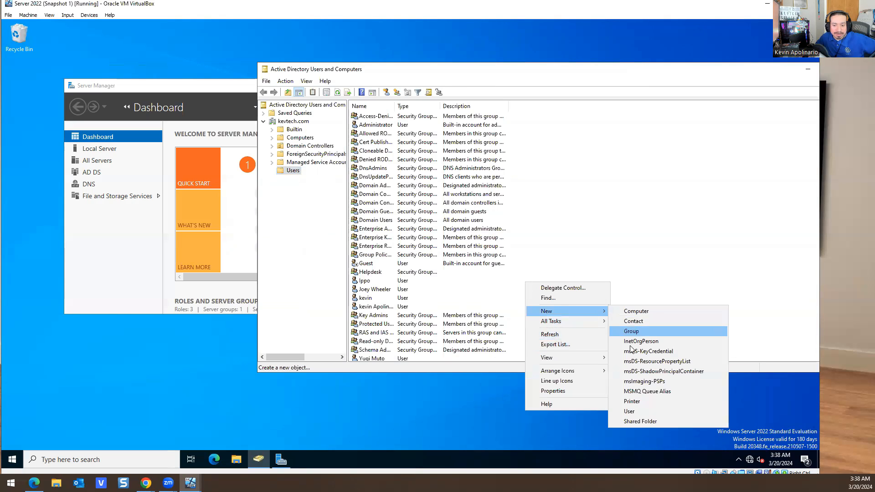
- Create a new Global Security group named 'Elevated Adm' in Users
click(631, 330)
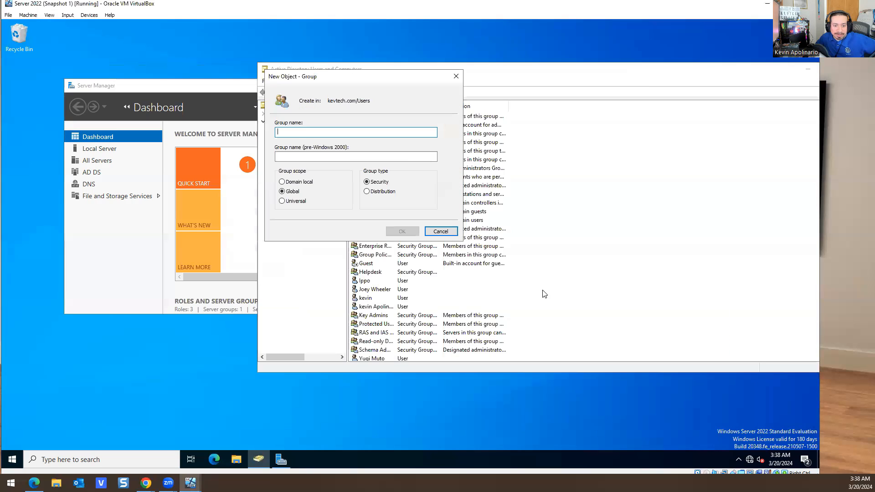
text(Superuser)
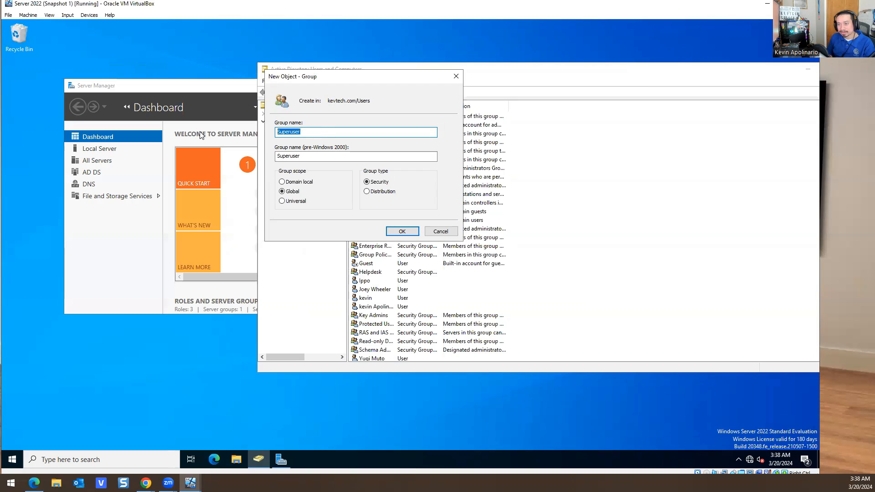
text(Elev)
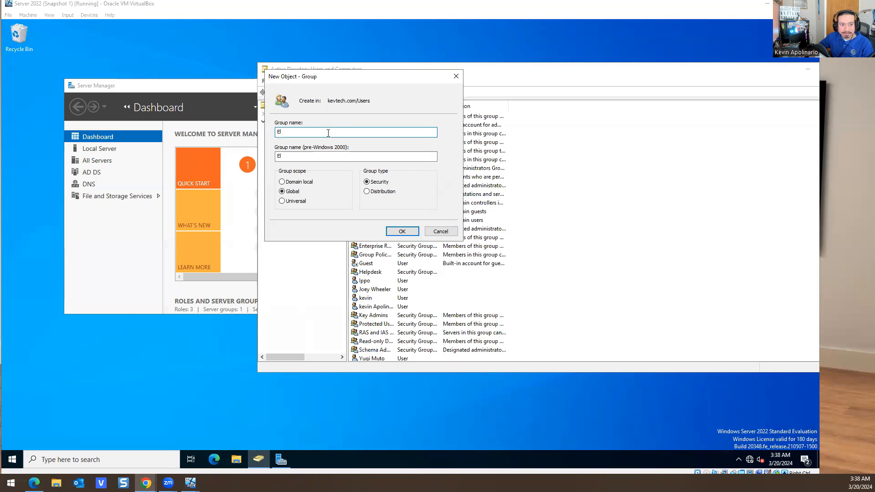
text(levated)
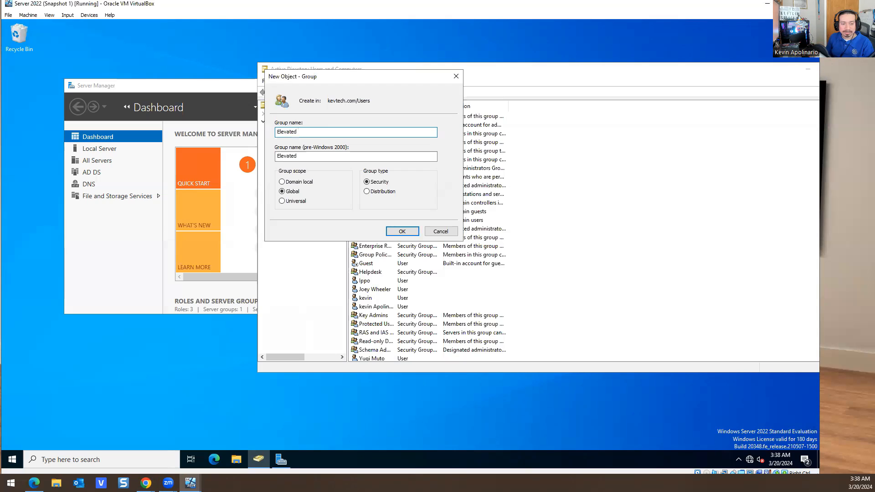
text(Adm)
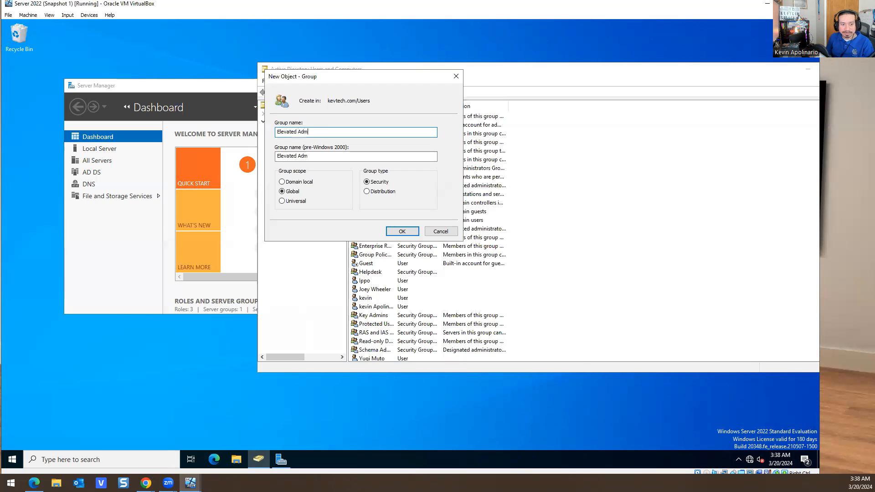
click(401, 231)
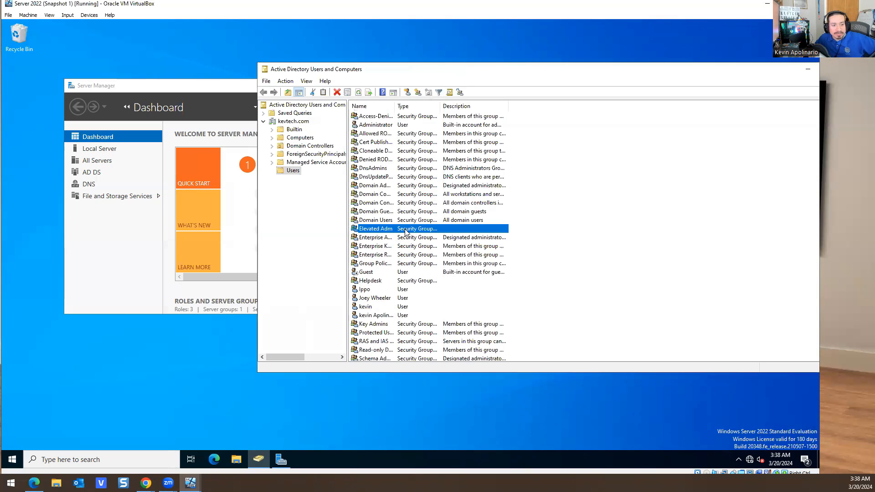
- Start Delegate Control on kevtech.com with Elevated Adm as the delegate group
right_click(291, 121)
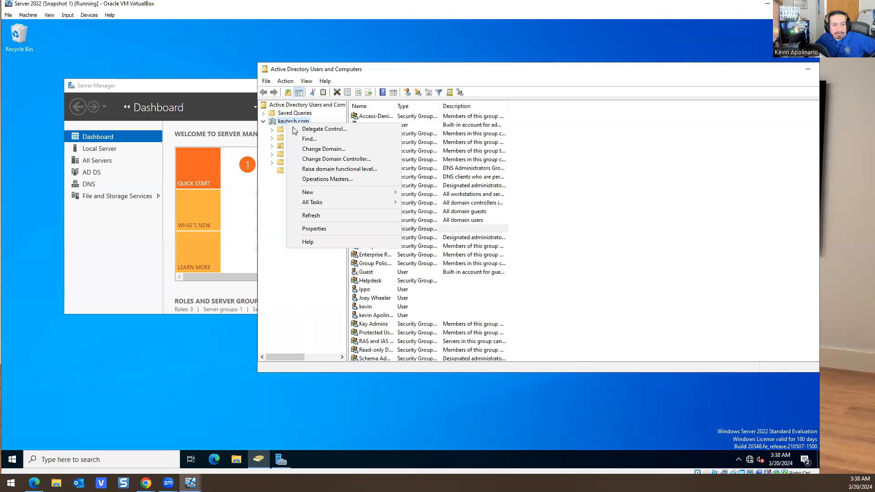
click(323, 129)
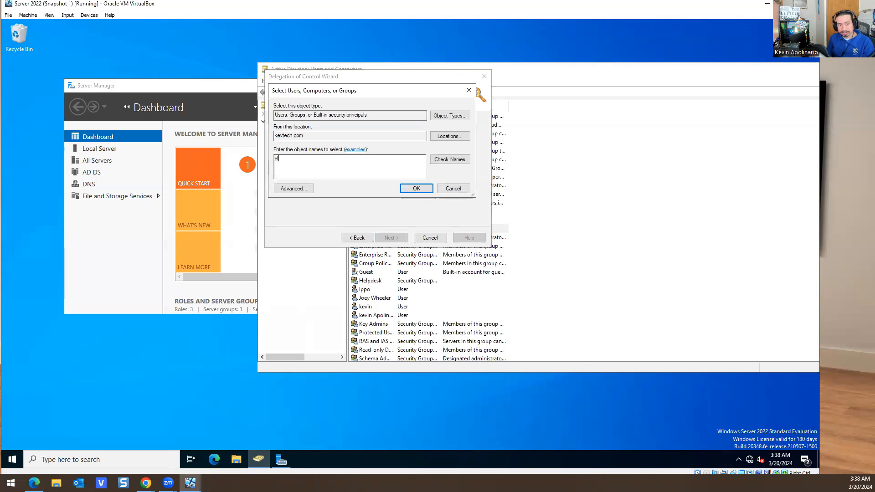
click(415, 188)
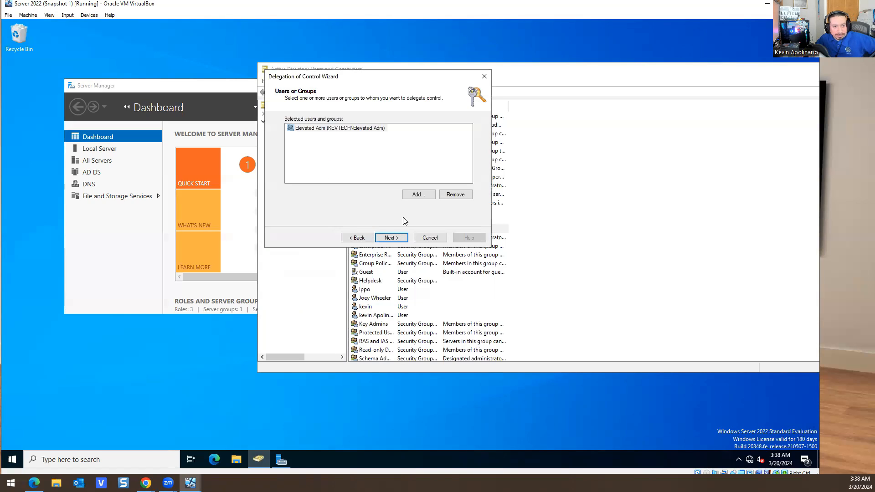
click(418, 194)
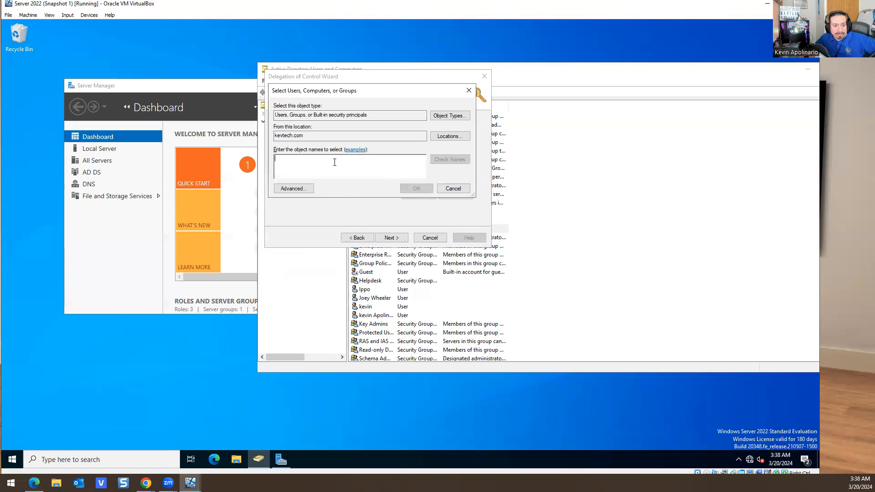
text(k)
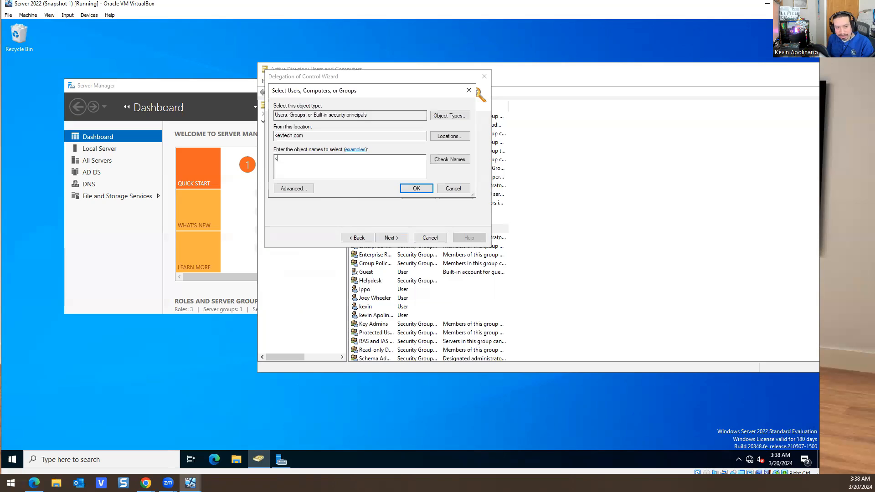
click(416, 188)
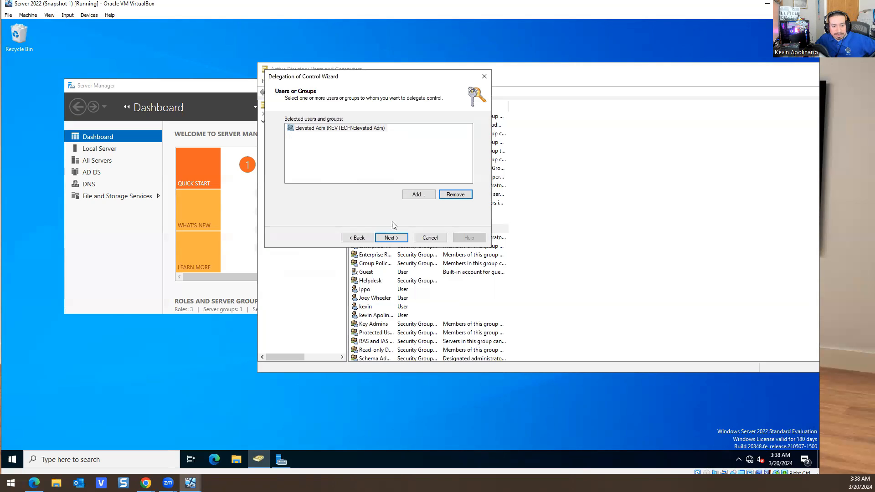
click(391, 237)
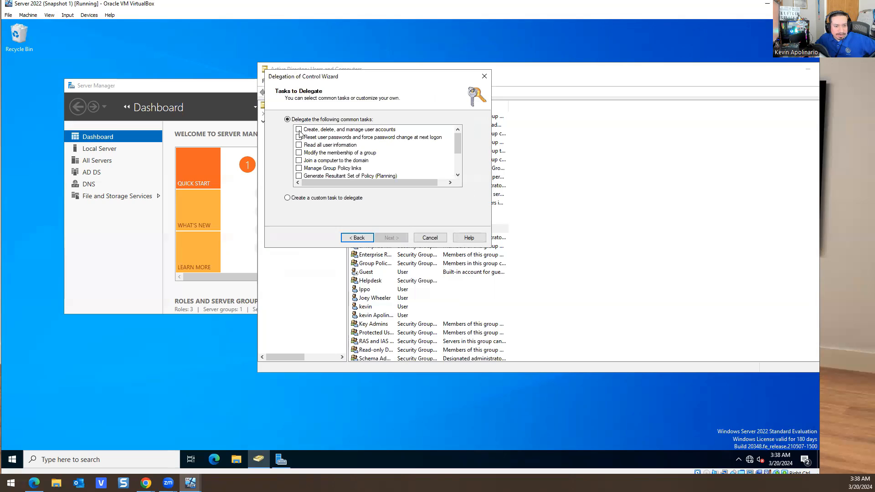
- Grant user-account management, password resets and group-membership changes, then finish the delegation
click(299, 129)
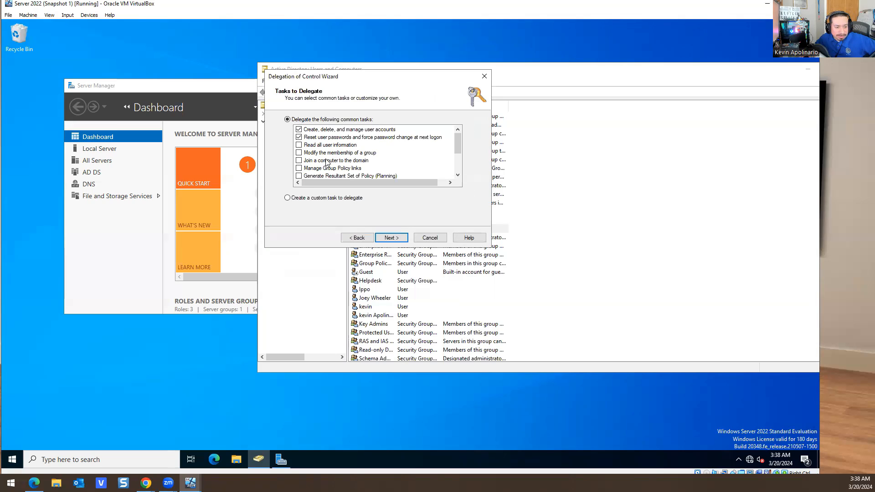
click(299, 152)
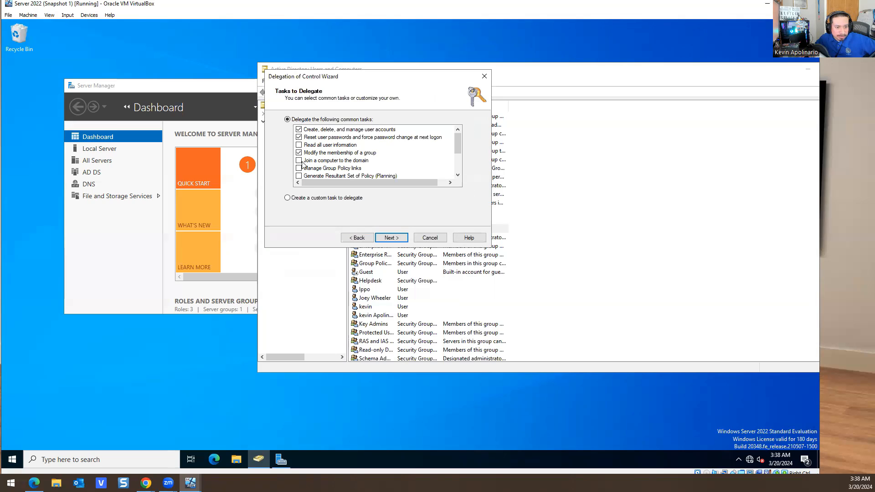
scroll(down, 3)
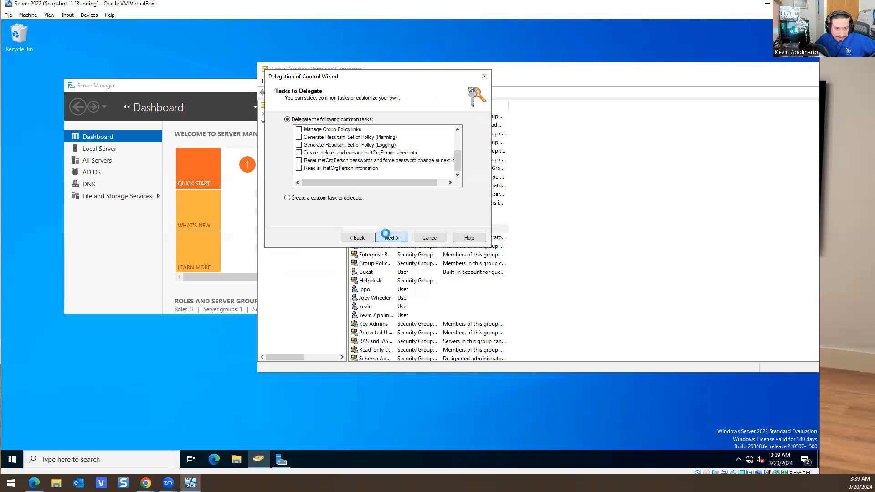
click(430, 237)
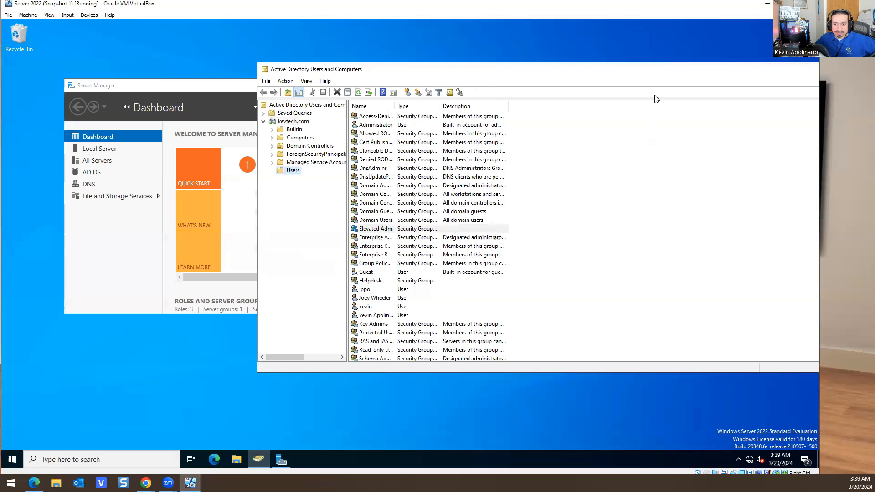